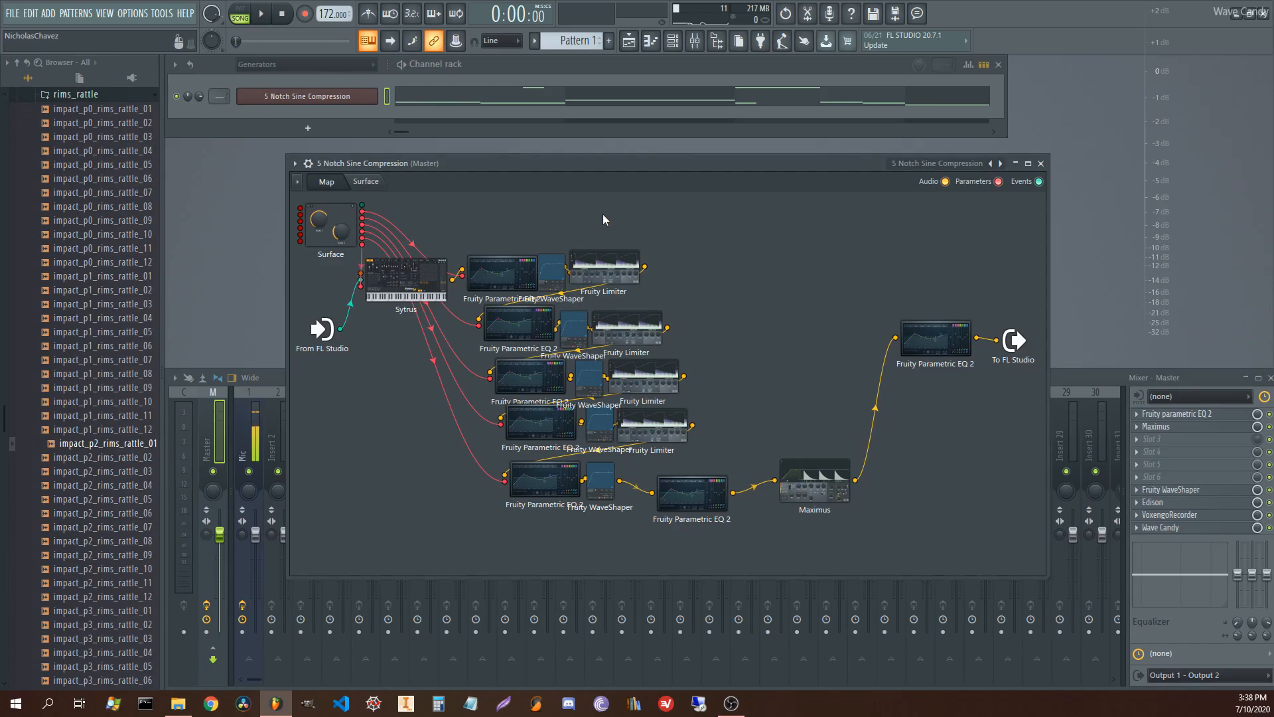
mouse_move(569, 228)
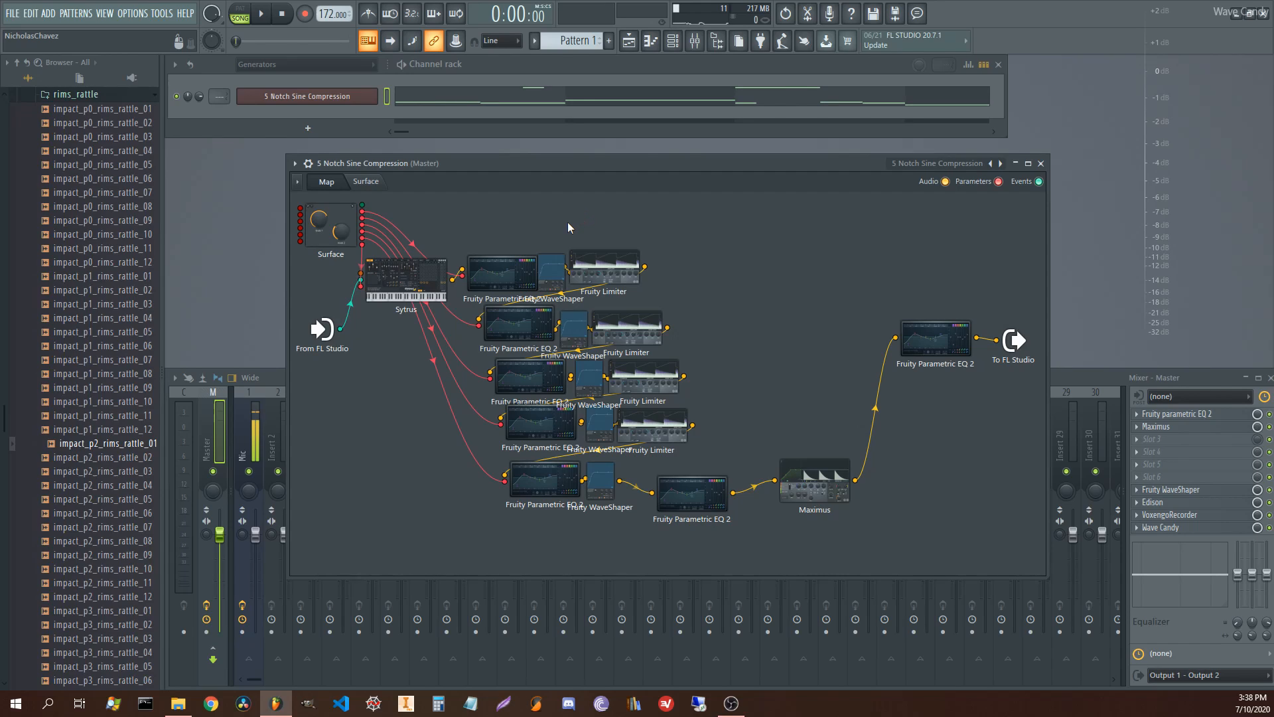
mouse_move(561, 236)
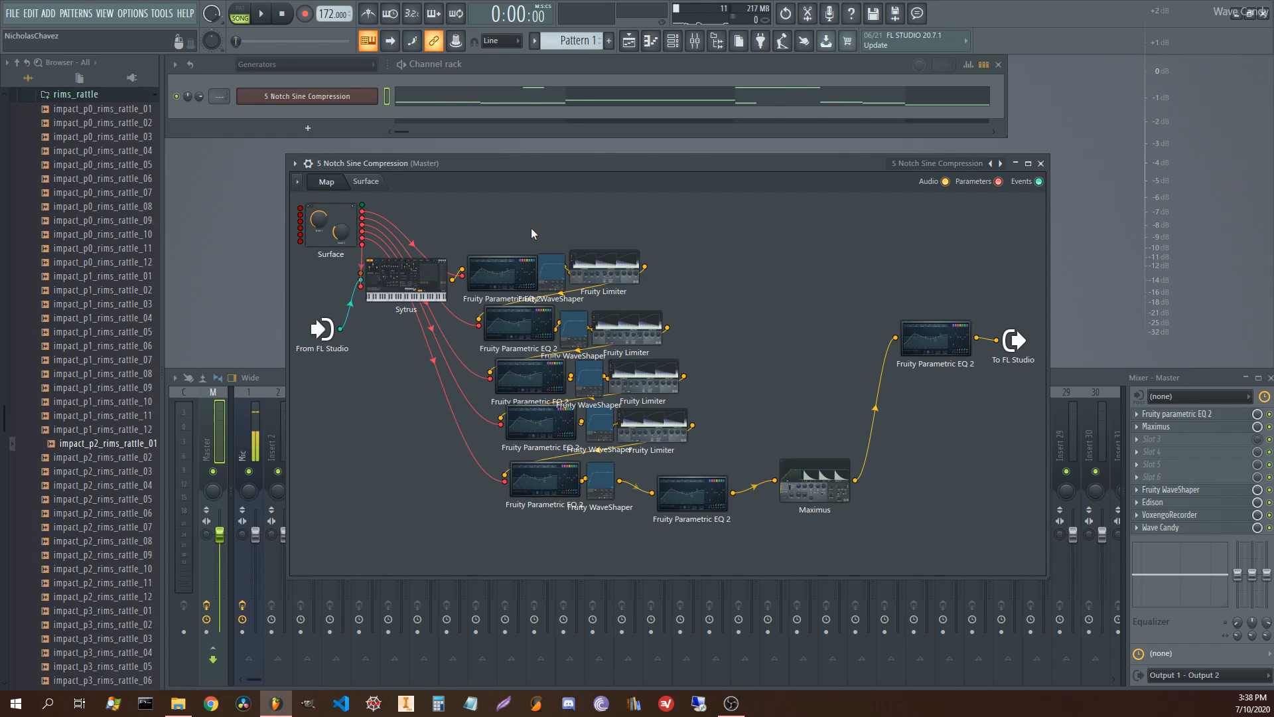
mouse_move(594, 207)
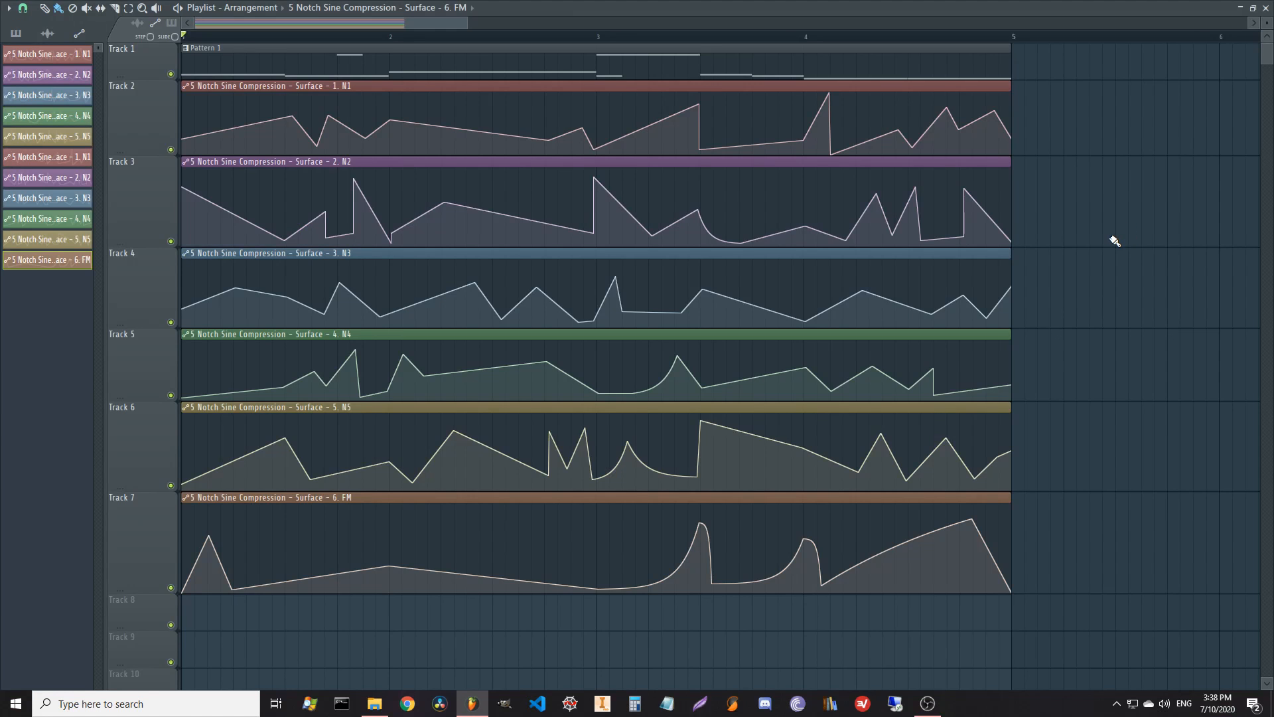
Switch from the Playlist back to the Patcher map of 5 Notch Sine Compression.
left_click(374, 36)
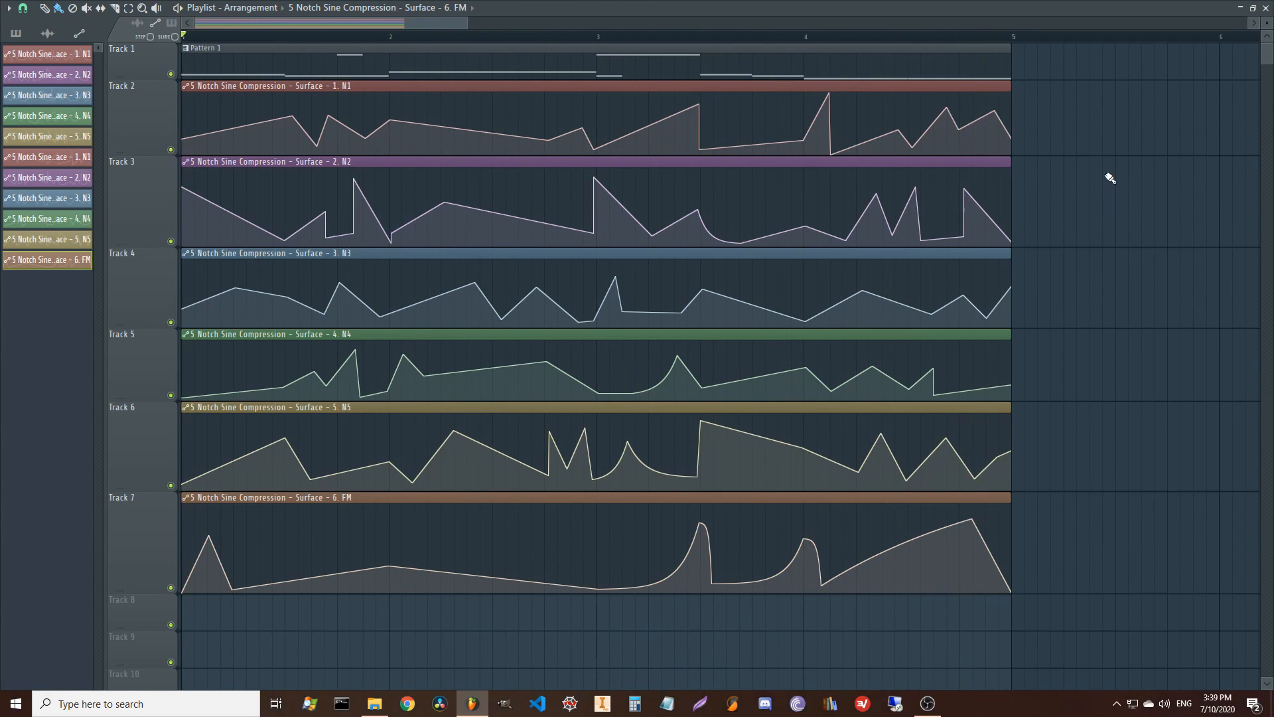
mouse_move(1065, 180)
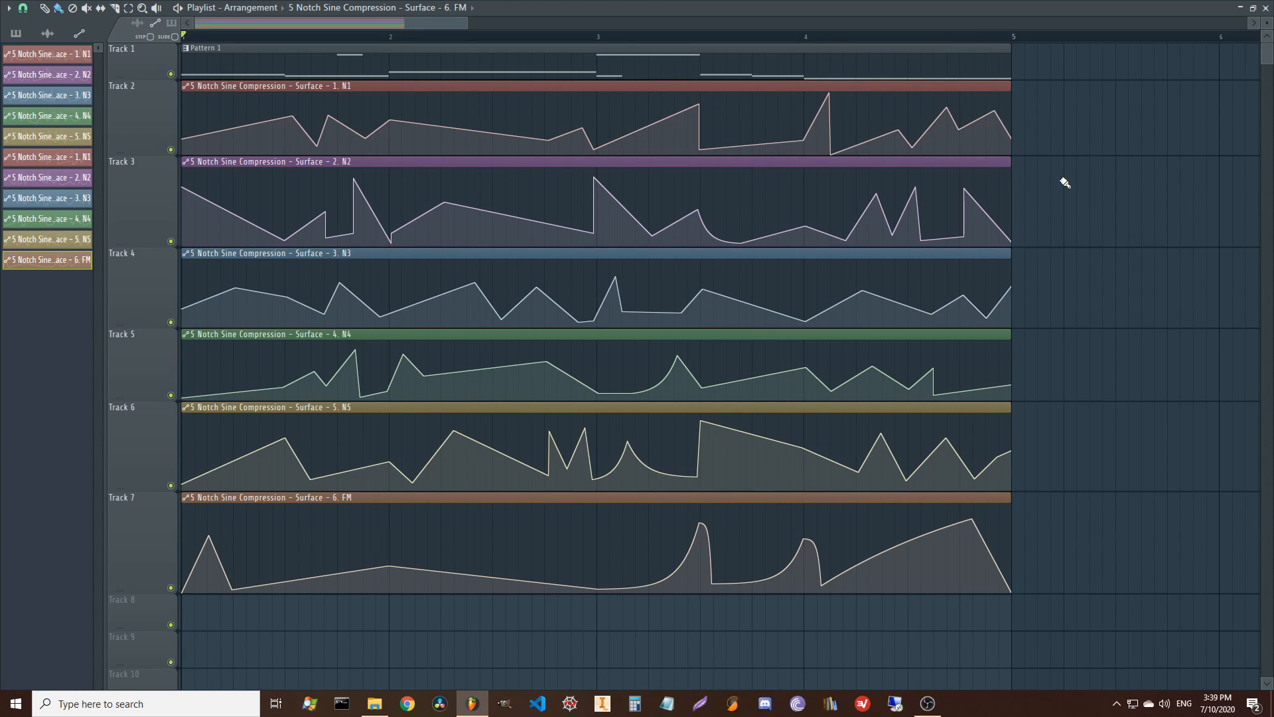
mouse_move(1103, 225)
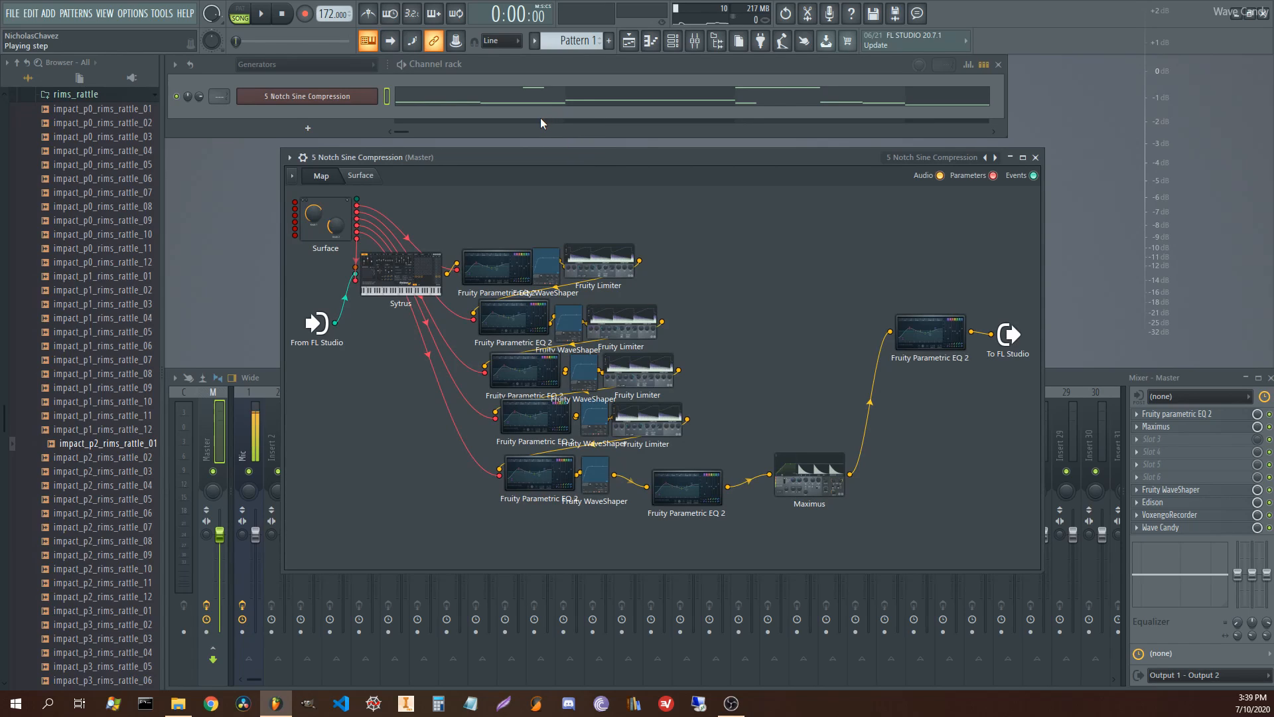
mouse_move(536, 124)
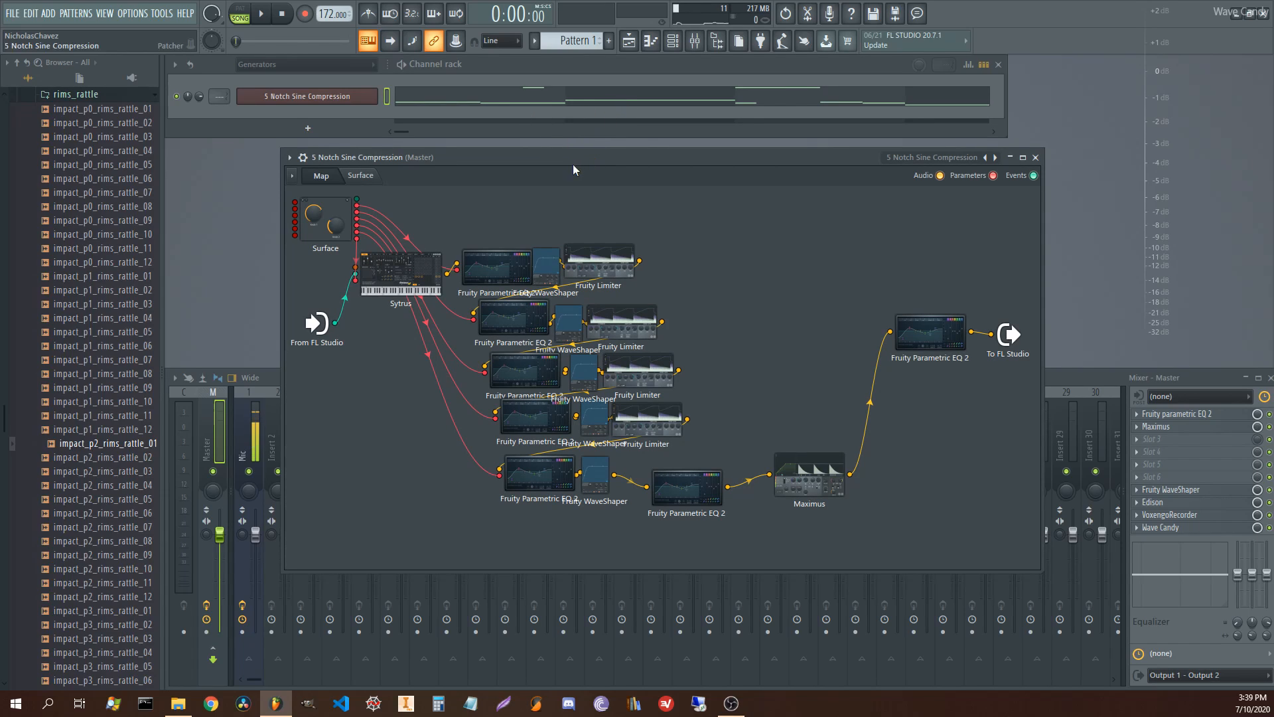
mouse_move(565, 167)
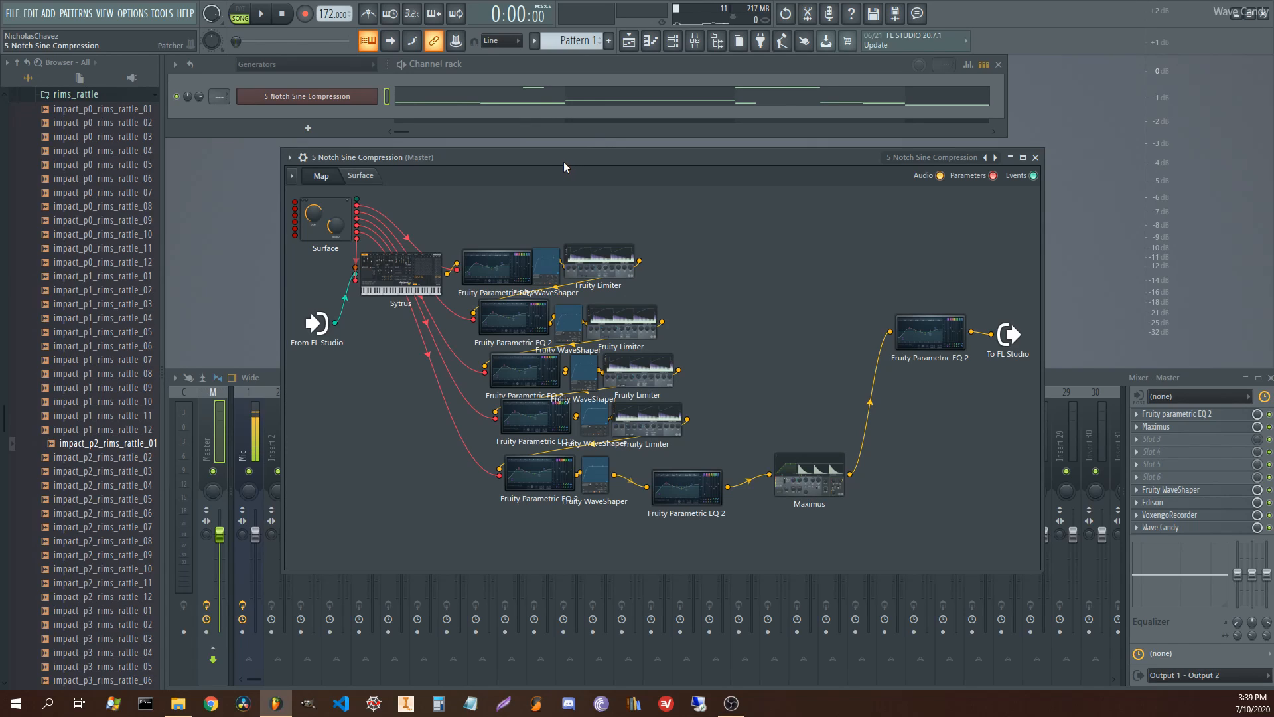
mouse_move(542, 163)
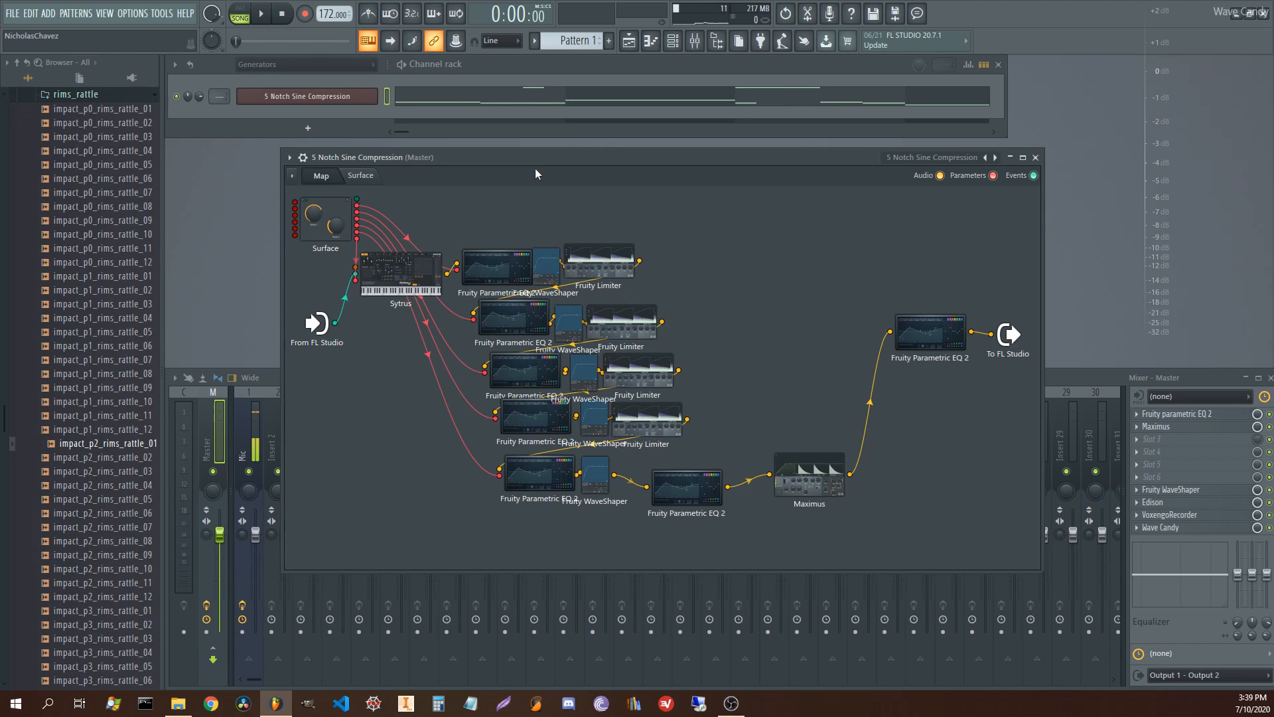
mouse_move(598, 216)
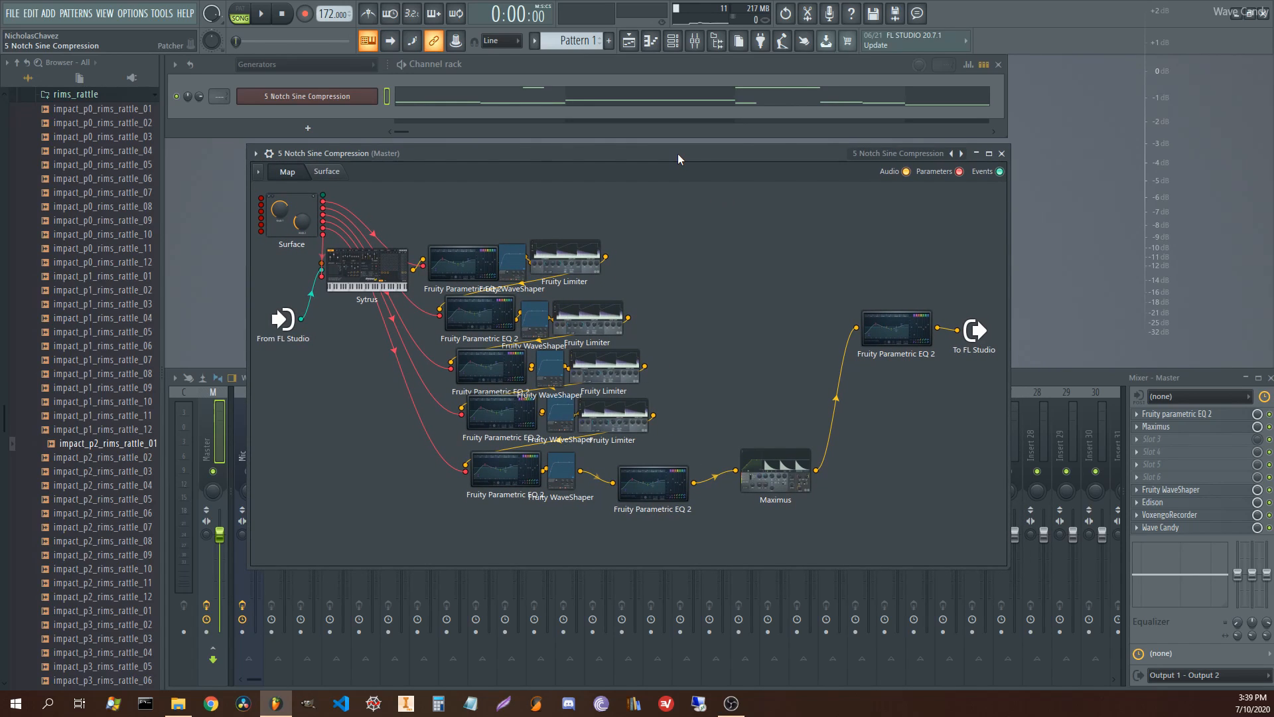
double_click(366, 267)
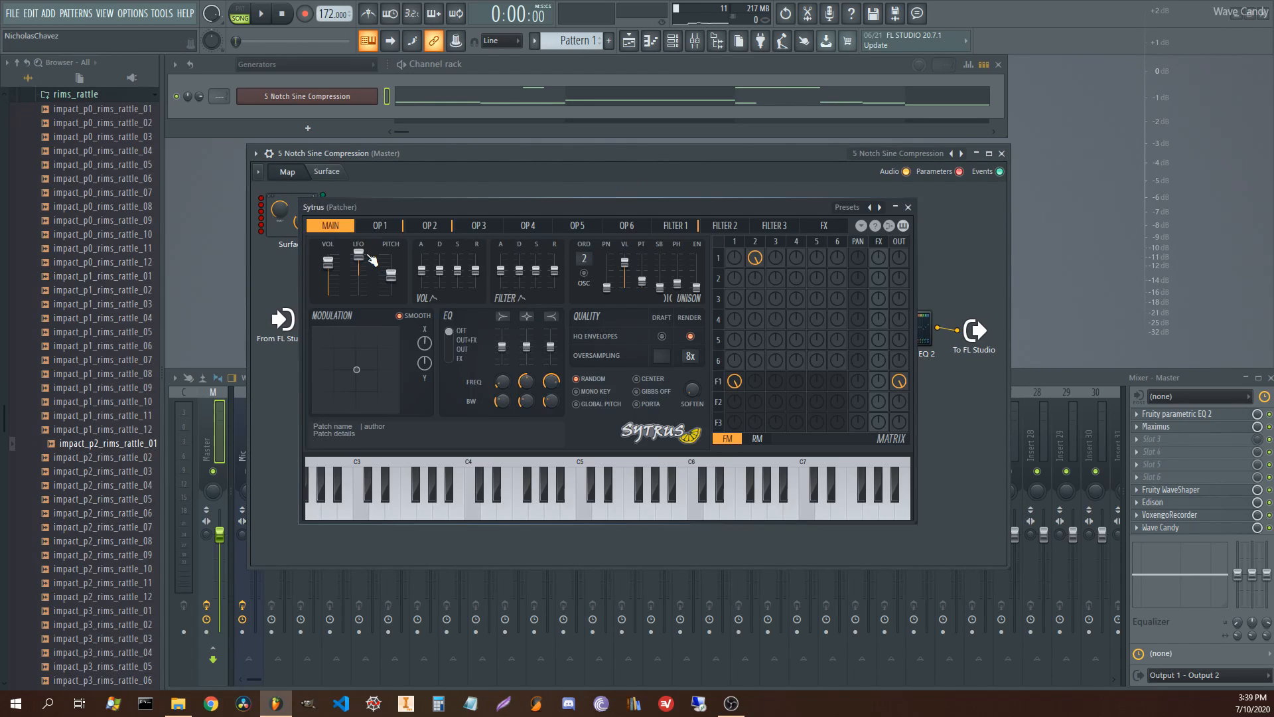
left_click(379, 225)
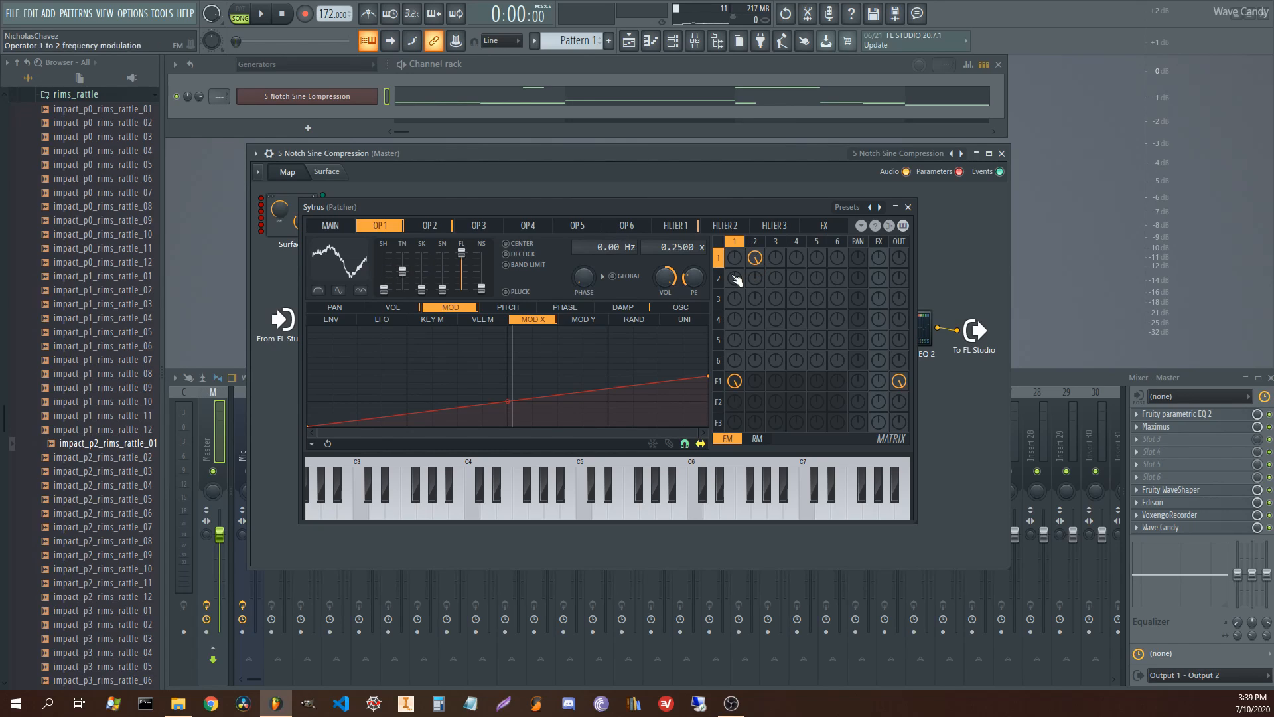
mouse_move(681, 311)
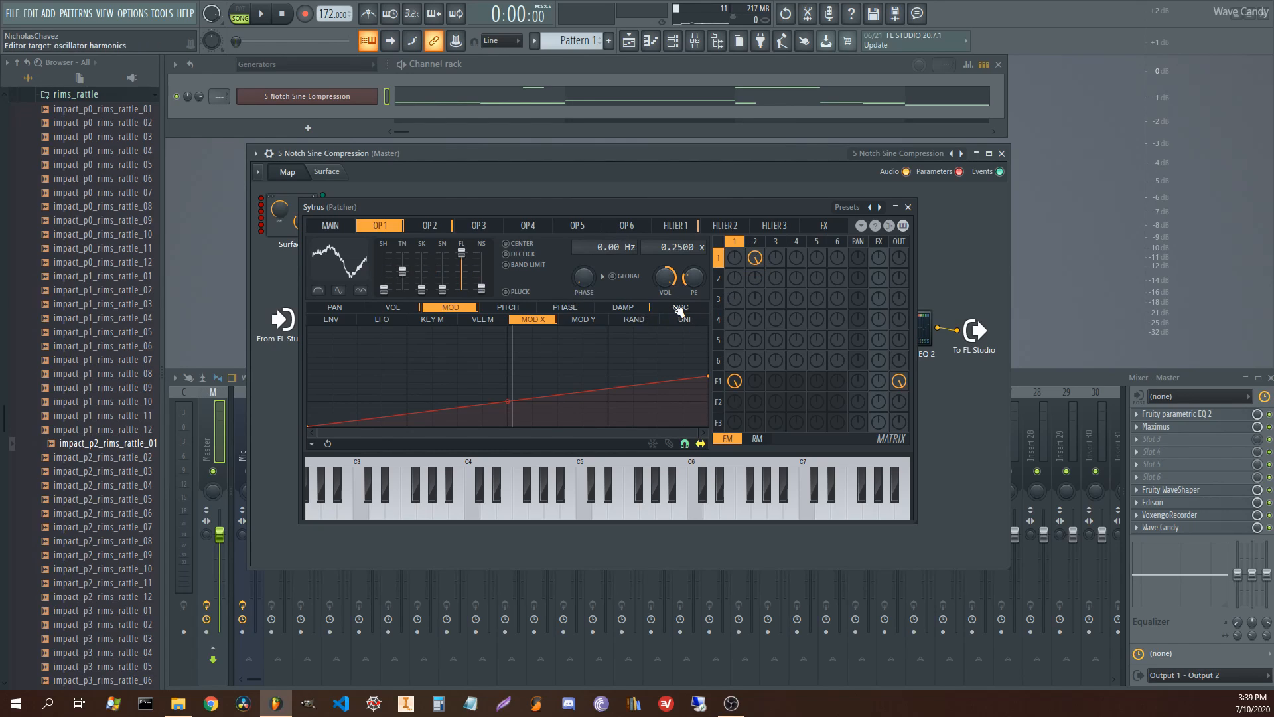
left_click(682, 308)
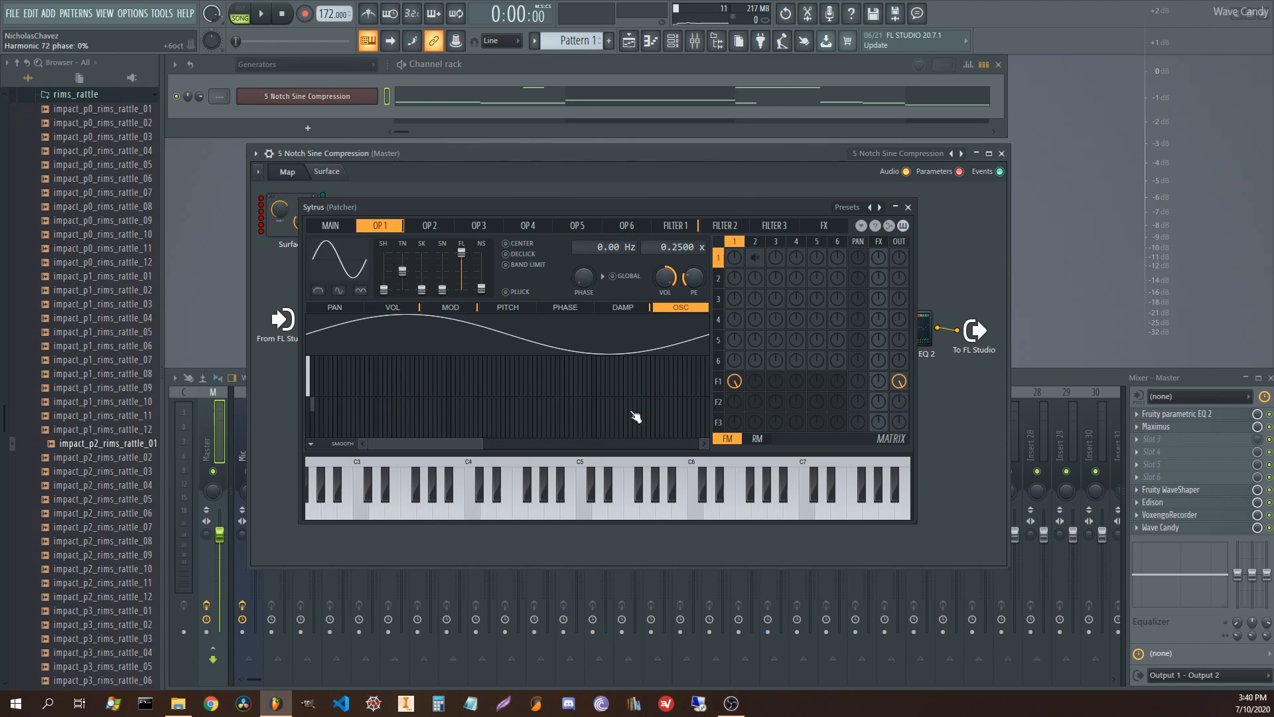
mouse_move(908, 206)
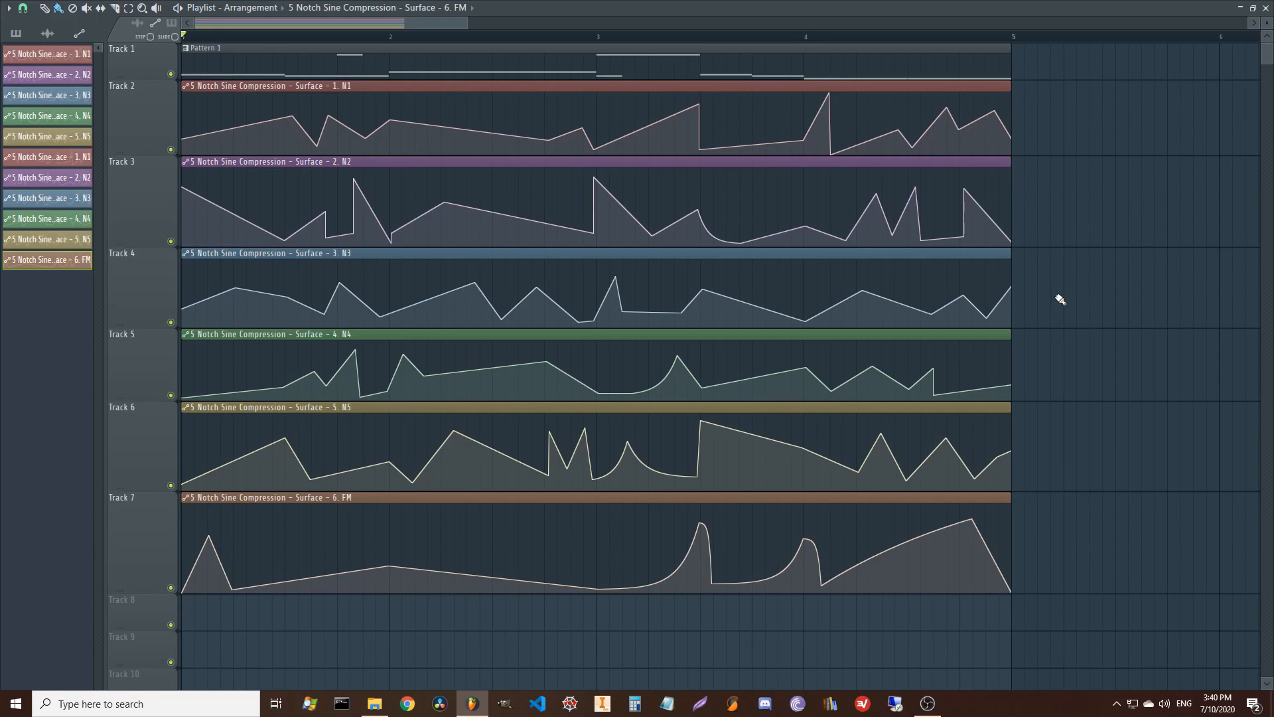
left_click(341, 36)
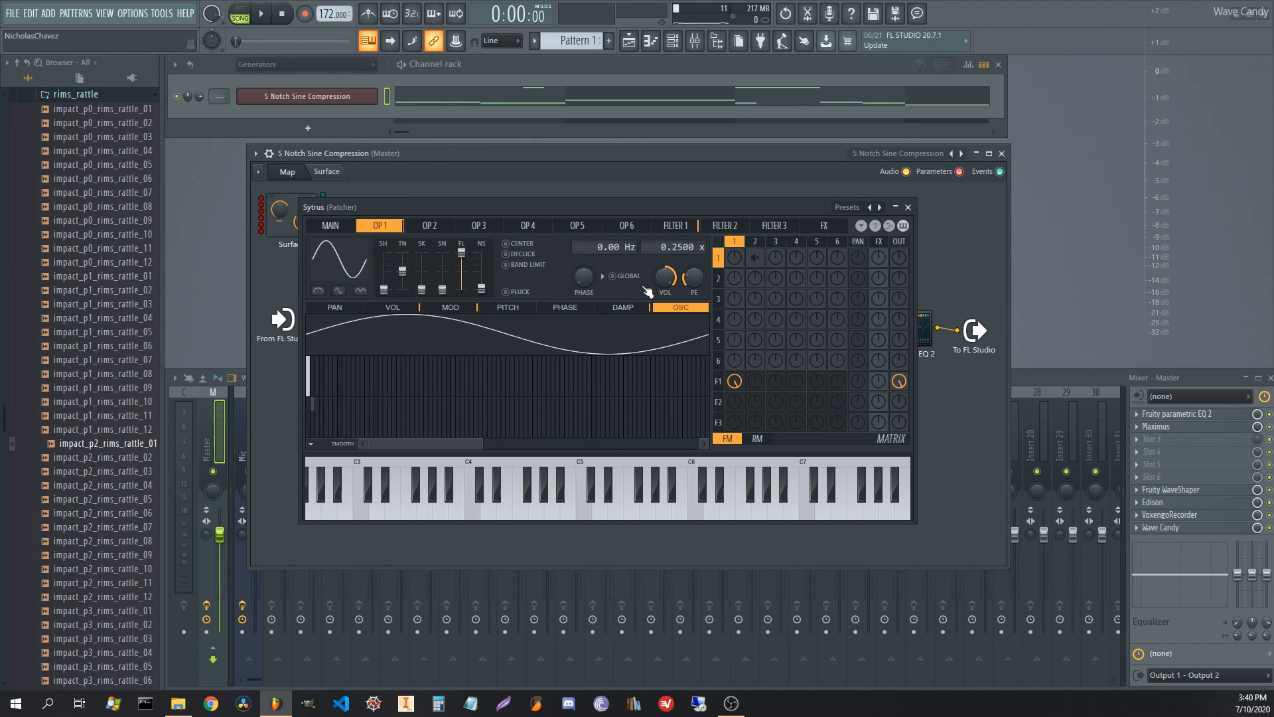
left_click(674, 225)
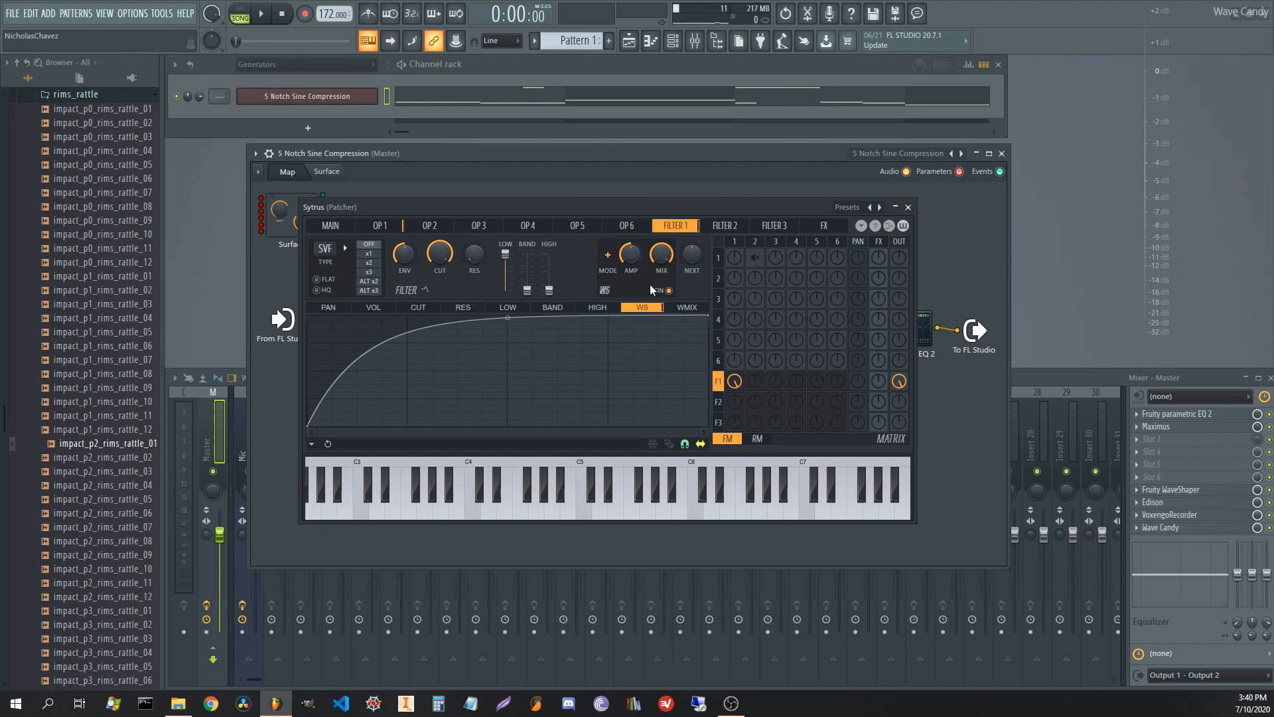
mouse_move(908, 207)
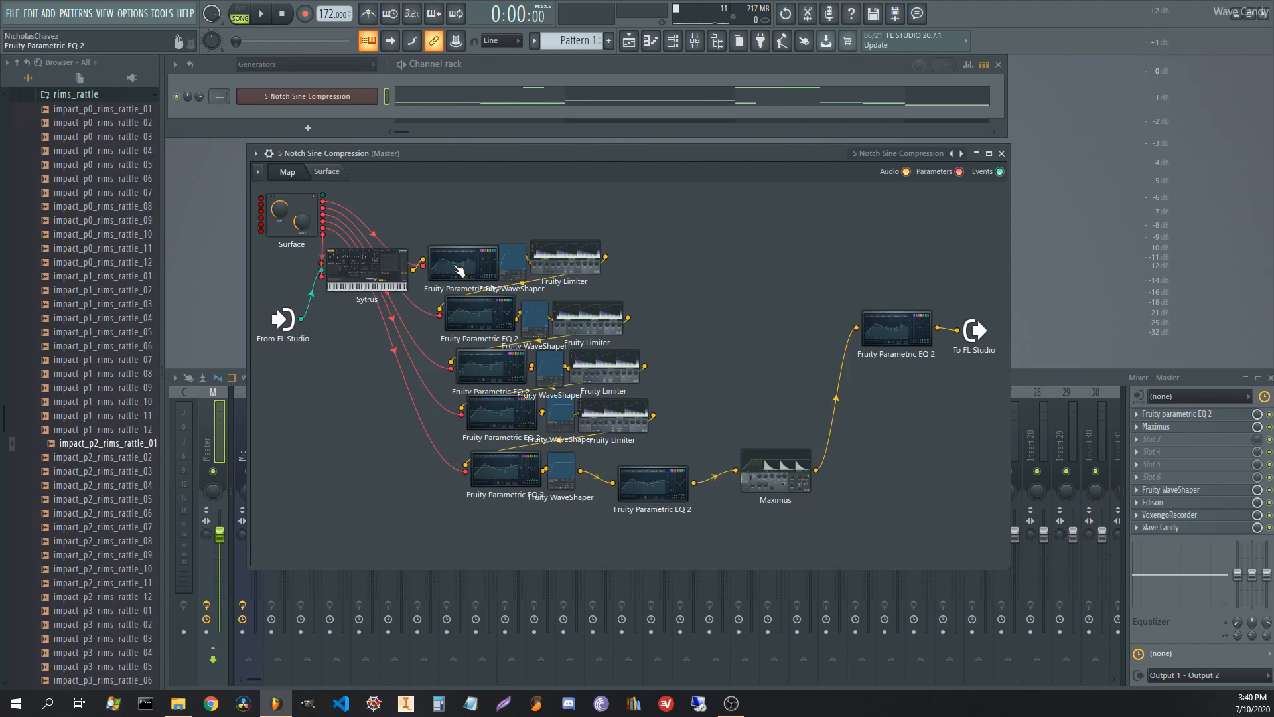
double_click(463, 260)
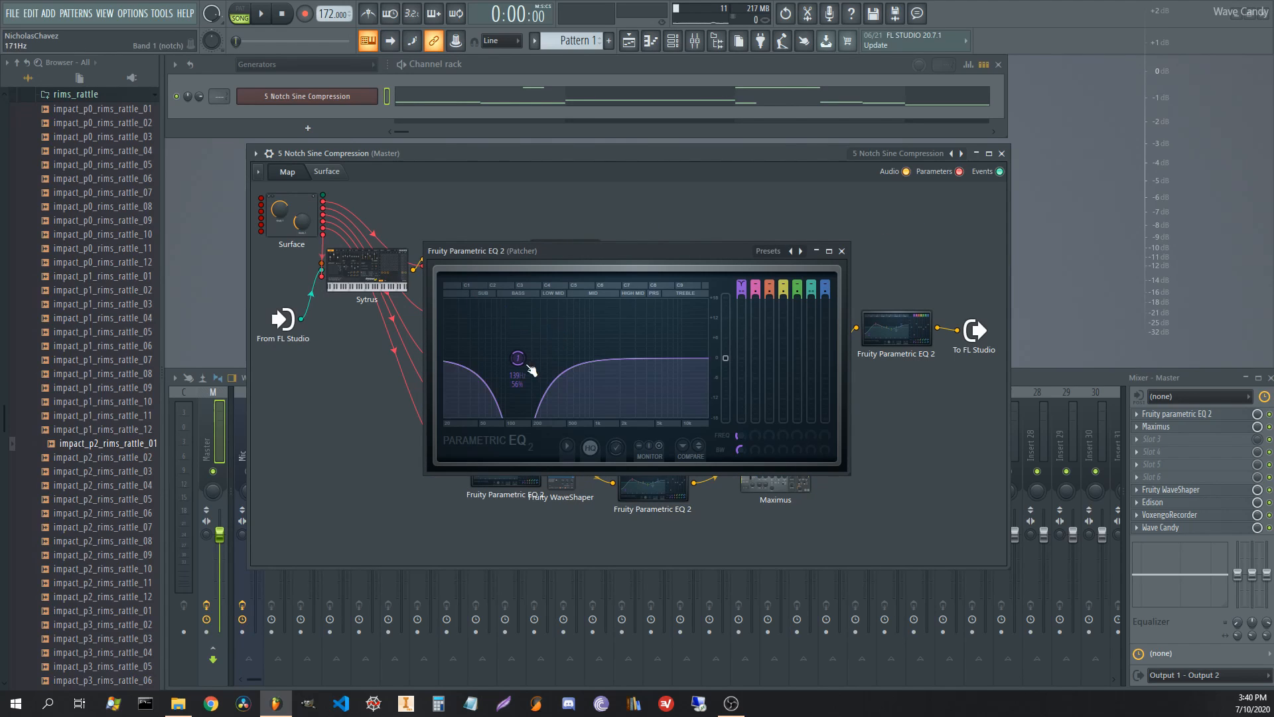
left_click(326, 171)
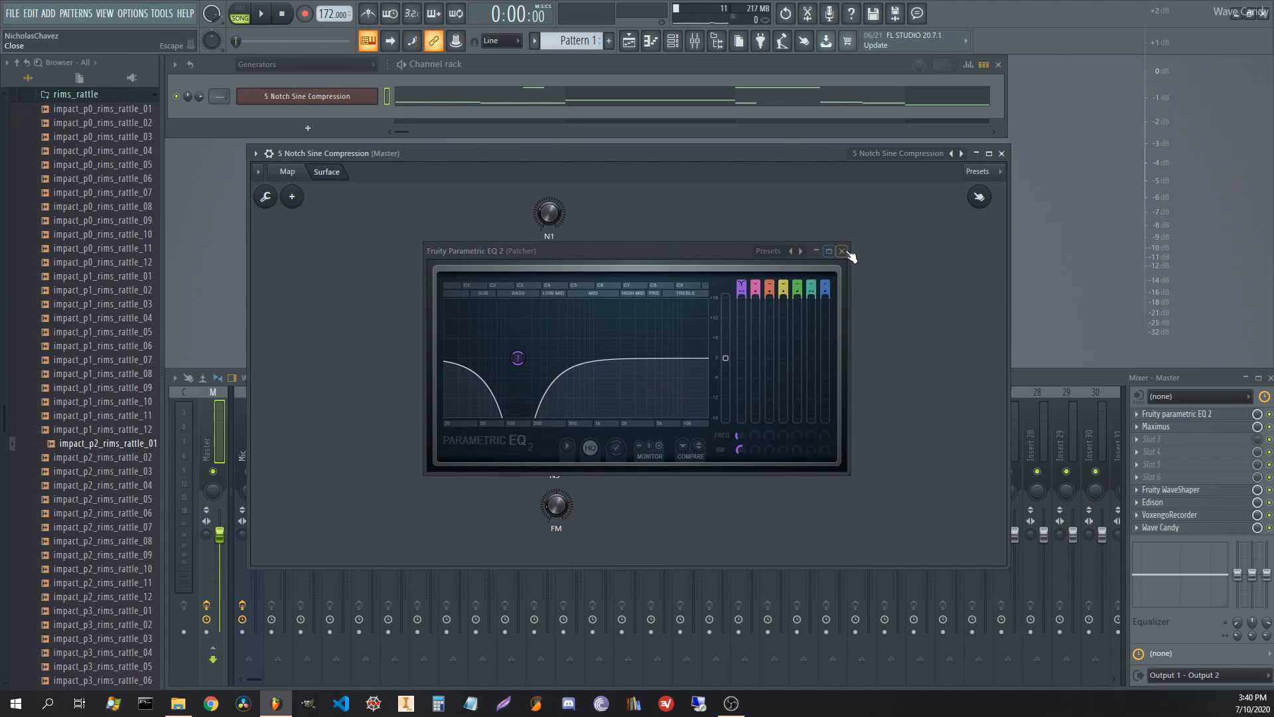
left_click(841, 250)
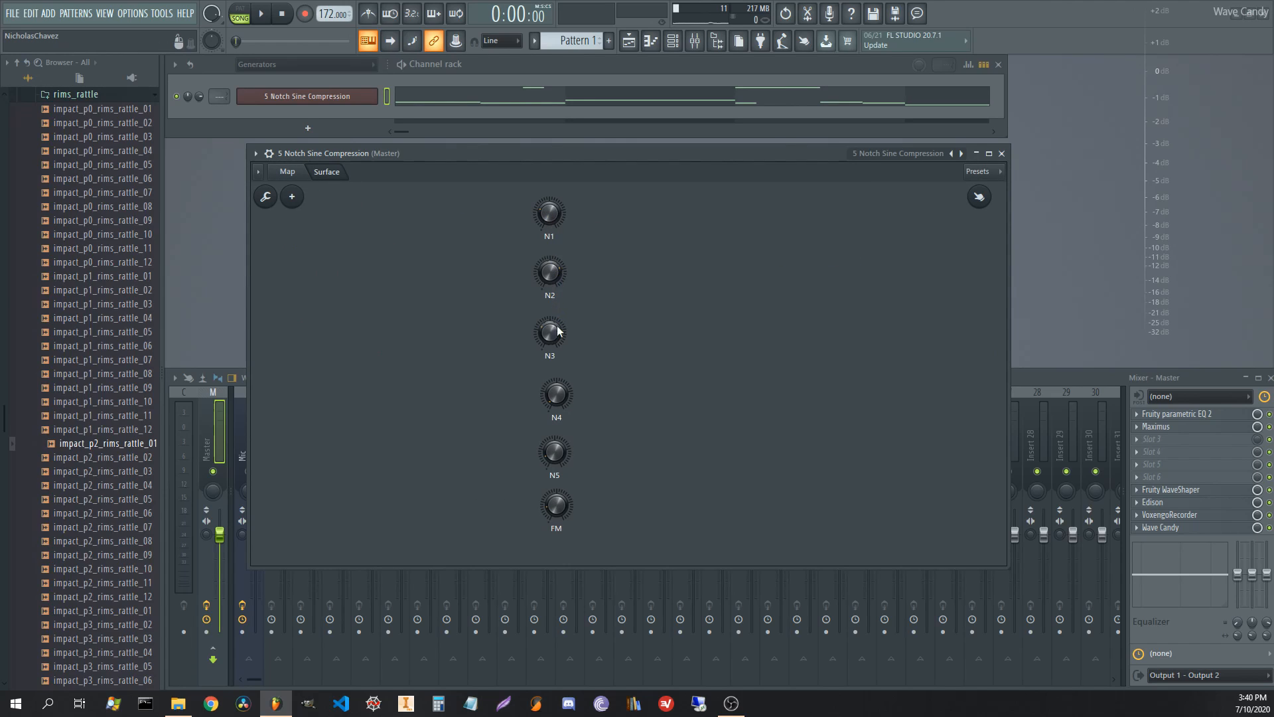
left_click(286, 171)
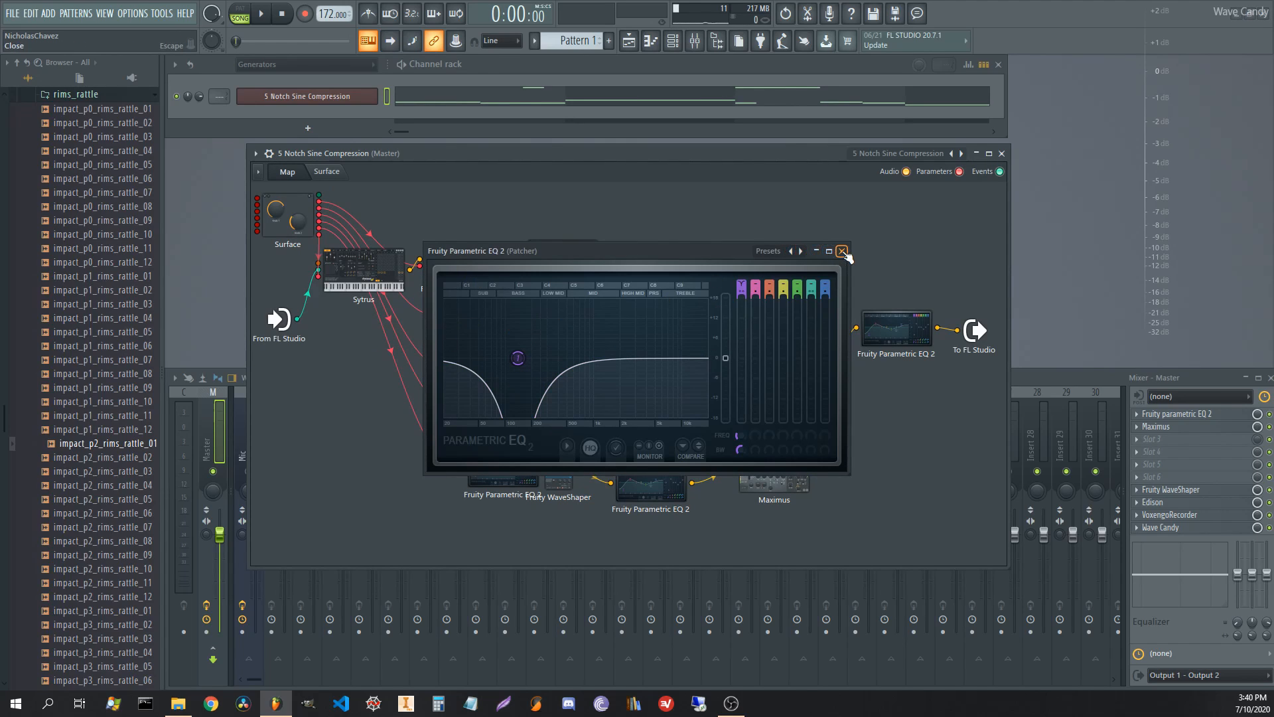
left_click(842, 251)
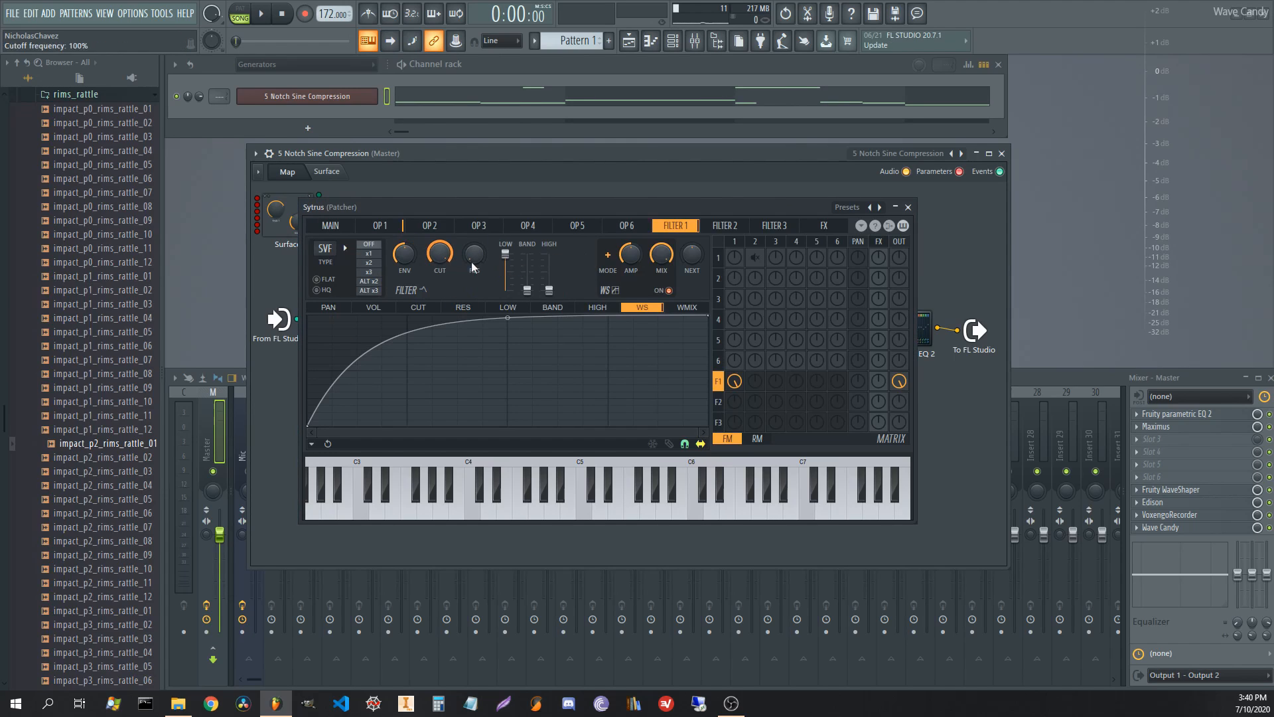
left_click(286, 171)
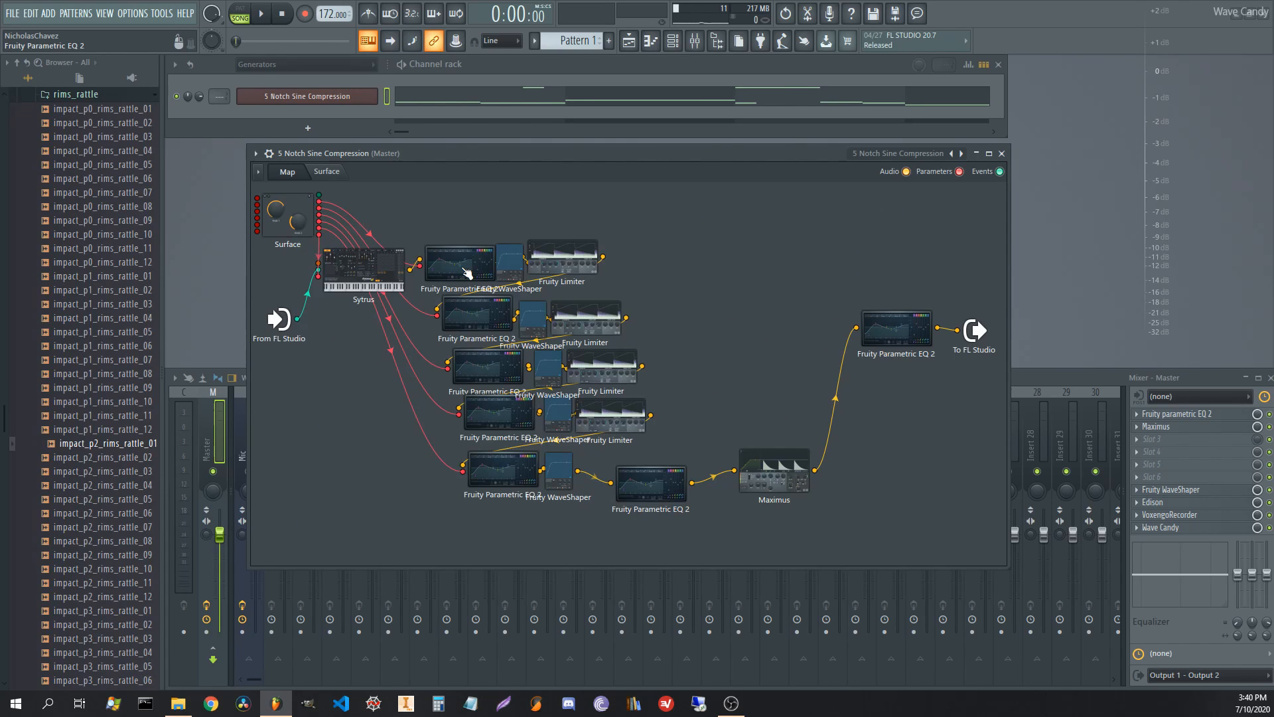
mouse_move(412, 269)
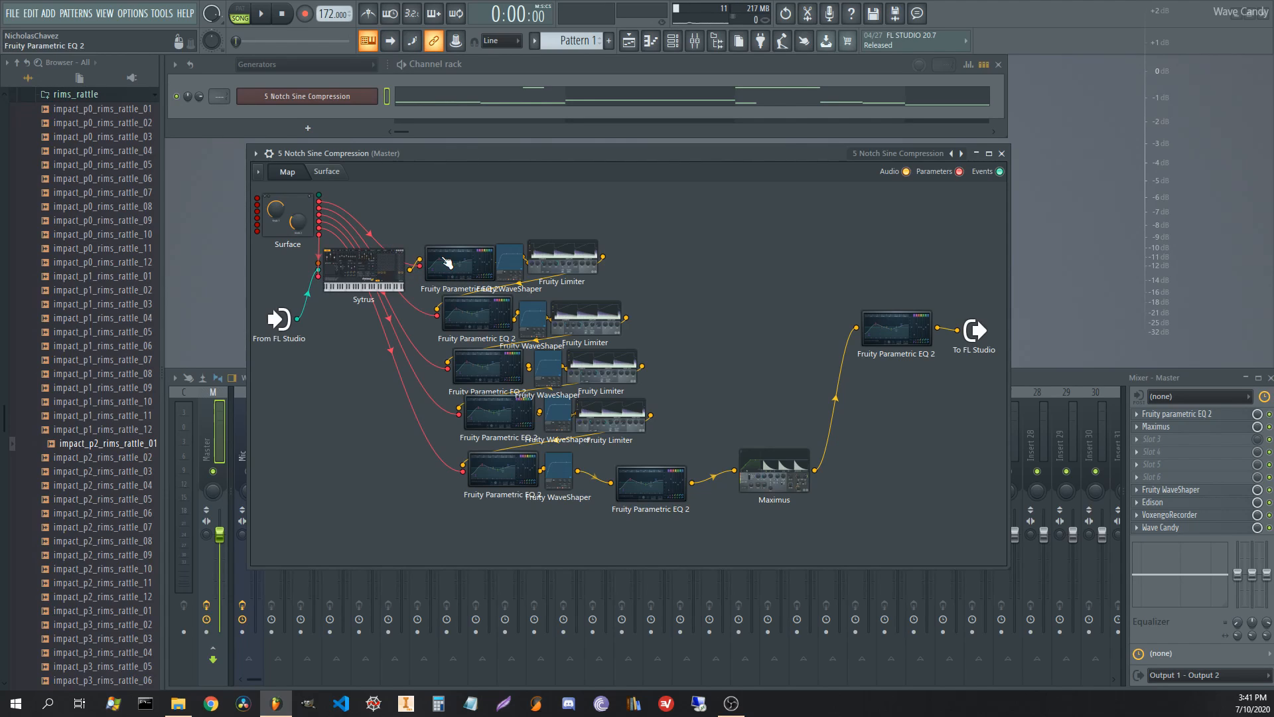
mouse_move(455, 267)
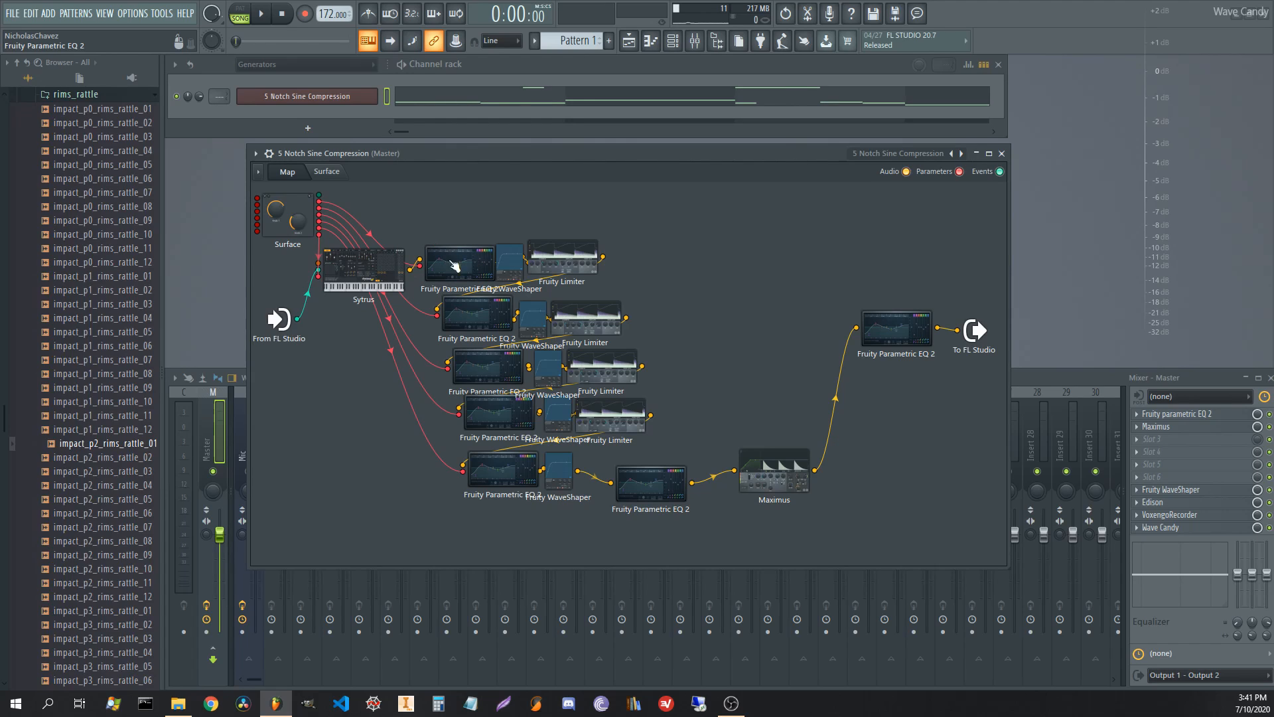
mouse_move(473, 274)
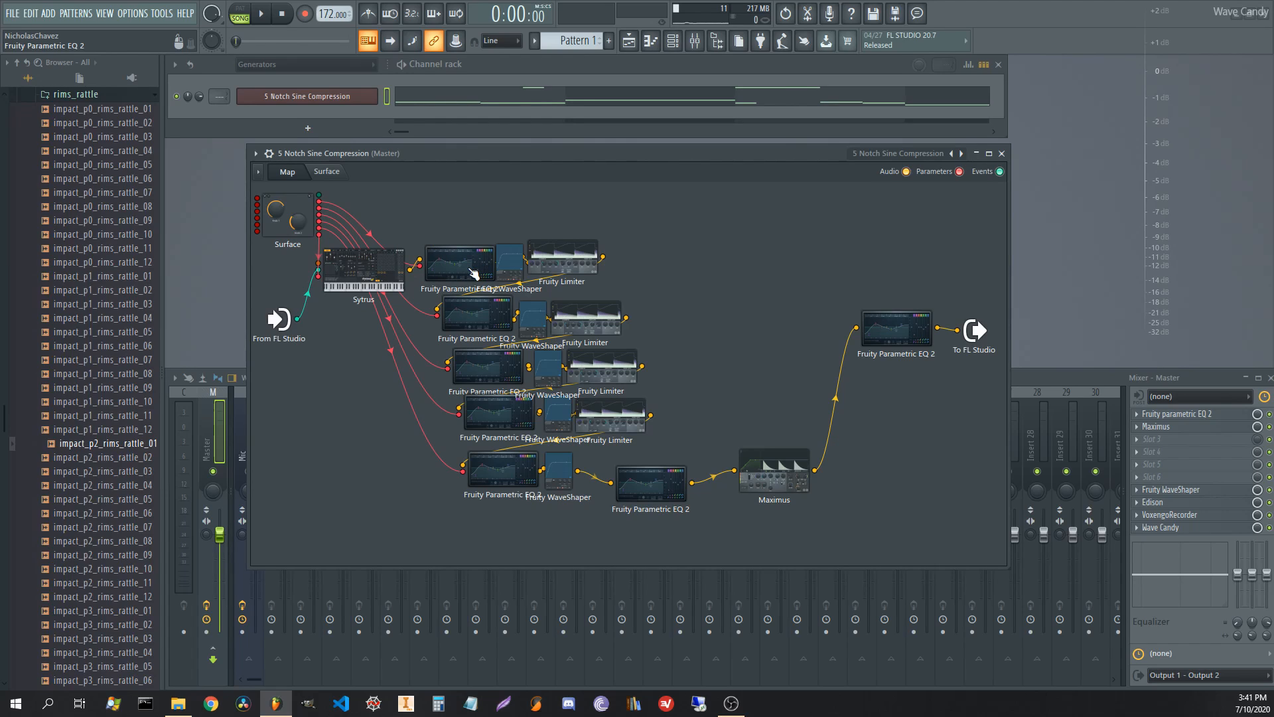
Inspect the first chain's WaveShaper curve and Fruity Limiter settings, closing each.
double_click(508, 261)
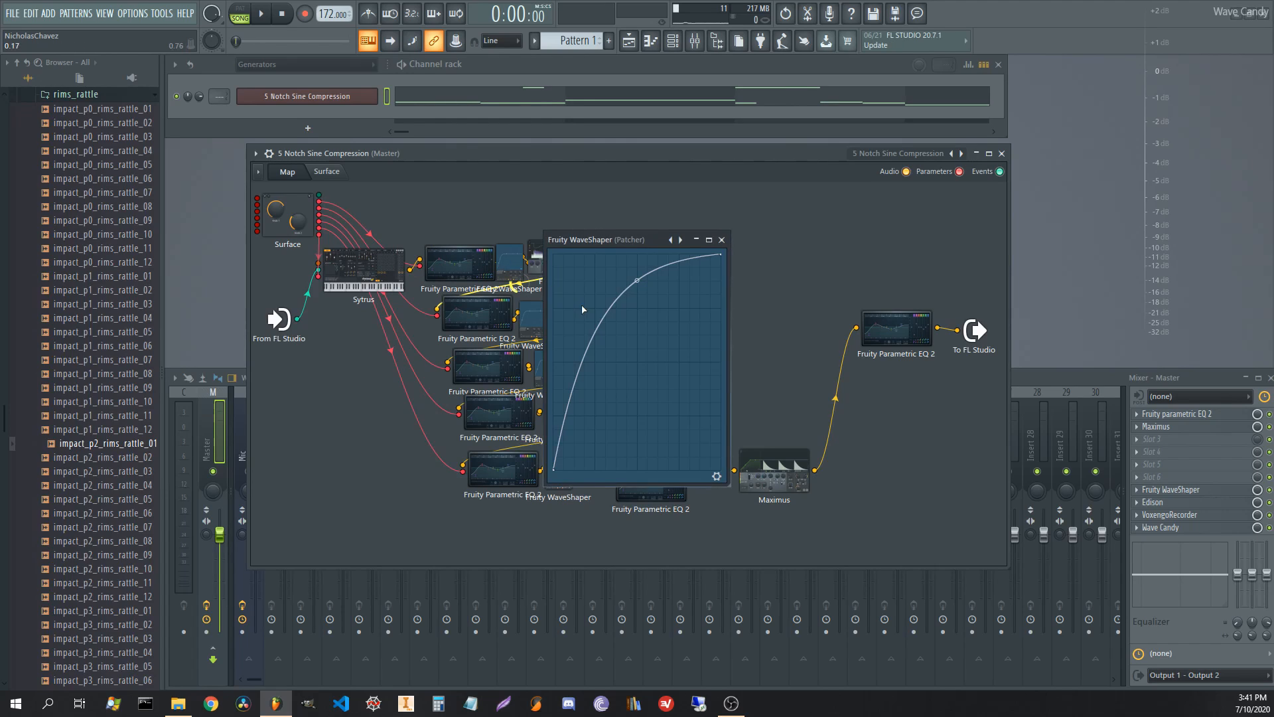
left_click(721, 239)
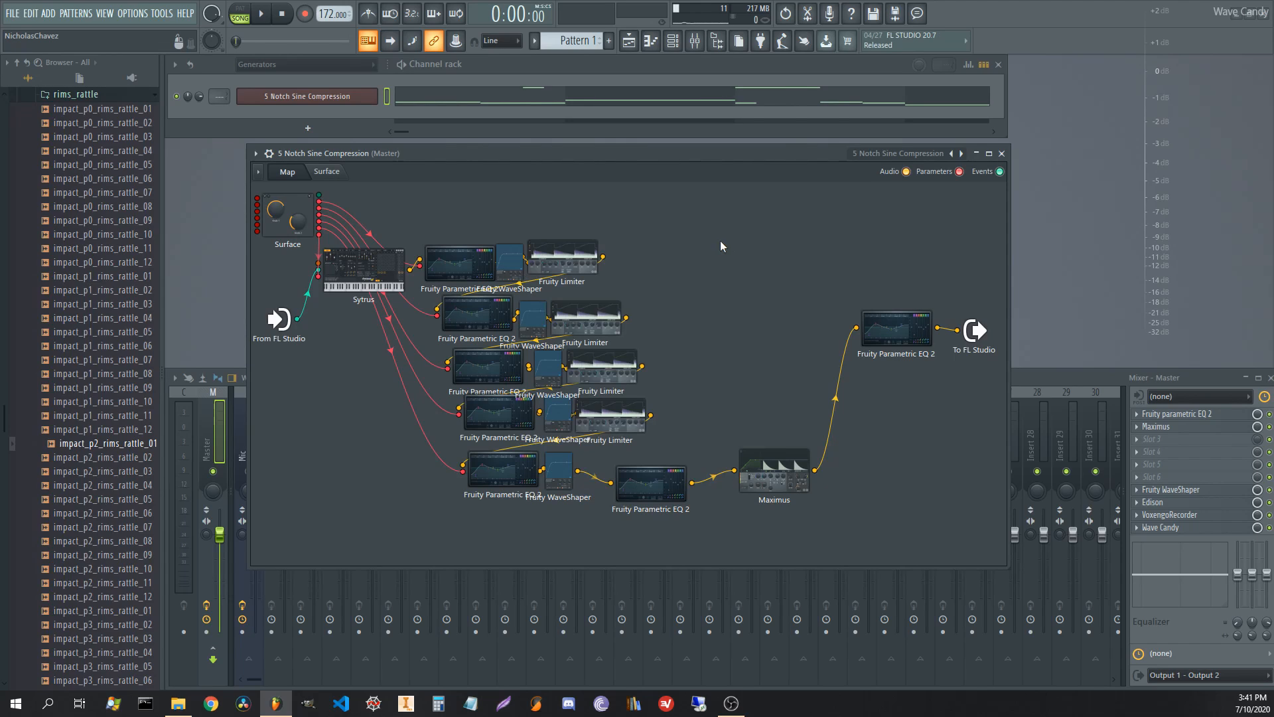
double_click(561, 256)
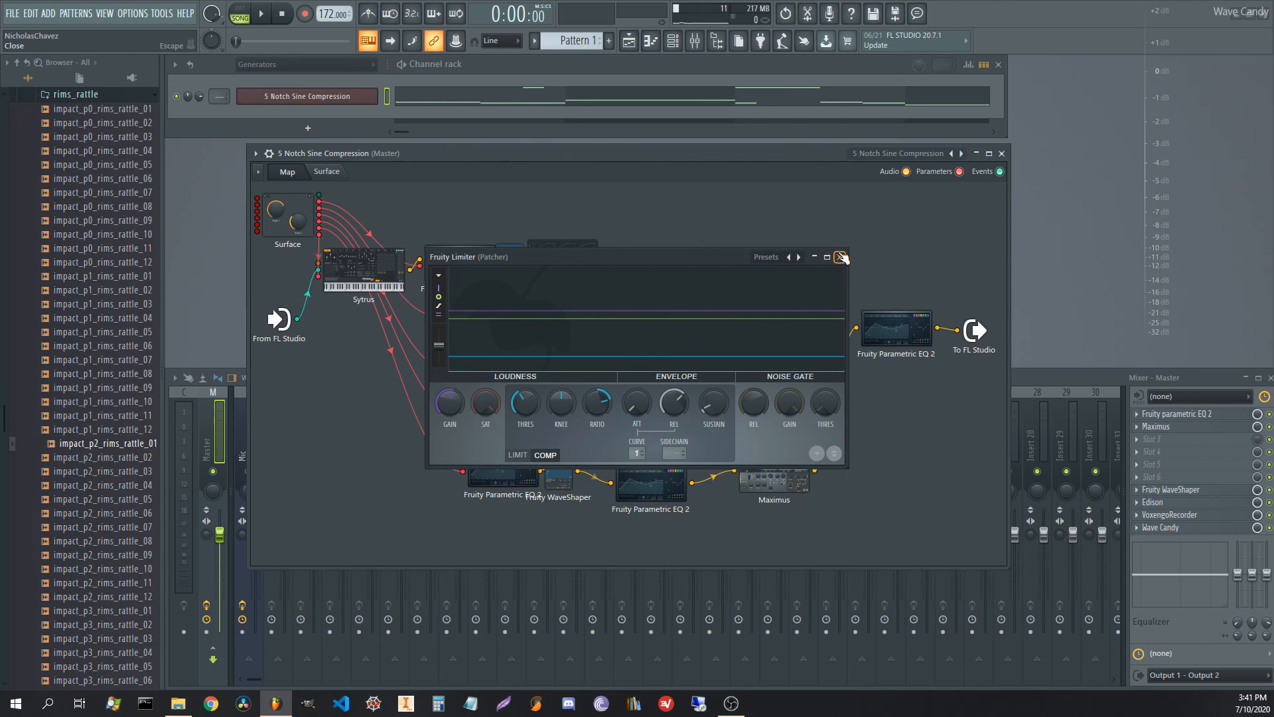
left_click(841, 257)
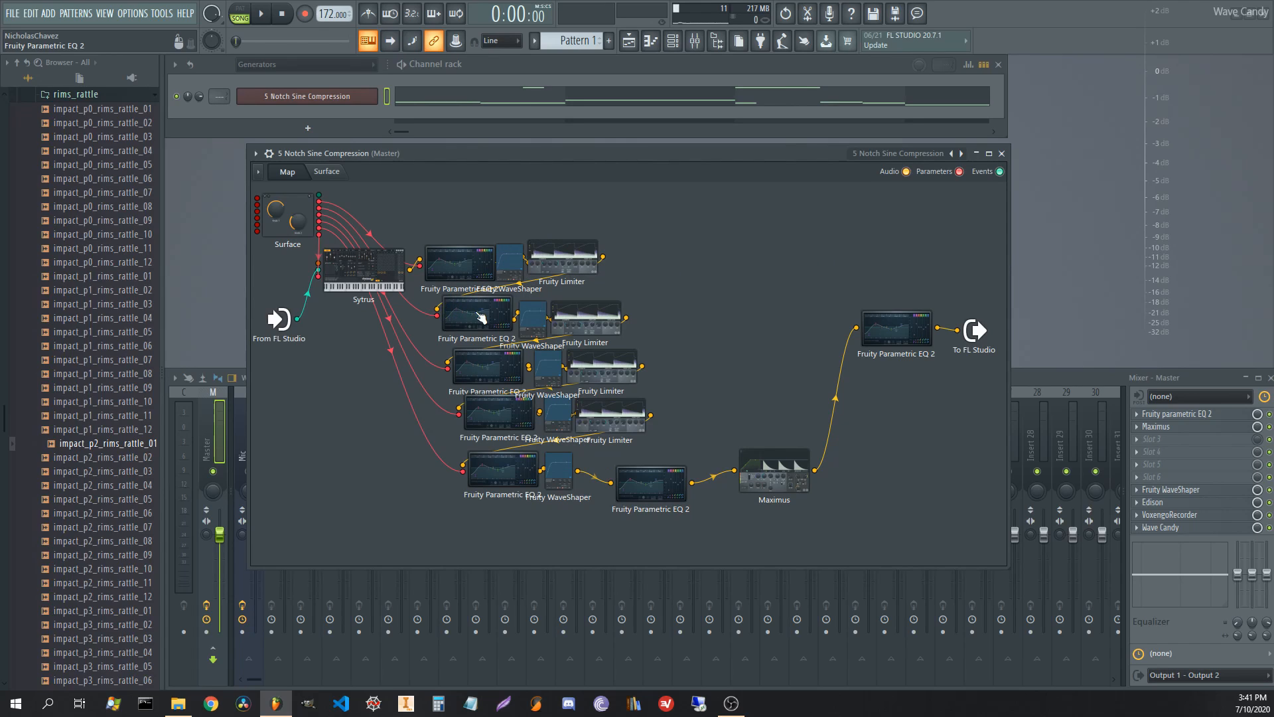
mouse_move(498, 481)
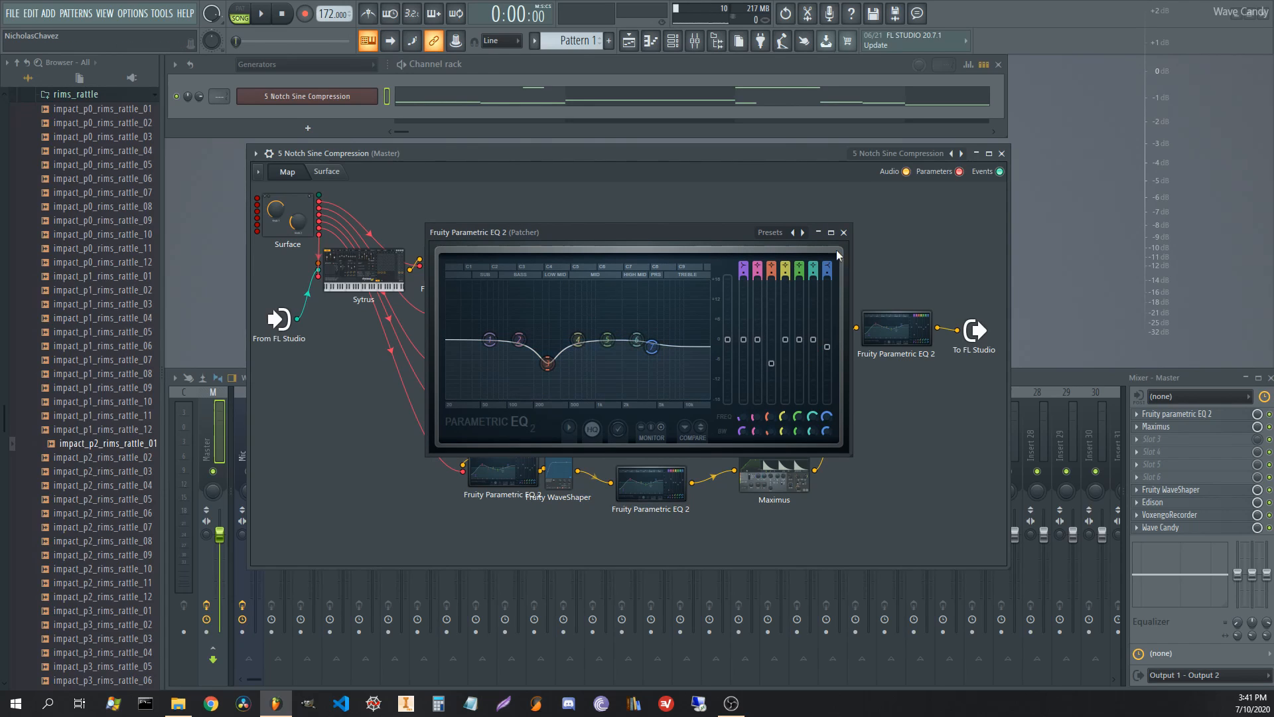
Close the notch EQ and review Maximus's low, mid, master and high band curves, then close it.
left_click(843, 233)
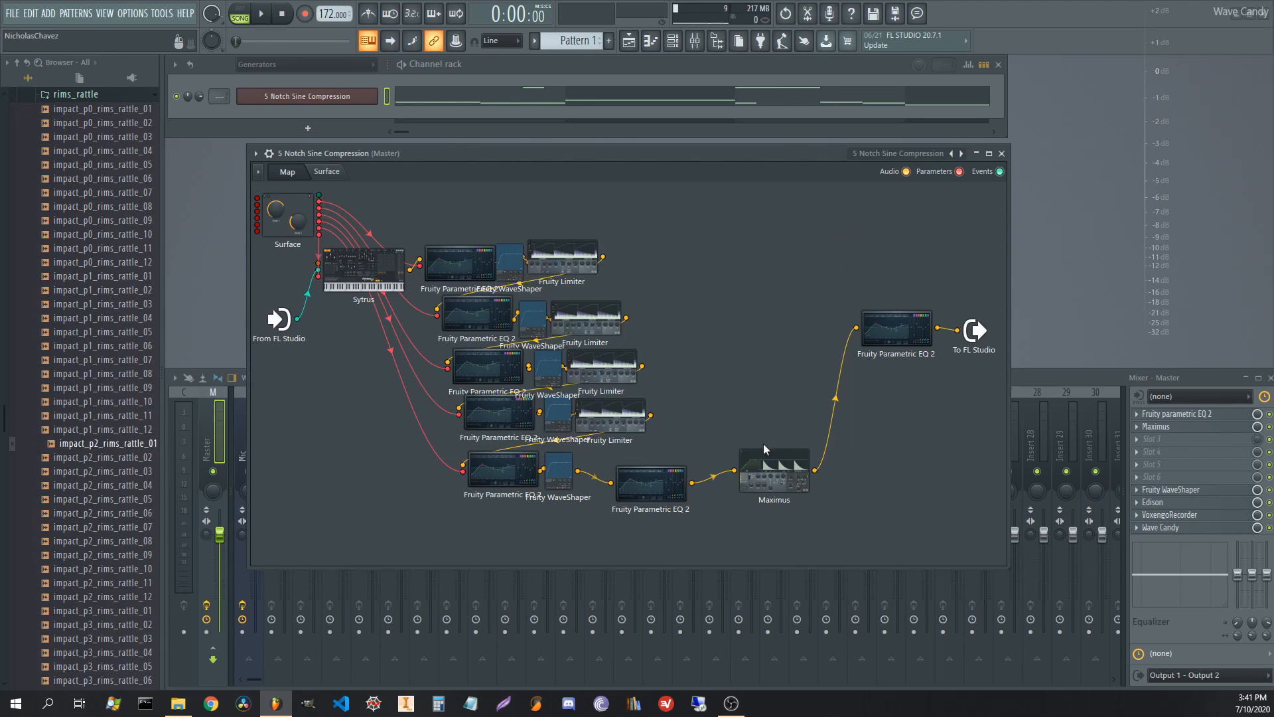
double_click(773, 463)
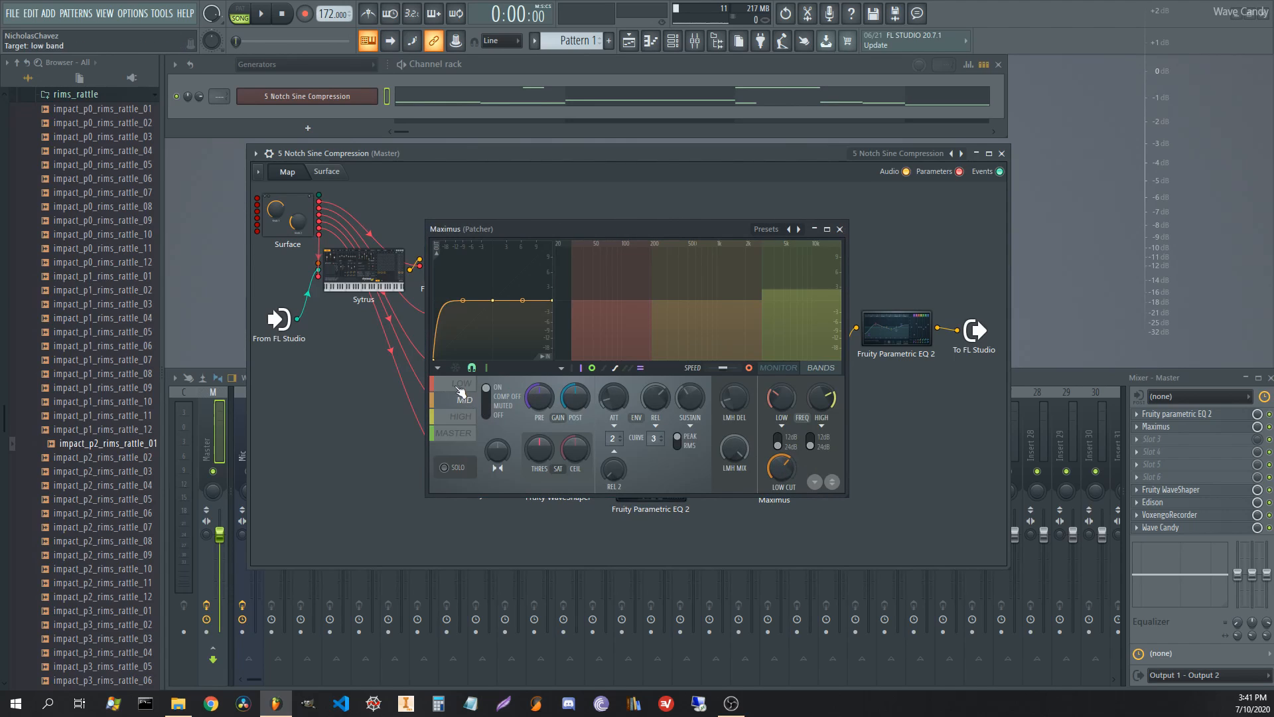
left_click(462, 384)
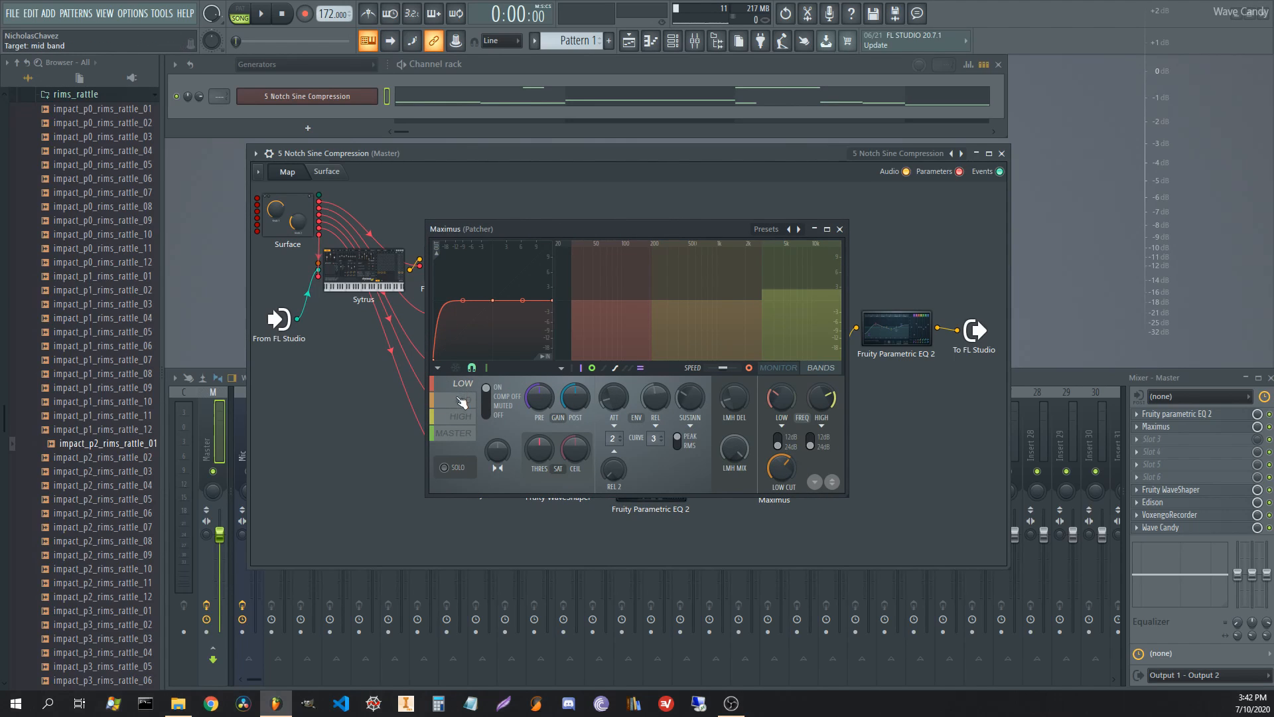
left_click(459, 399)
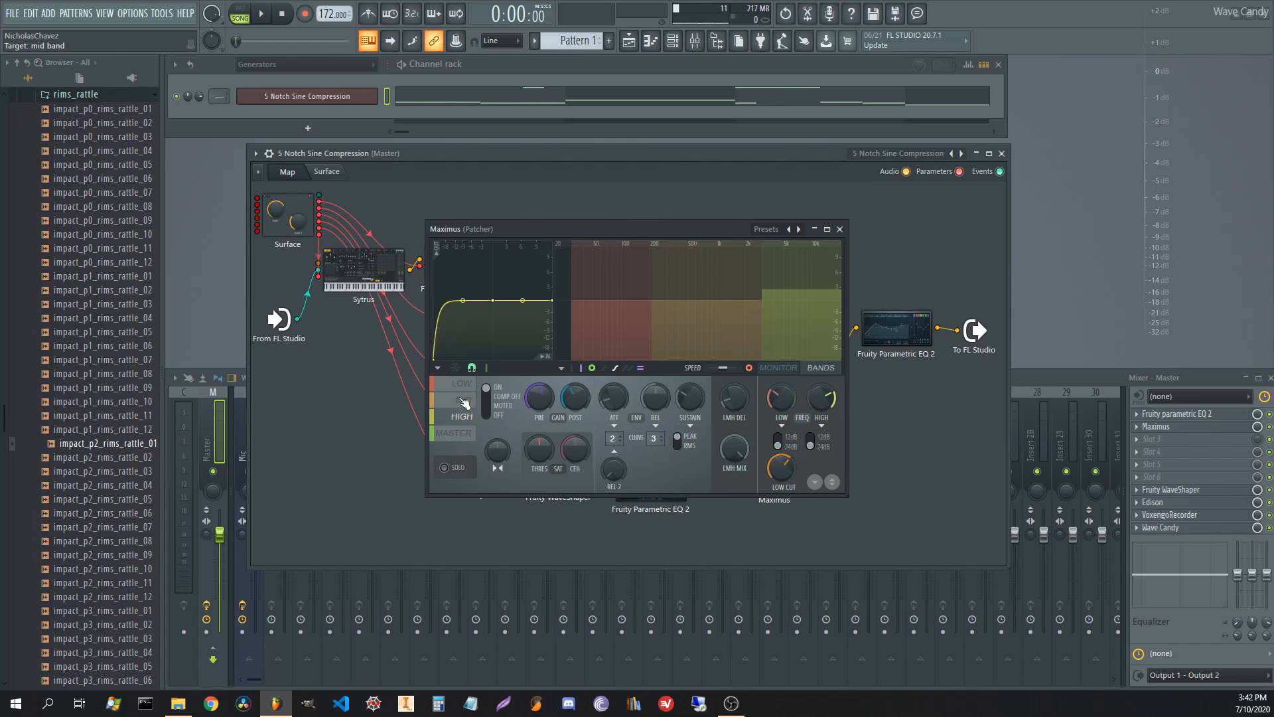
left_click(453, 434)
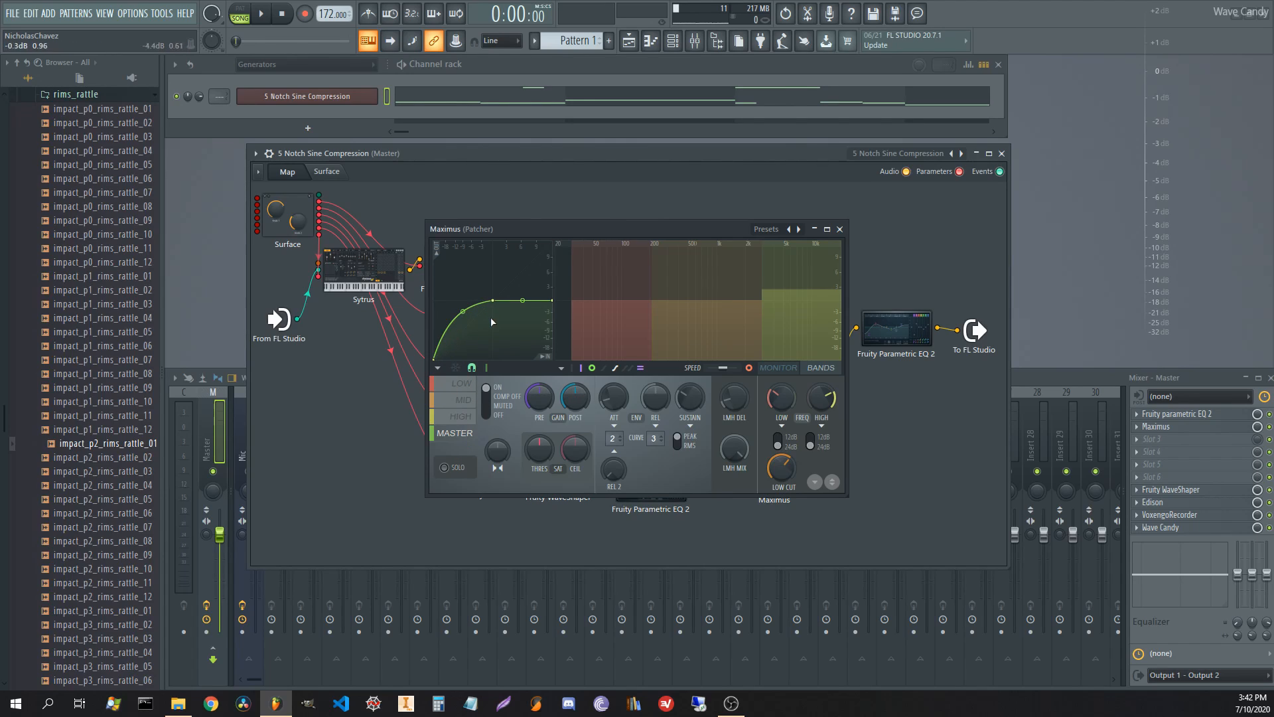
left_click(840, 228)
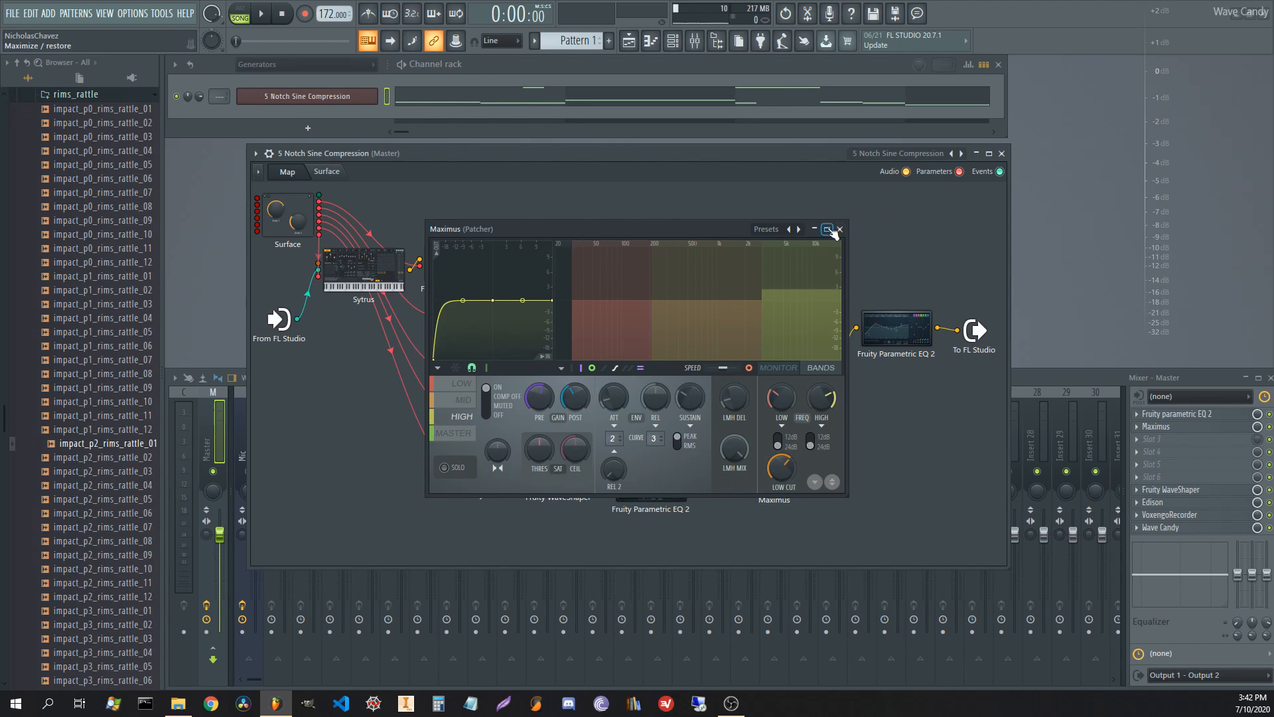
left_click(840, 229)
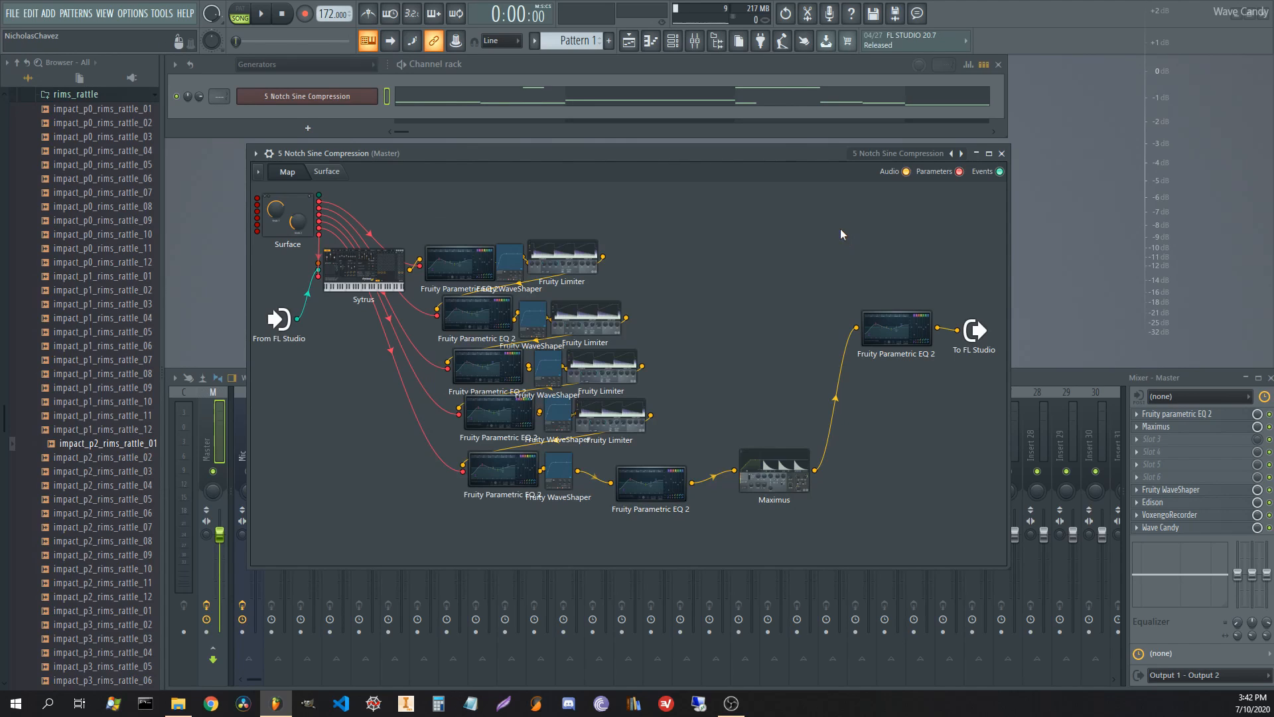
mouse_move(725, 350)
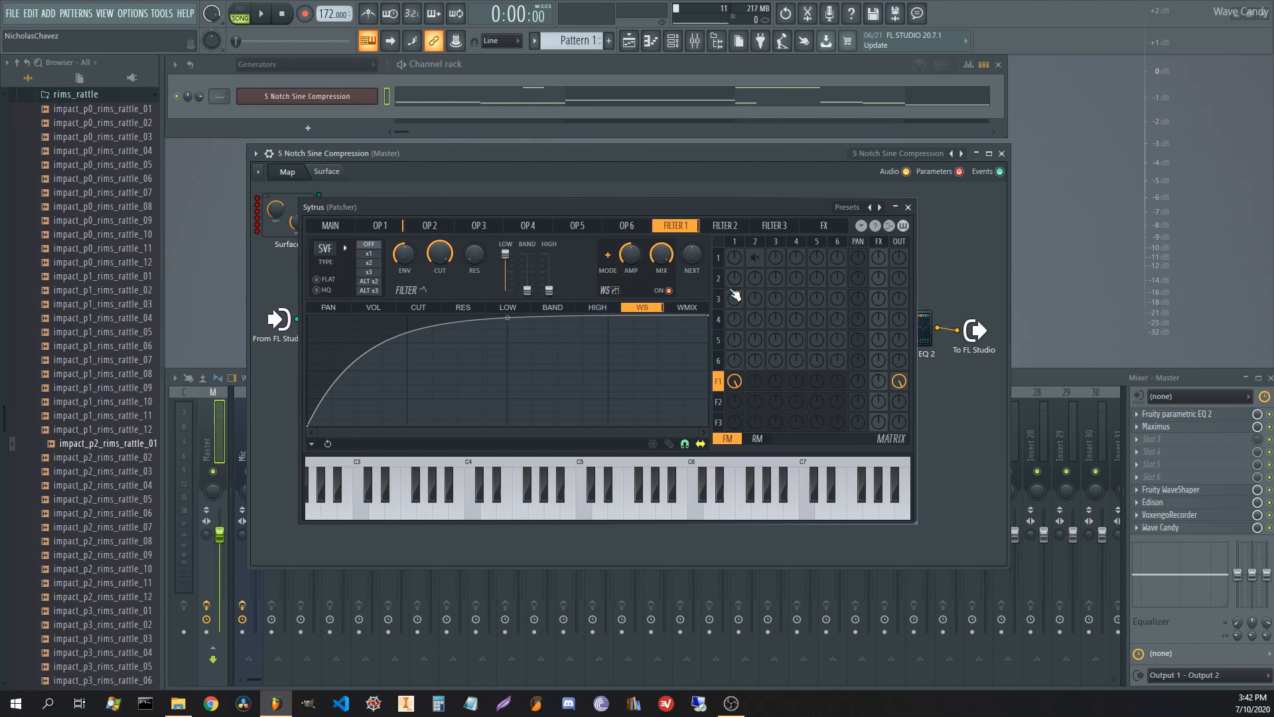
left_click(378, 226)
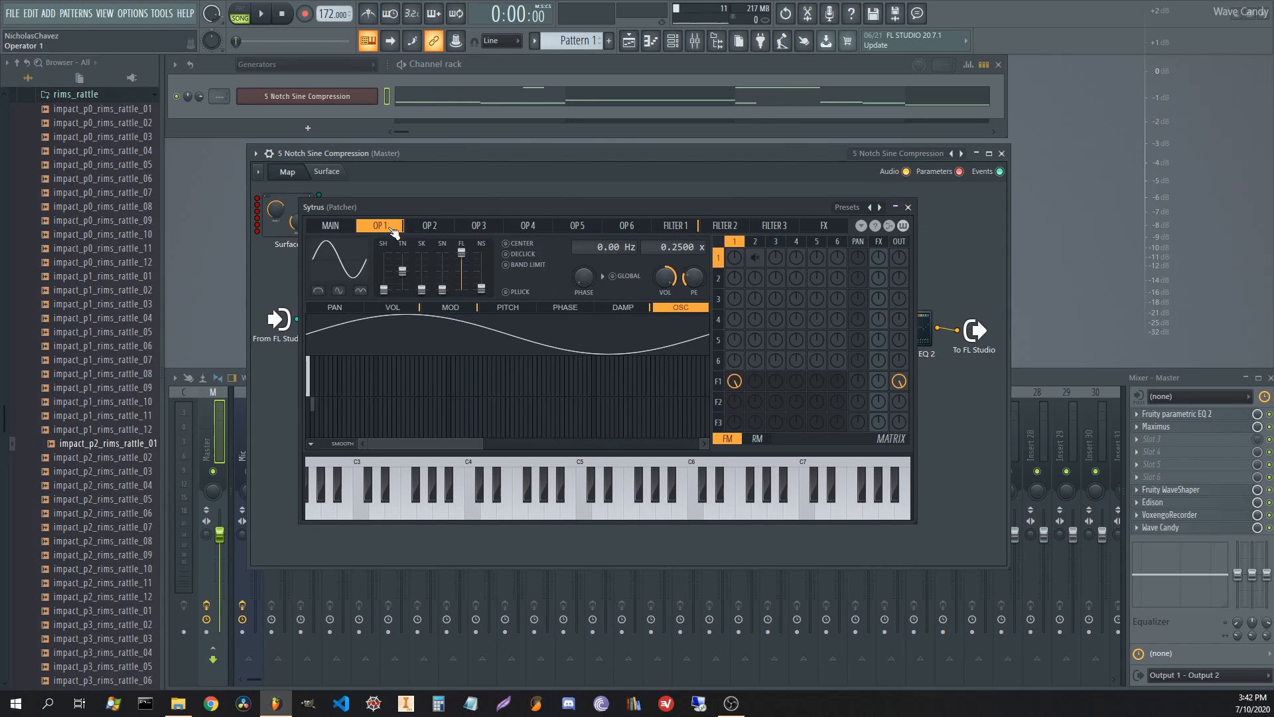
left_click(286, 171)
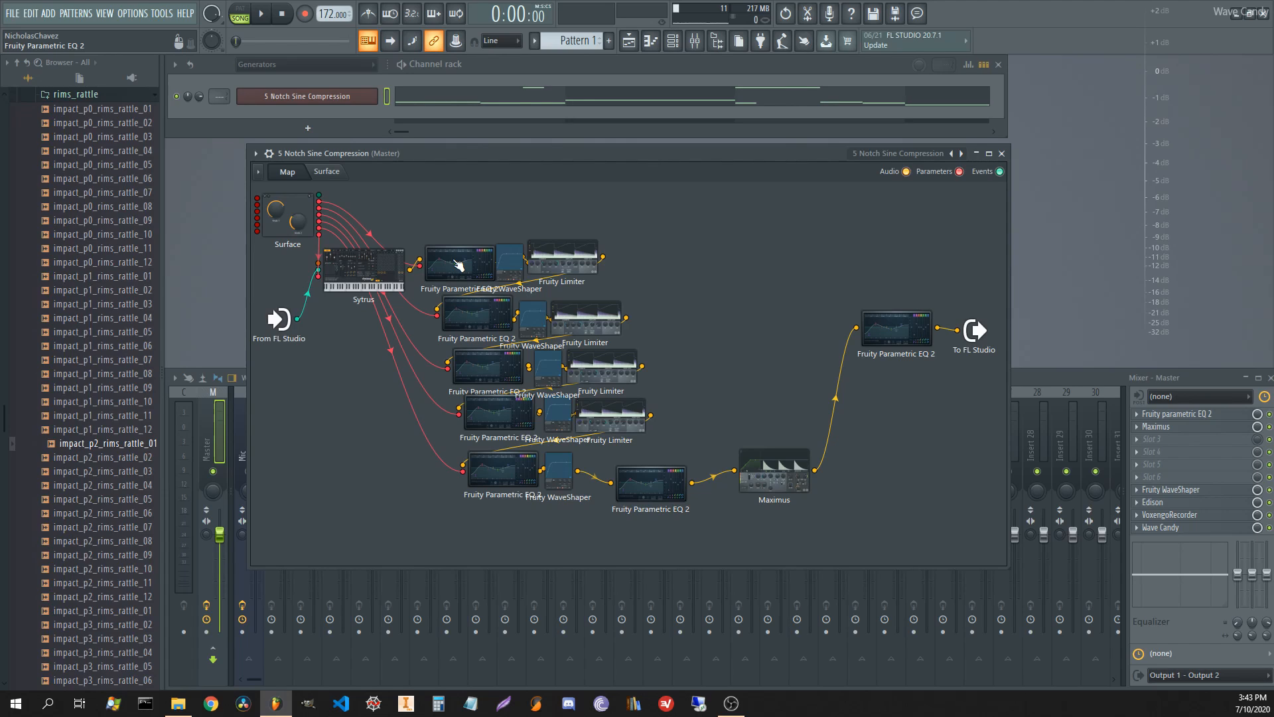
mouse_move(477, 260)
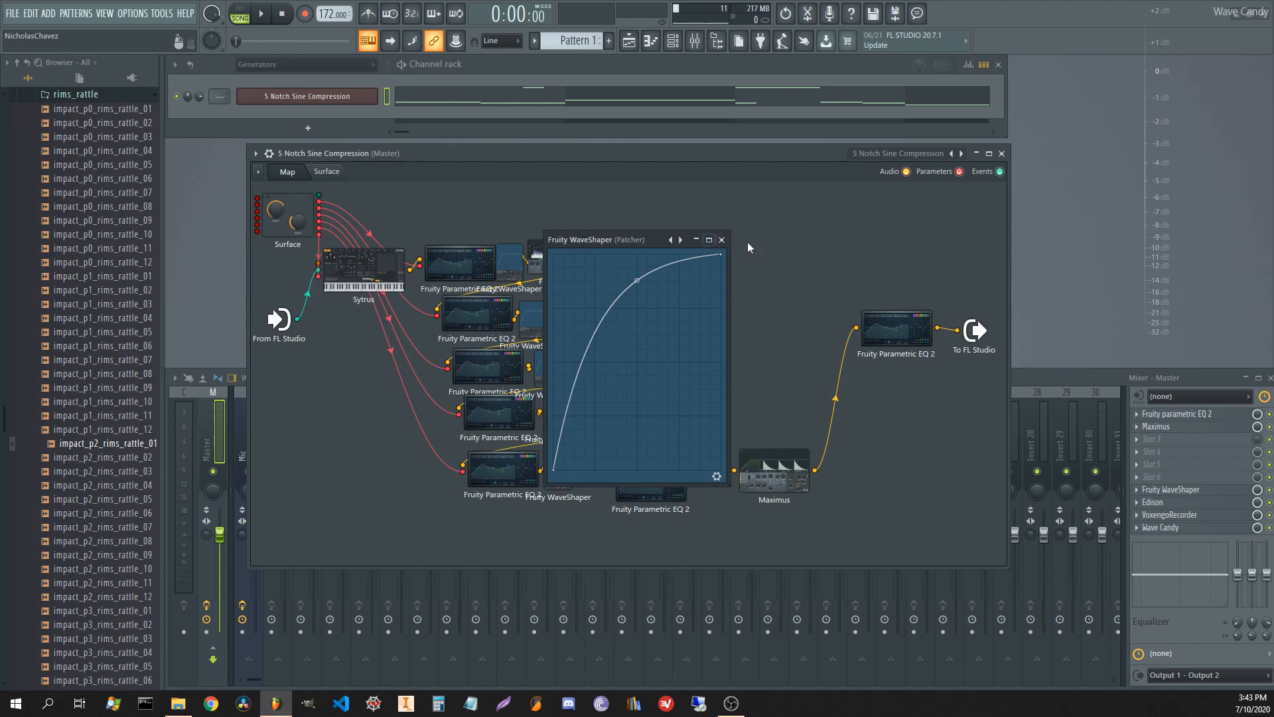
Close the WaveShaper, recheck the top Limiter, and show the Surface with N1–N5 and FM knobs.
left_click(720, 239)
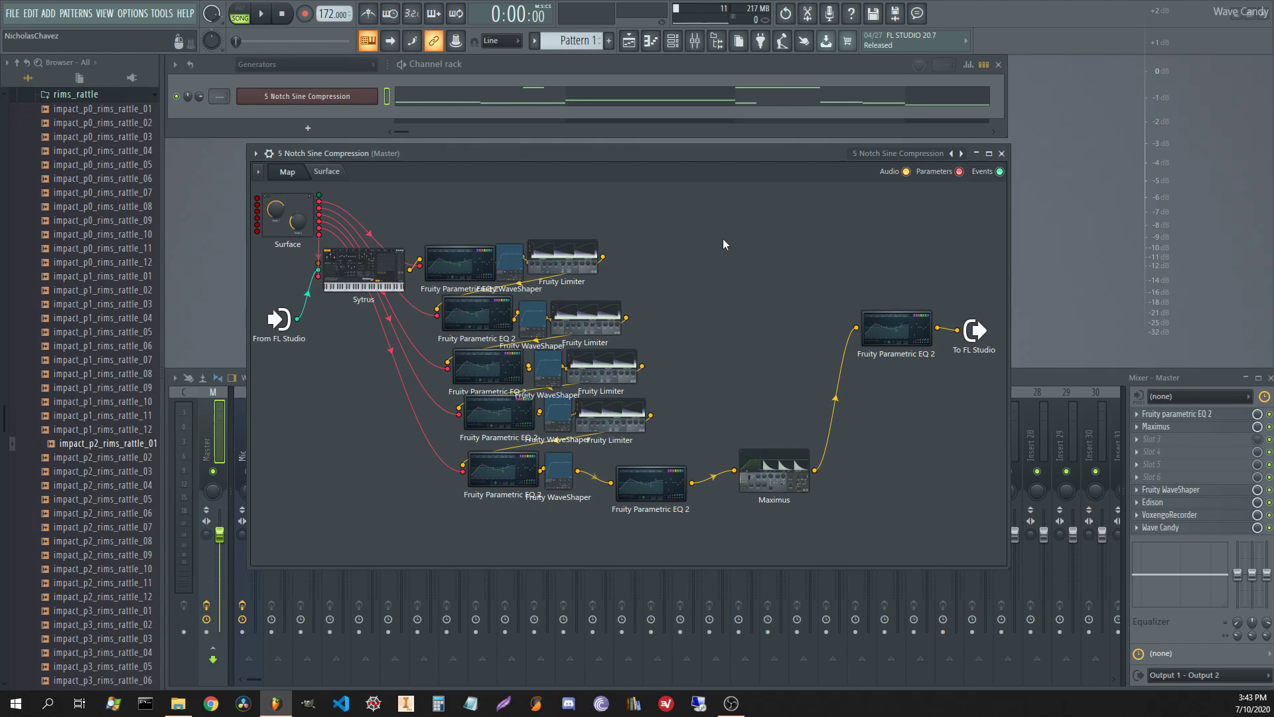
mouse_move(591, 244)
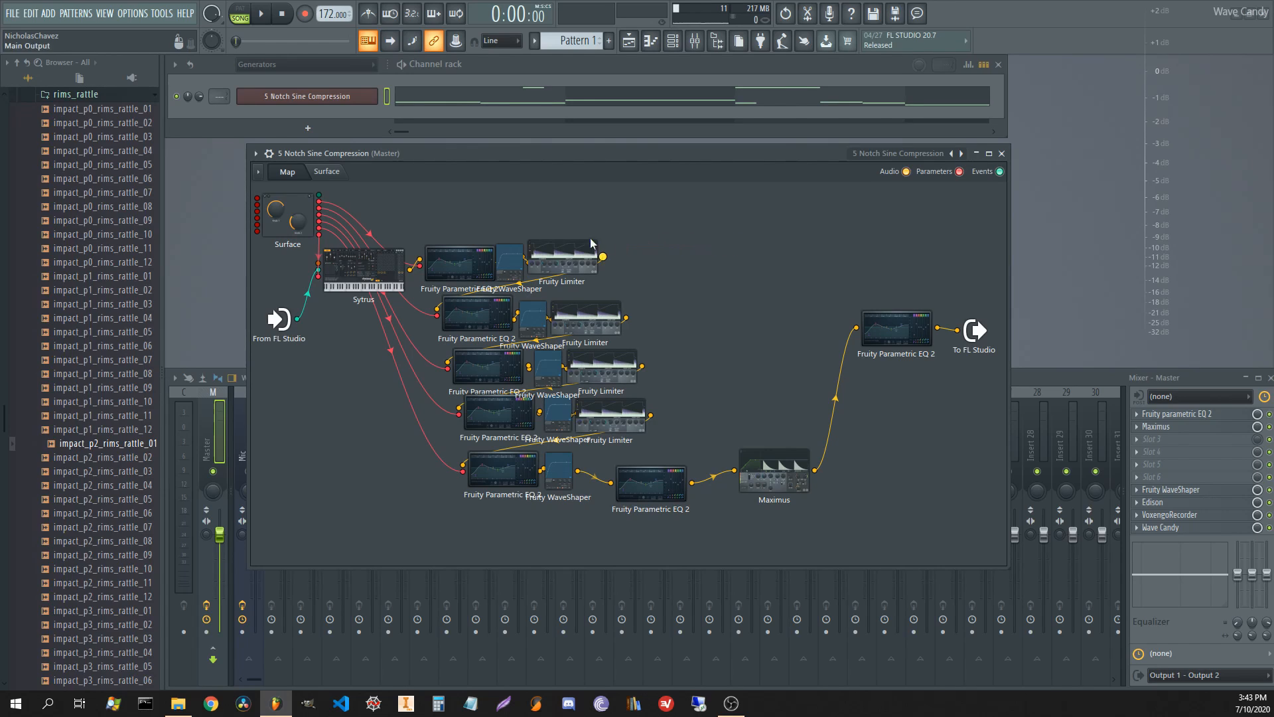
mouse_move(647, 220)
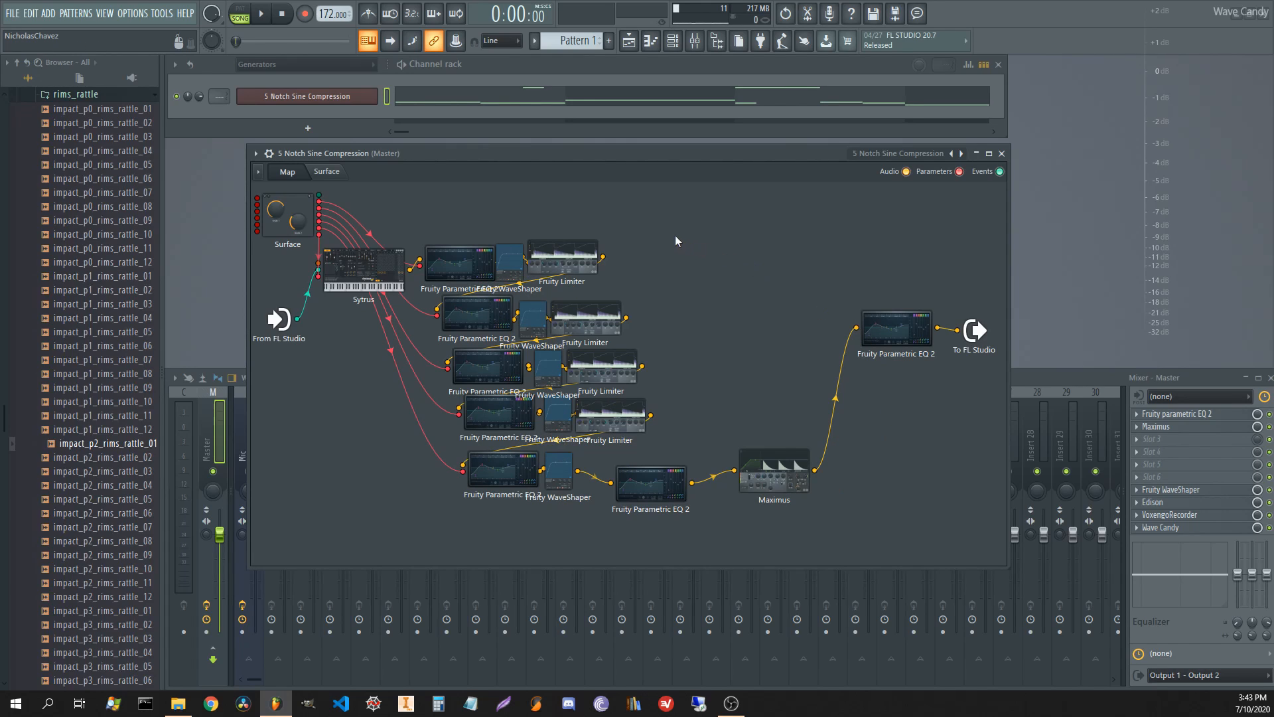
mouse_move(627, 233)
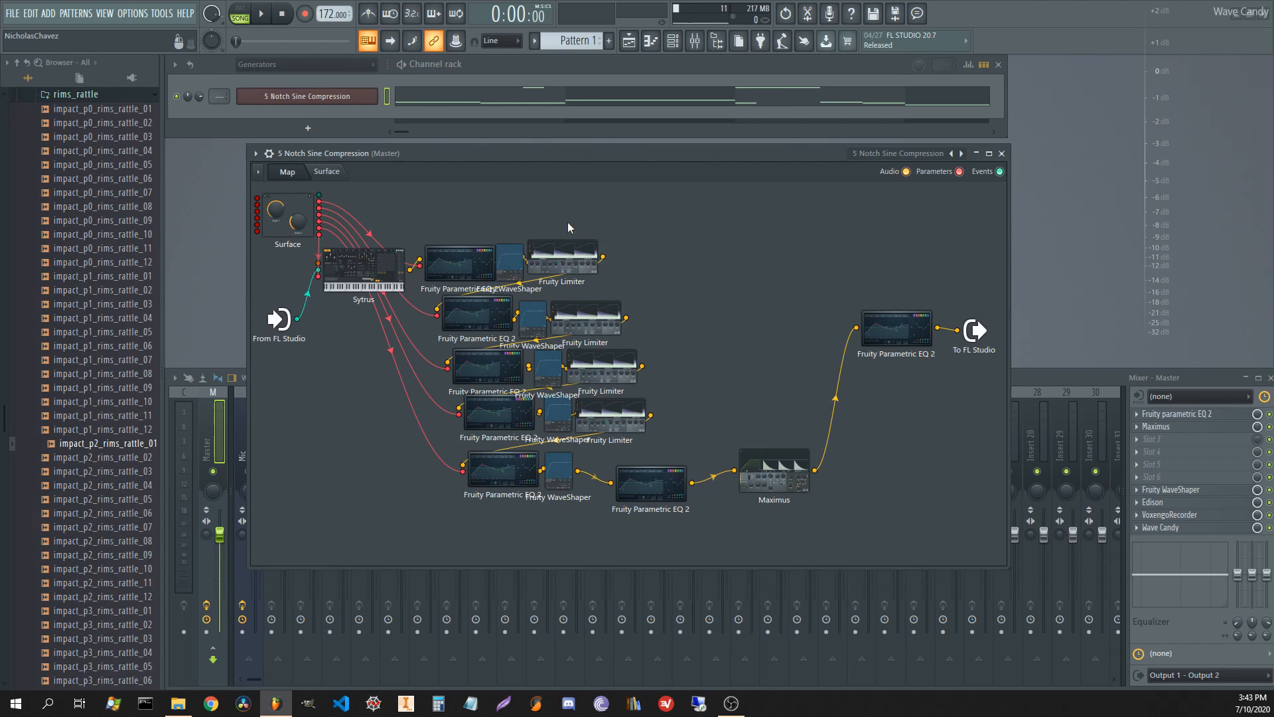
mouse_move(510, 253)
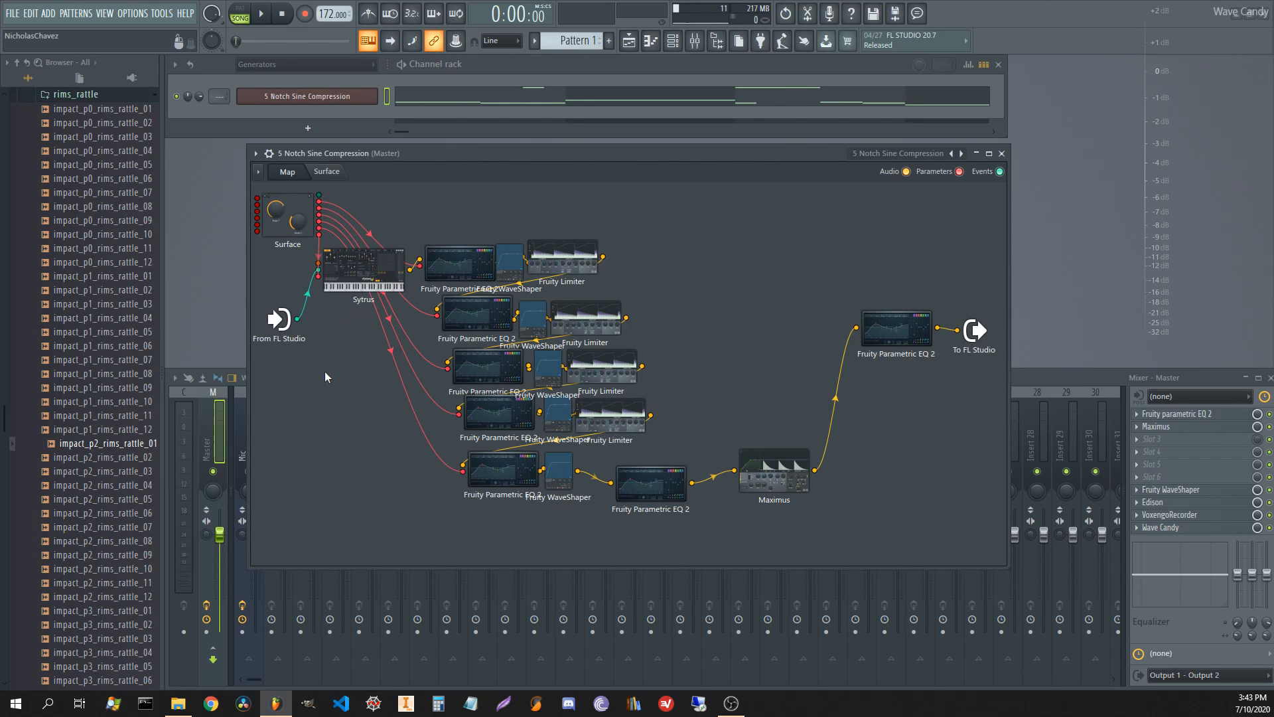
mouse_move(712, 246)
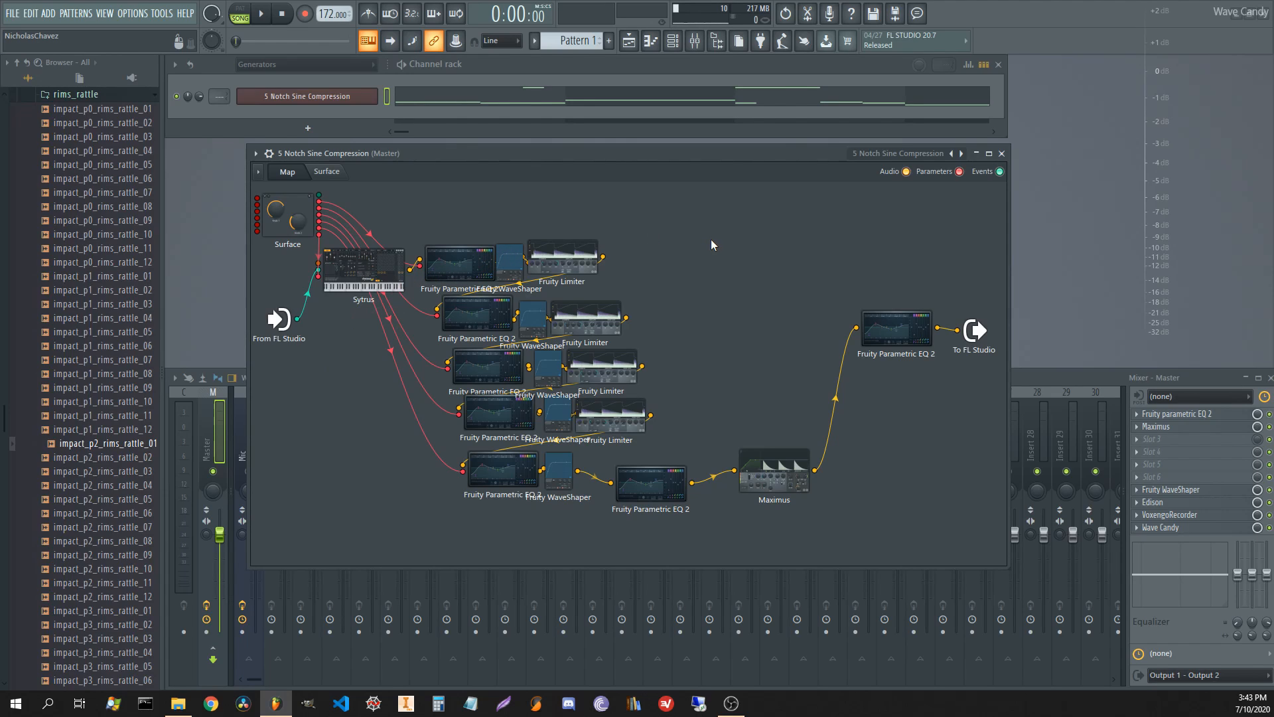
mouse_move(593, 276)
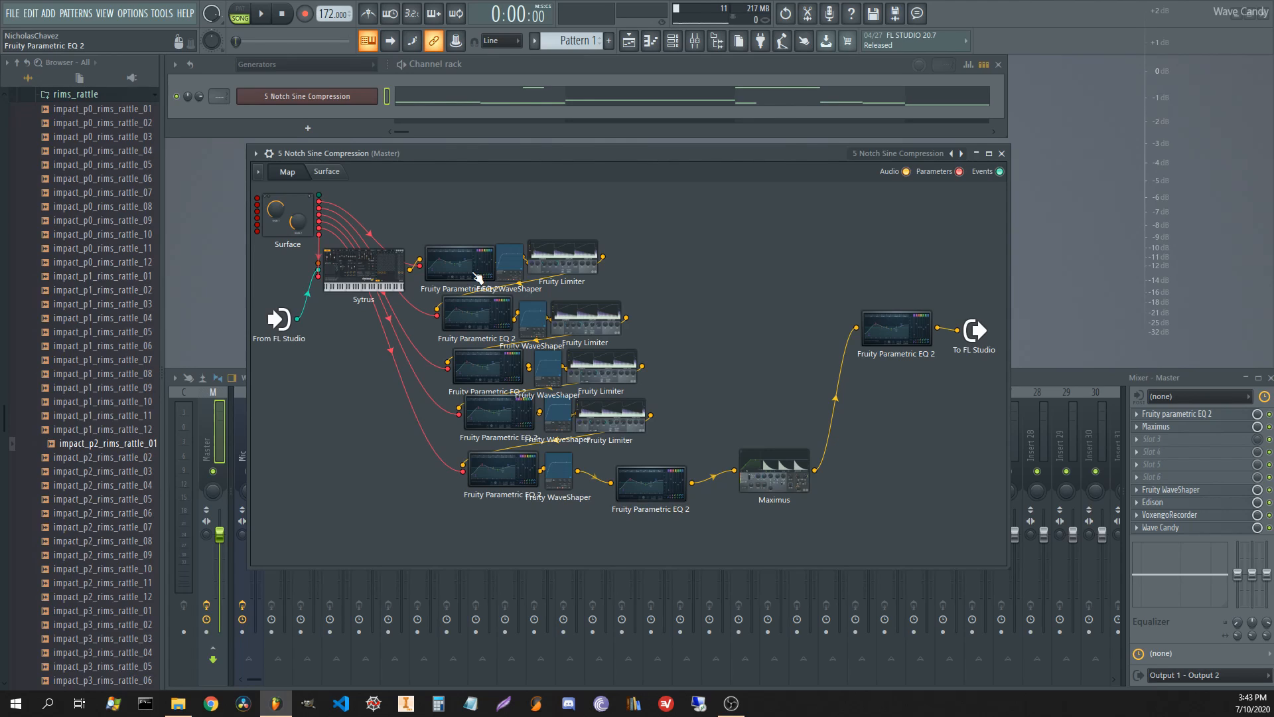
double_click(561, 260)
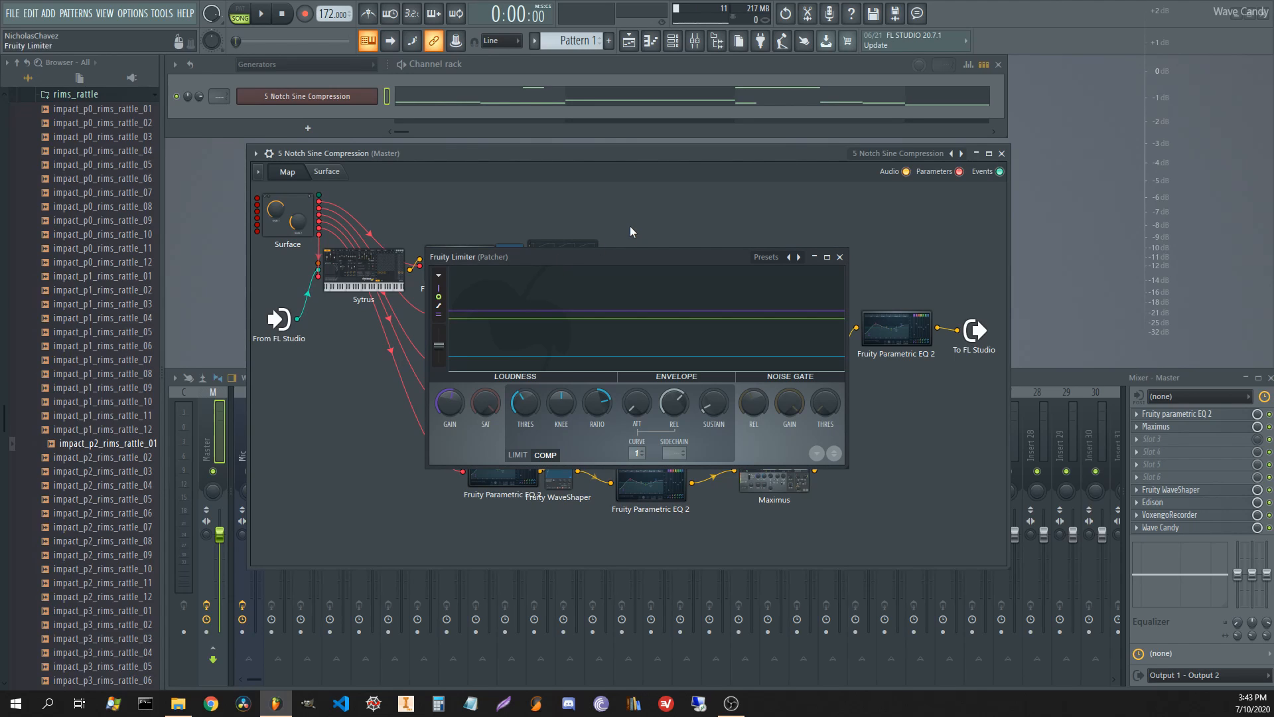
left_click(840, 257)
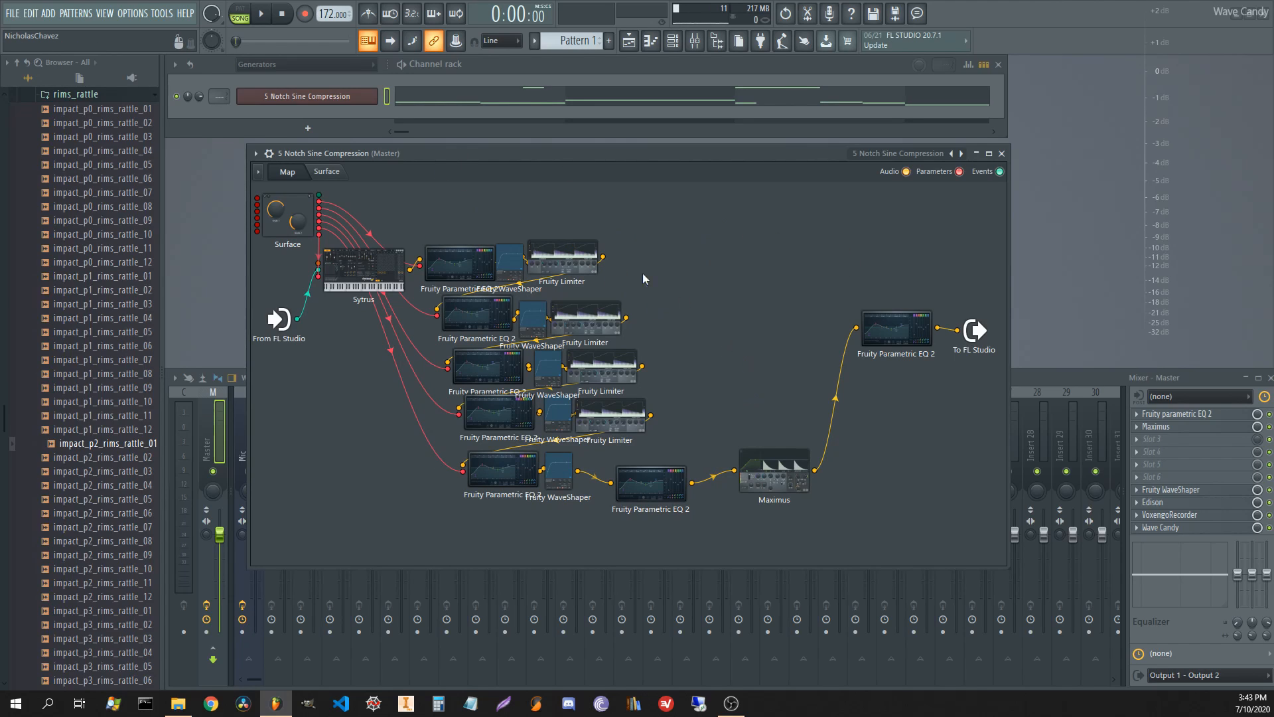
left_click(326, 171)
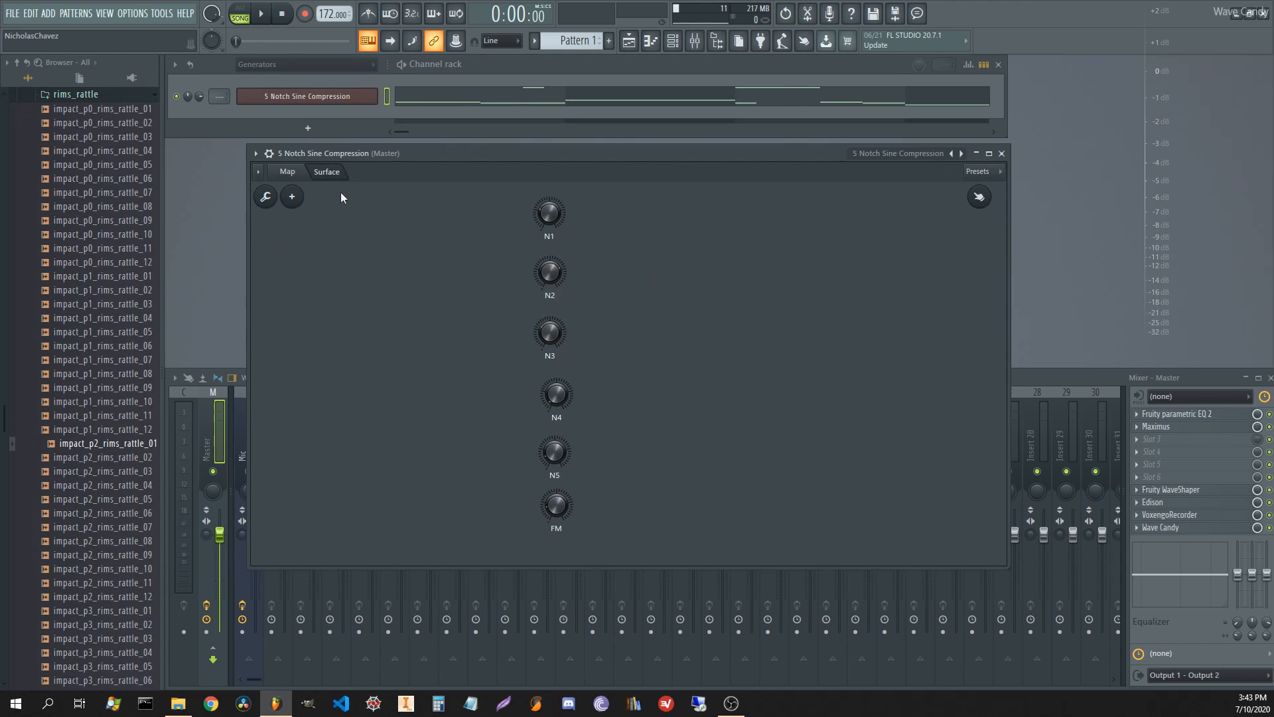
mouse_move(411, 240)
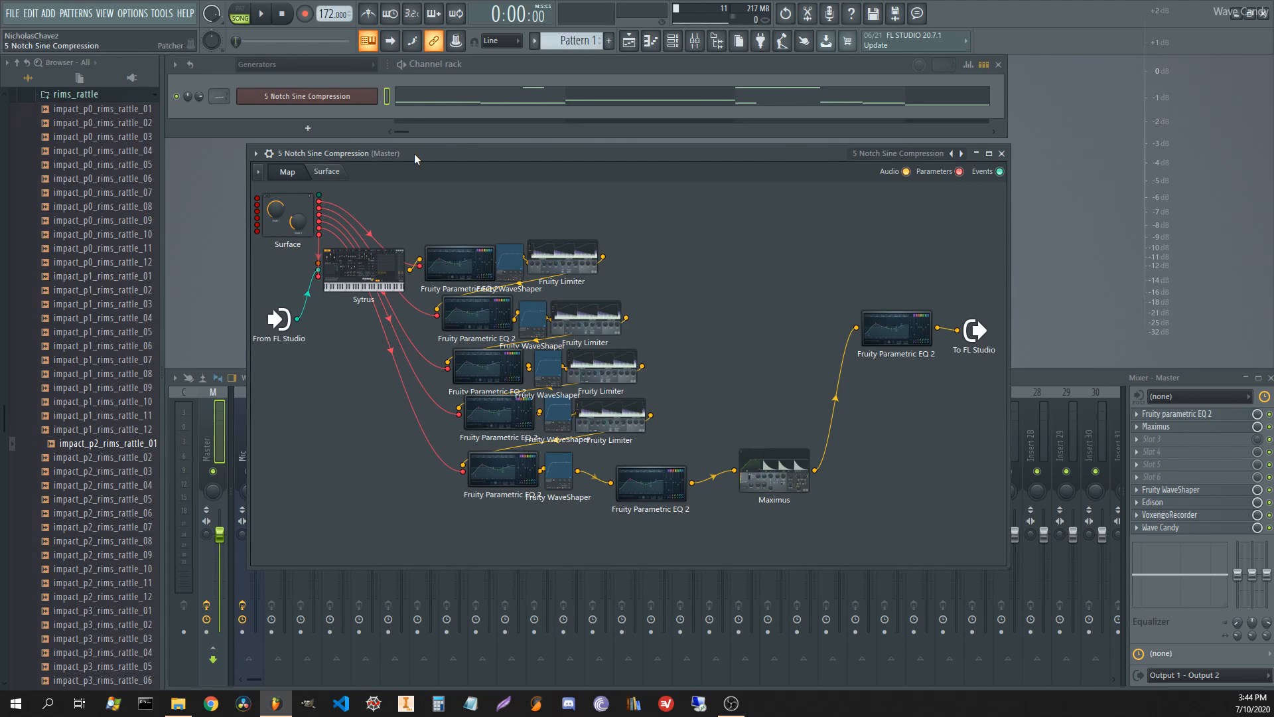
mouse_move(417, 162)
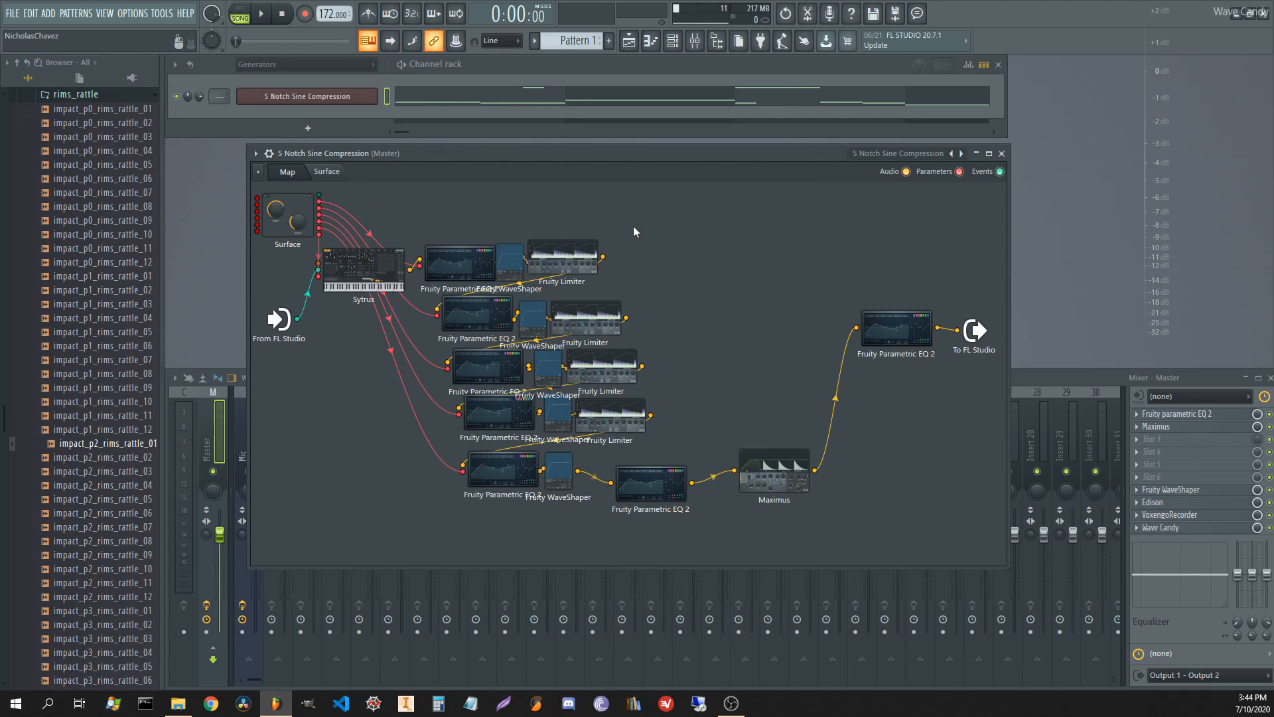
mouse_move(616, 334)
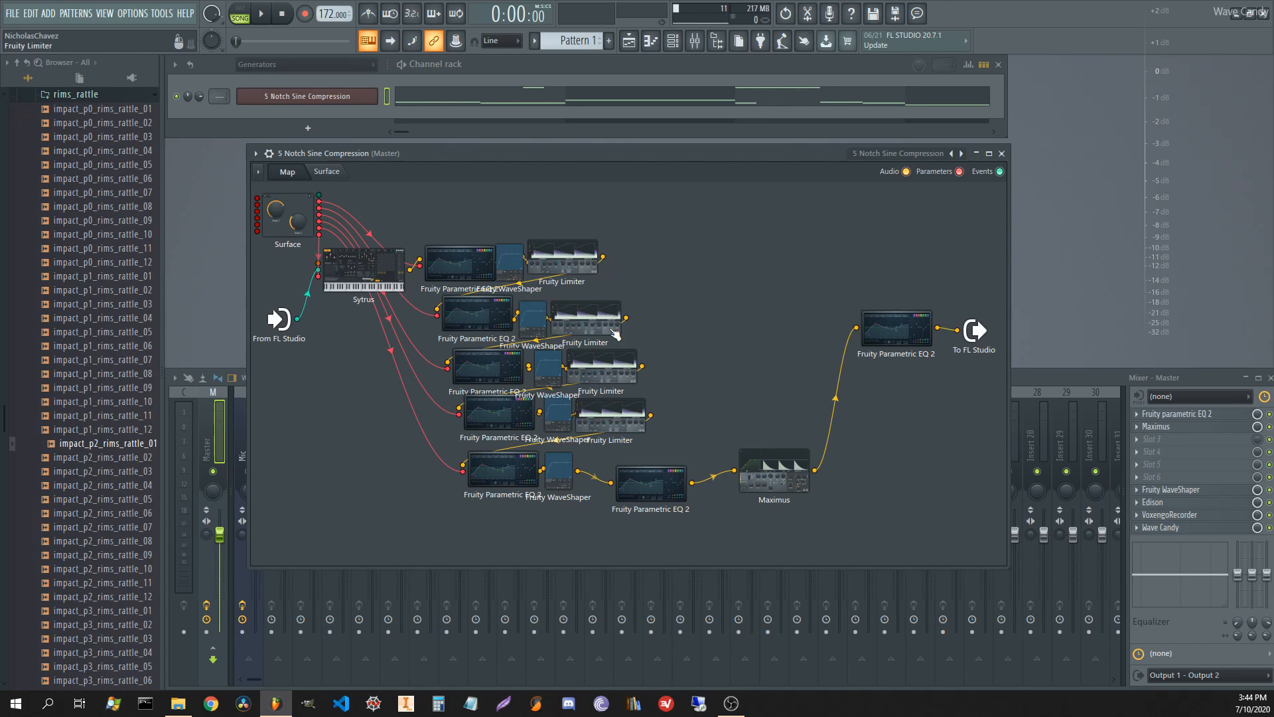
mouse_move(790, 318)
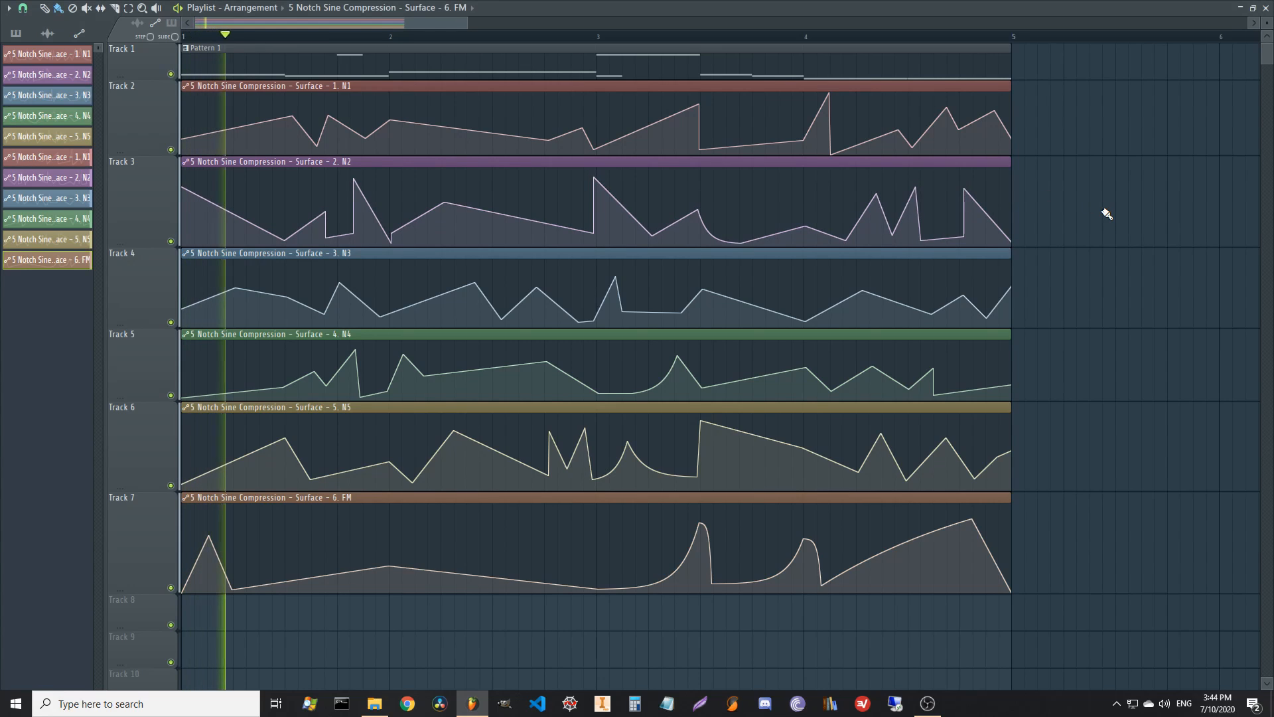
Bring the Patcher window back in front of the Playlist.
left_click(523, 34)
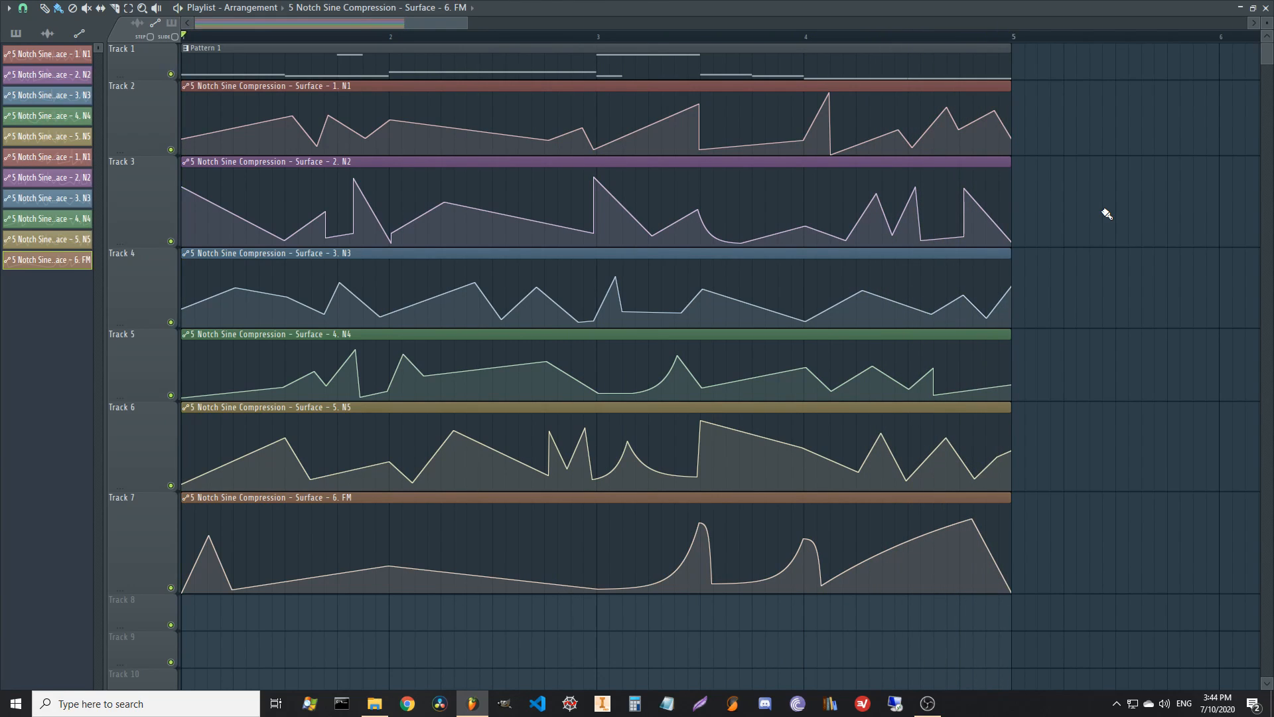
mouse_move(1130, 178)
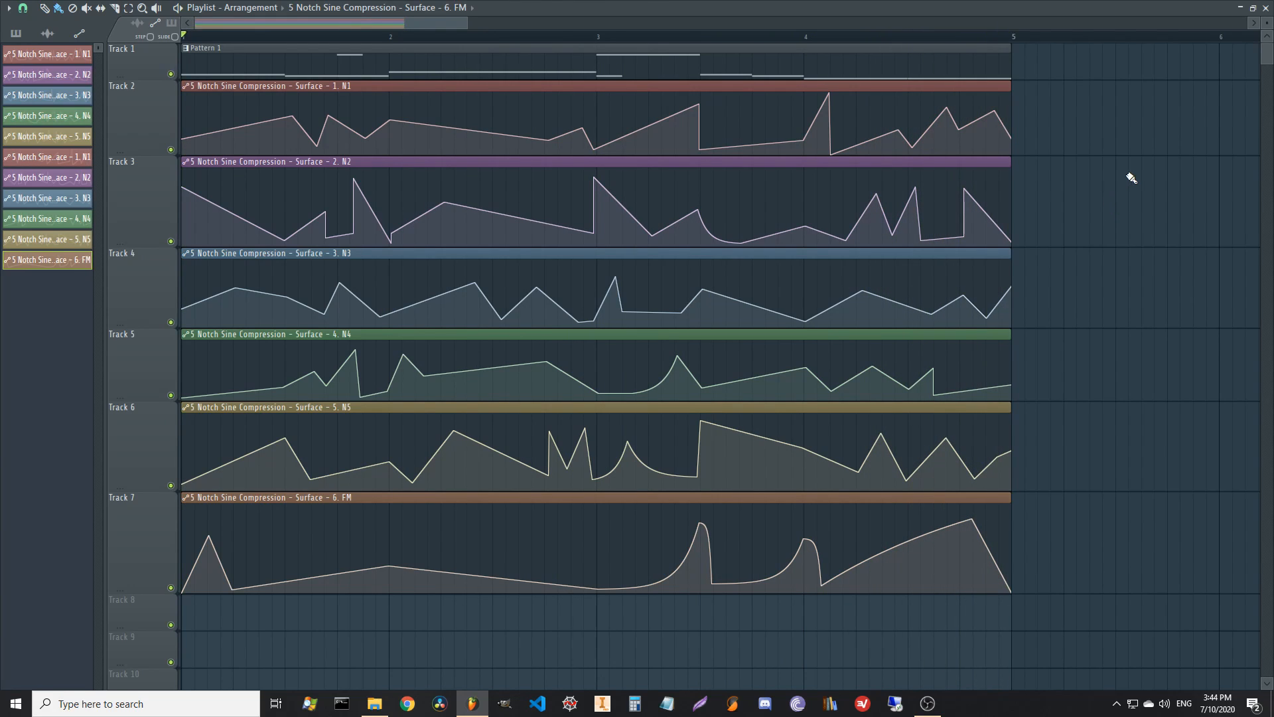
mouse_move(1145, 181)
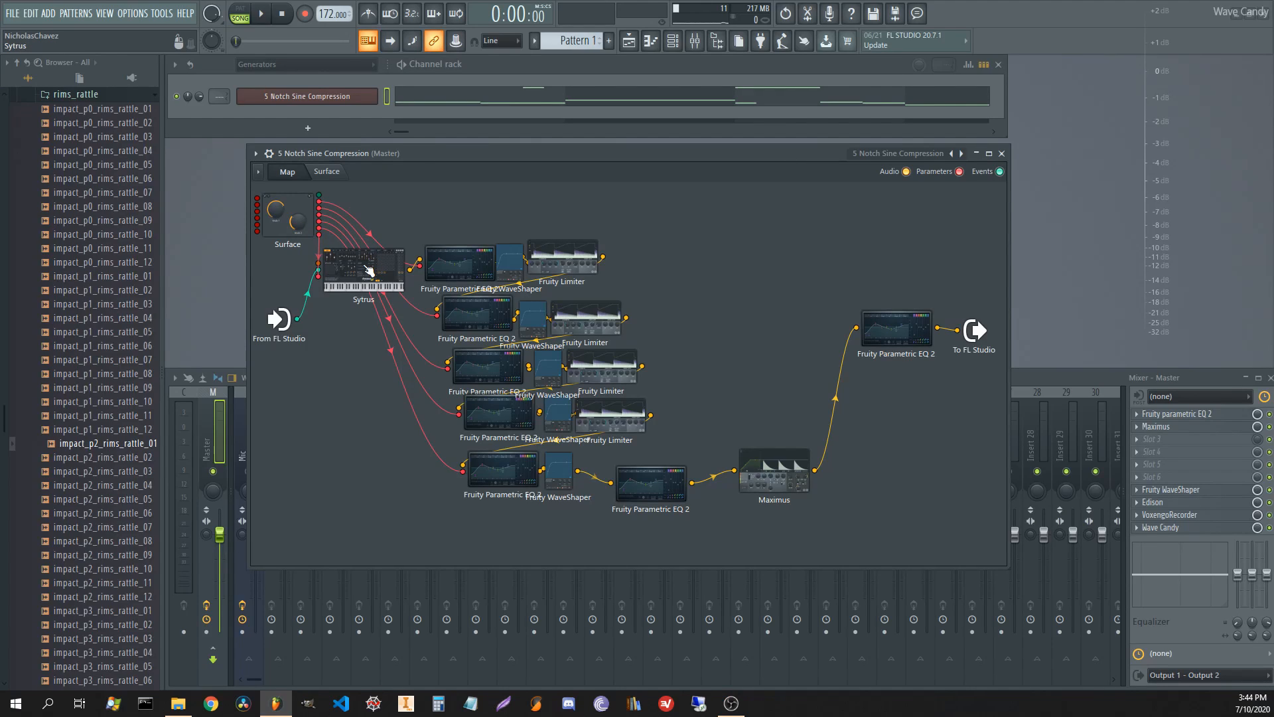
Open Sytrus and draw harmonic bars for operator 1 to enrich its sine.
double_click(363, 268)
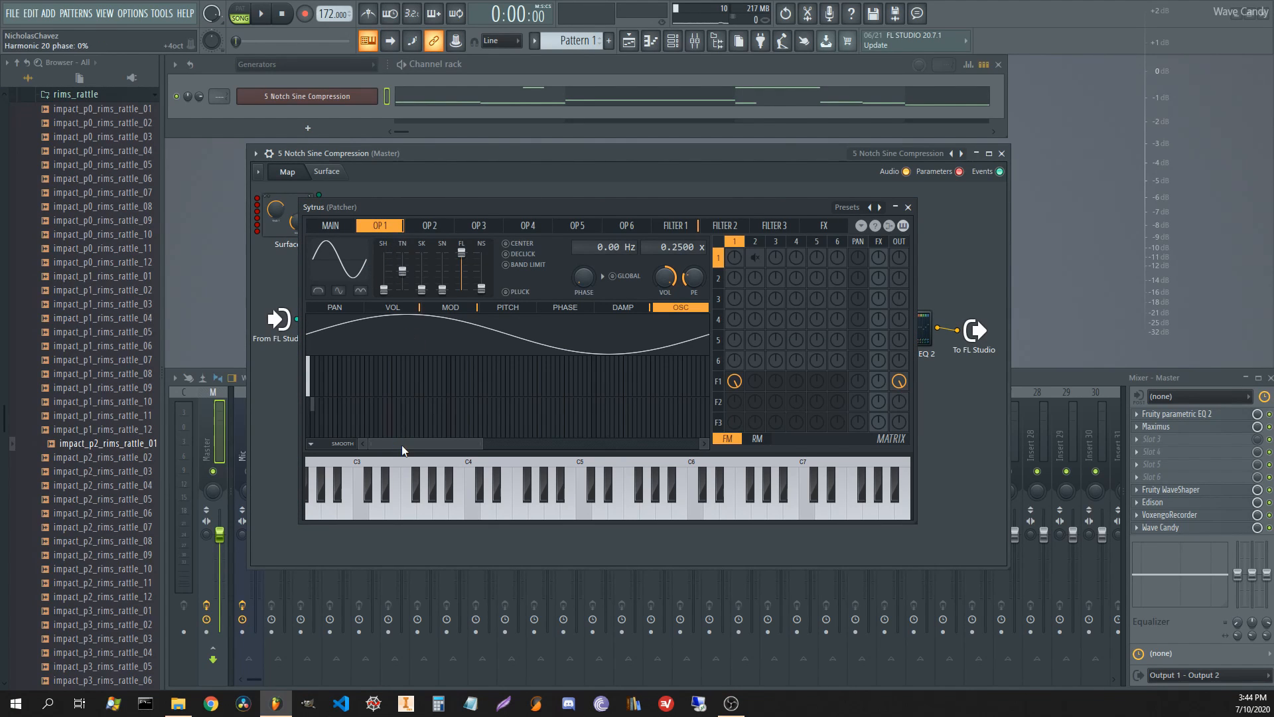
mouse_move(317, 376)
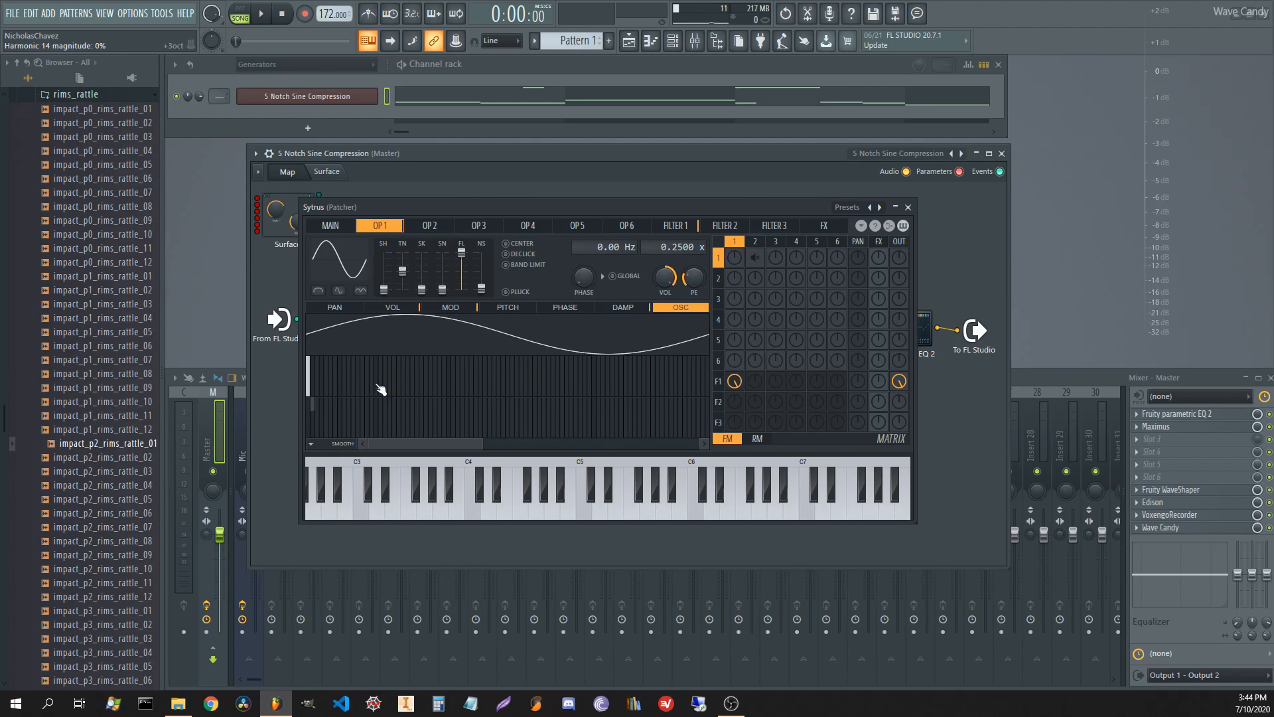
left_click(260, 14)
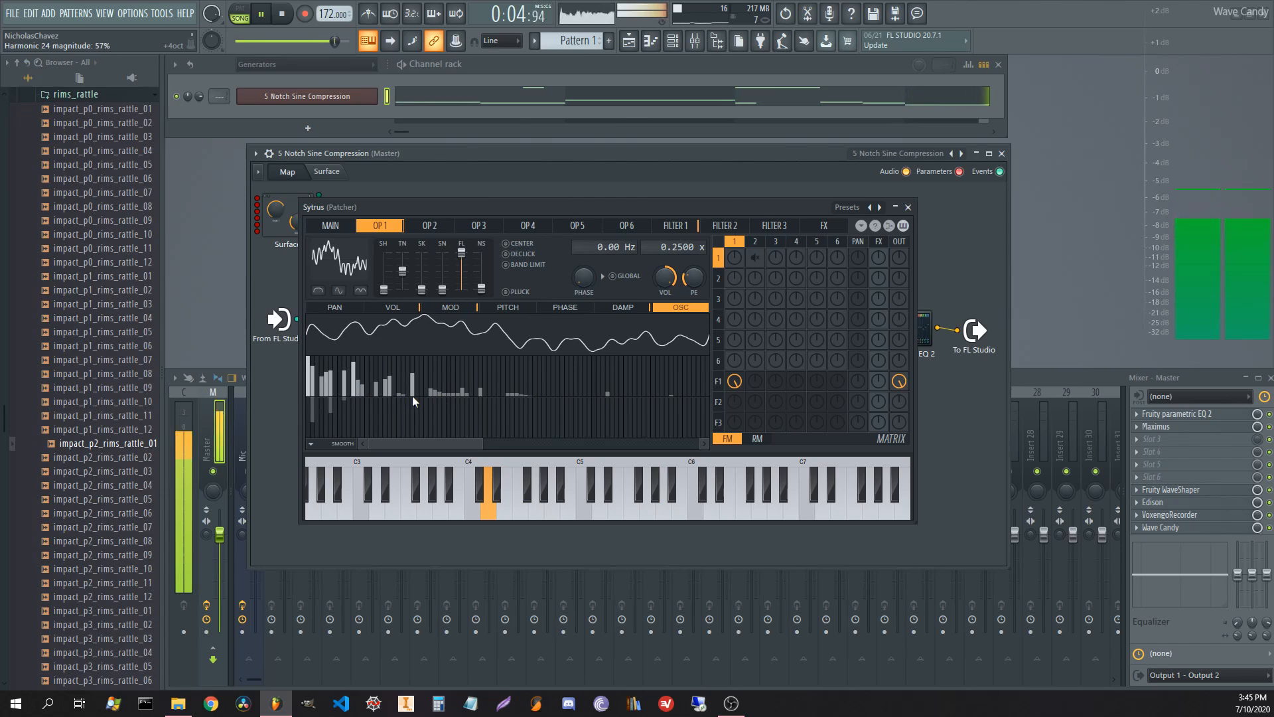
left_click(281, 14)
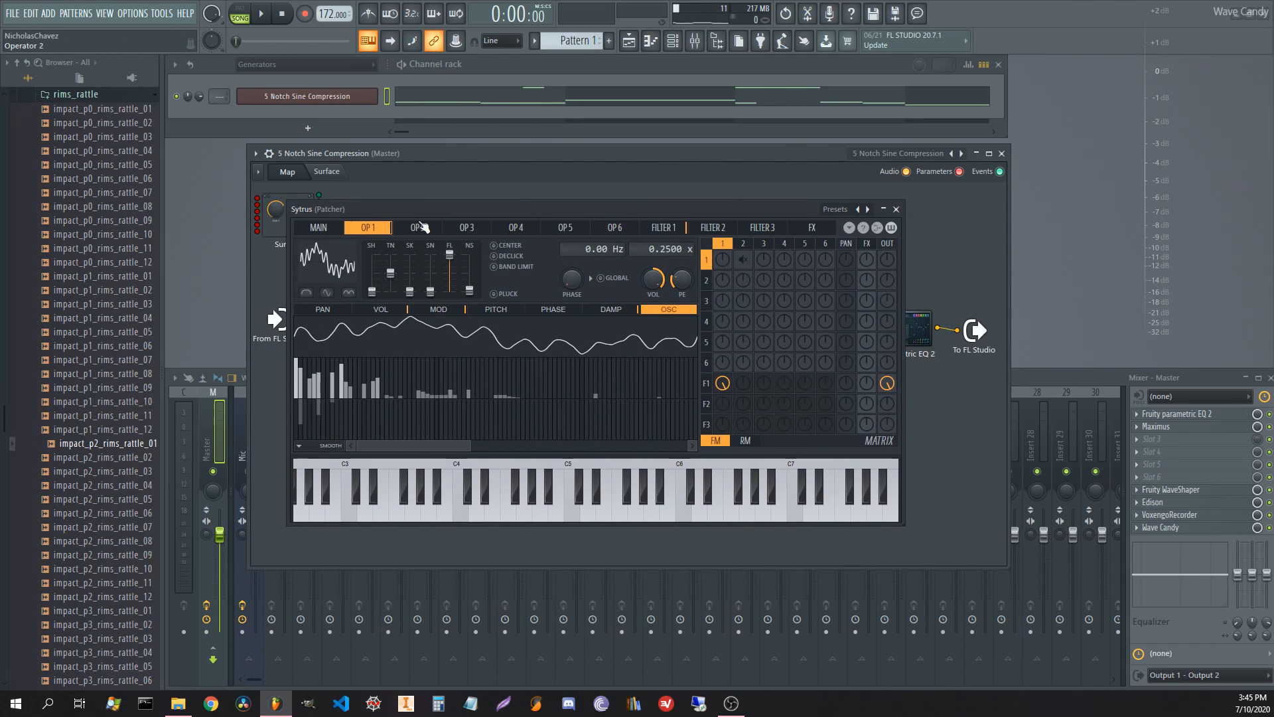
left_click(317, 227)
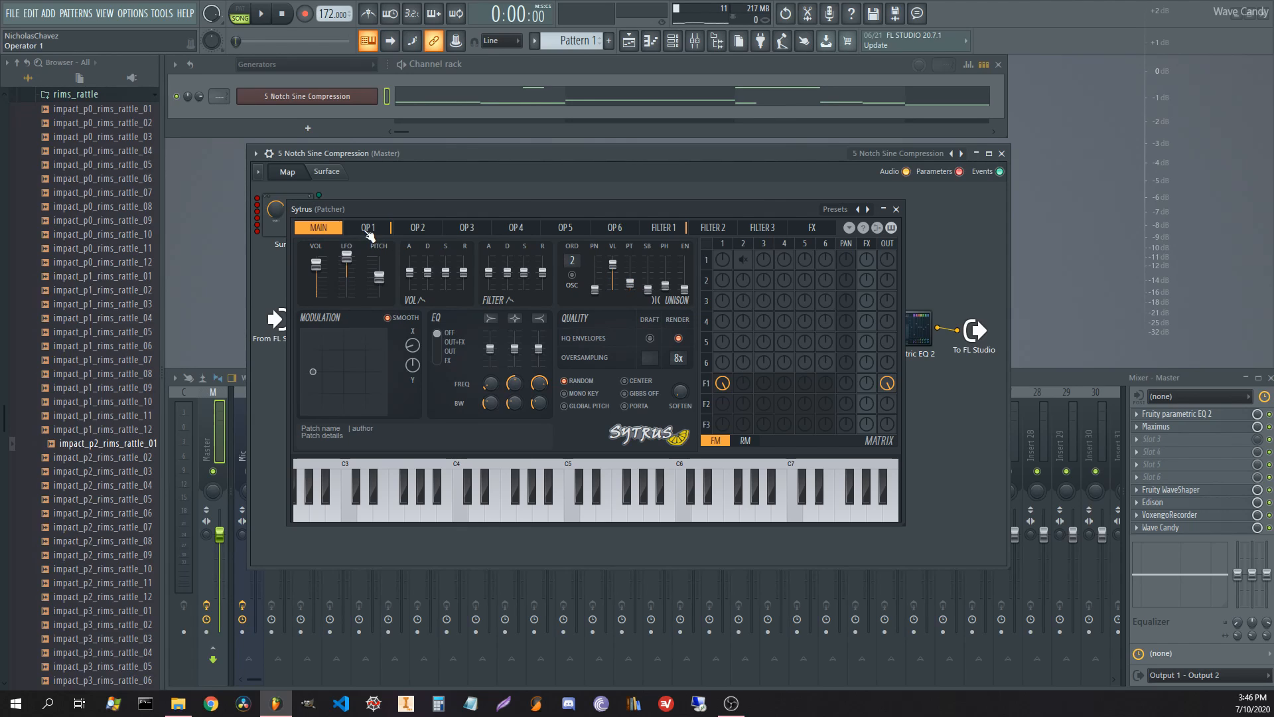
left_click(367, 227)
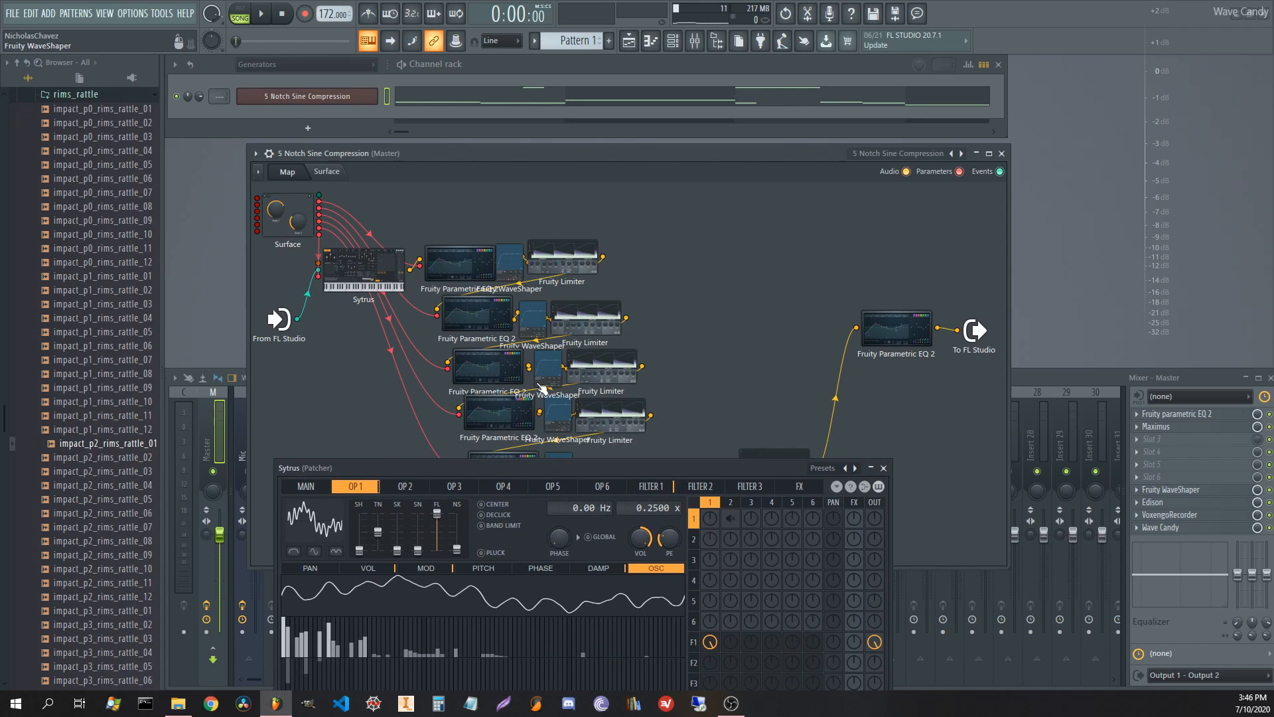
mouse_move(544, 339)
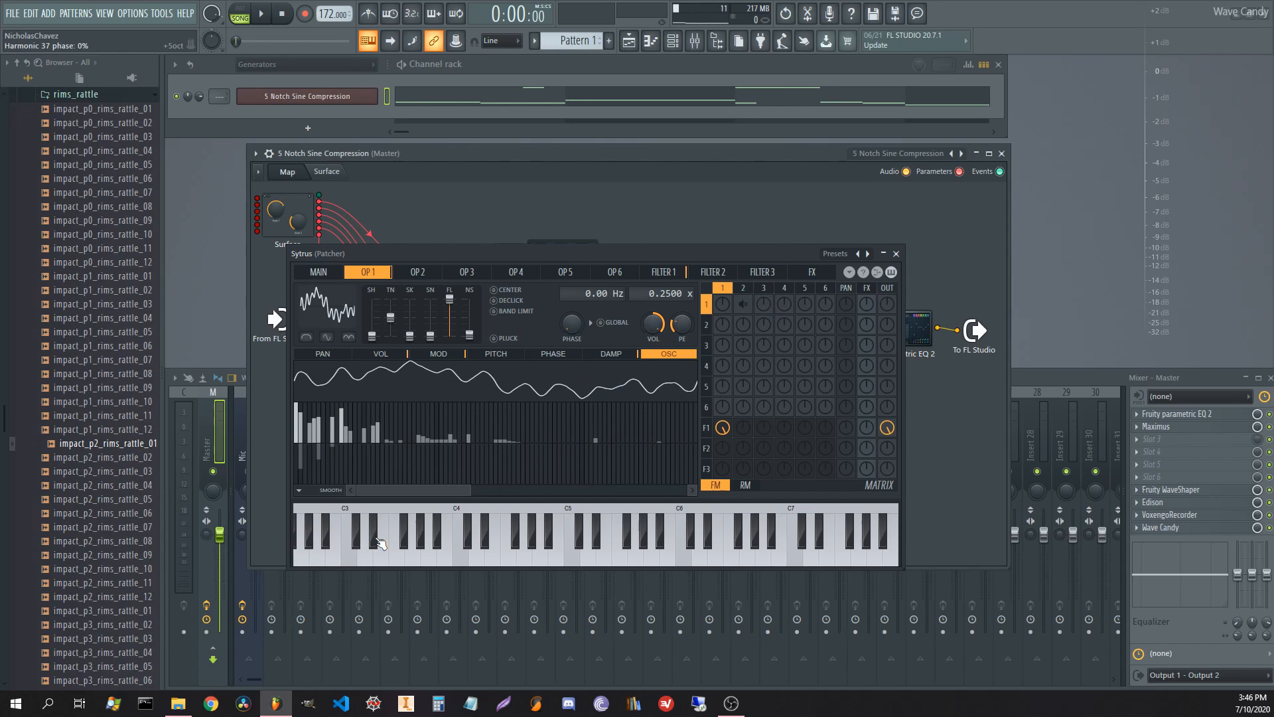
mouse_move(412, 495)
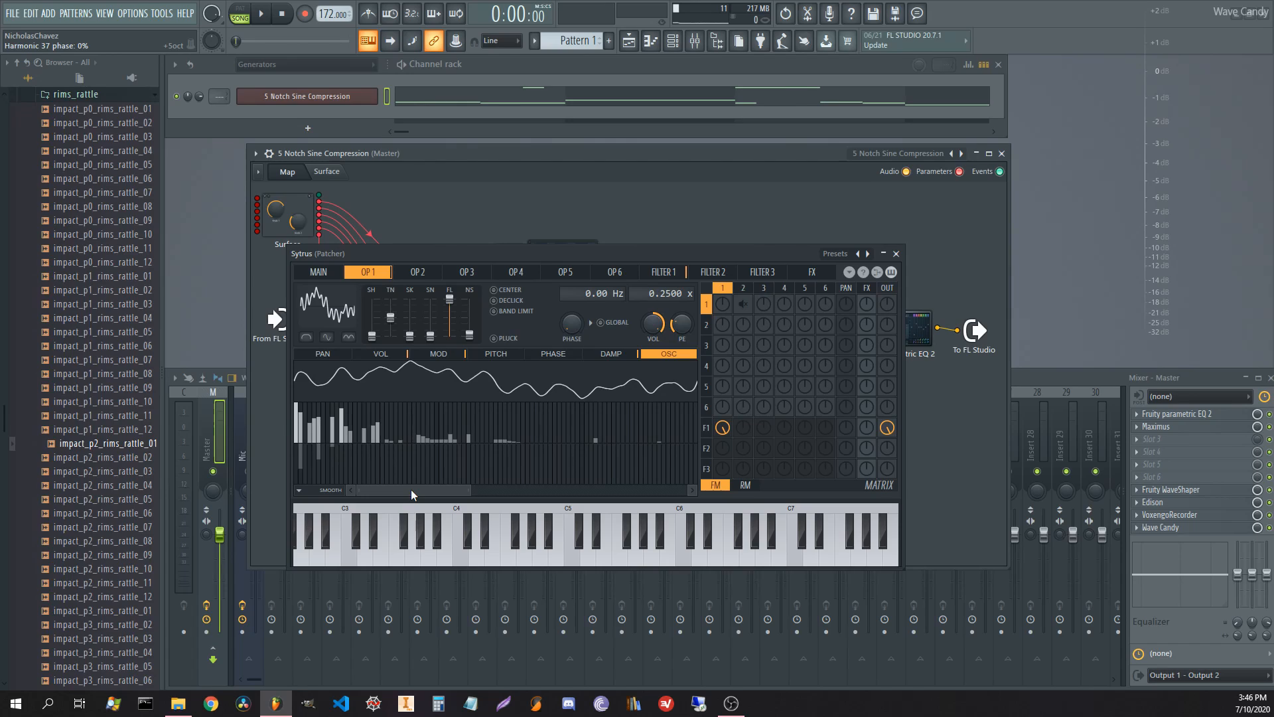
mouse_move(748, 309)
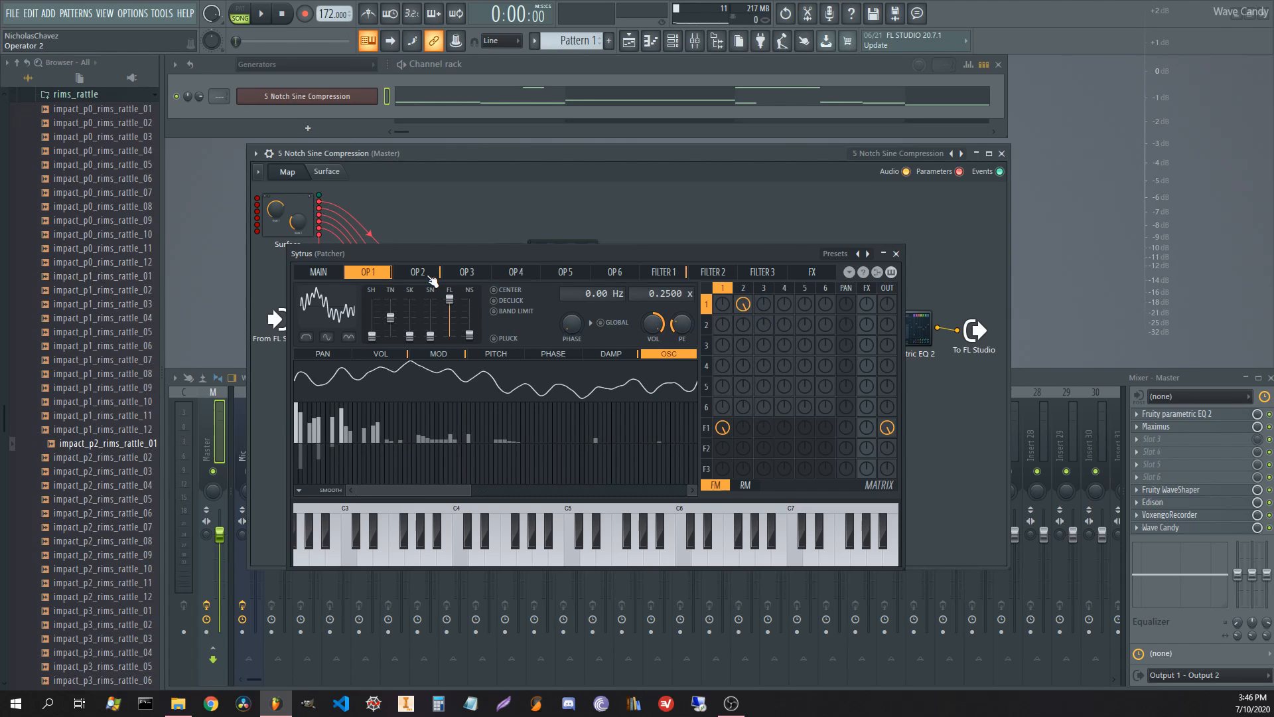
Raise the row 1 / column 2 FM matrix knob and show operator 2's settings.
left_click(416, 271)
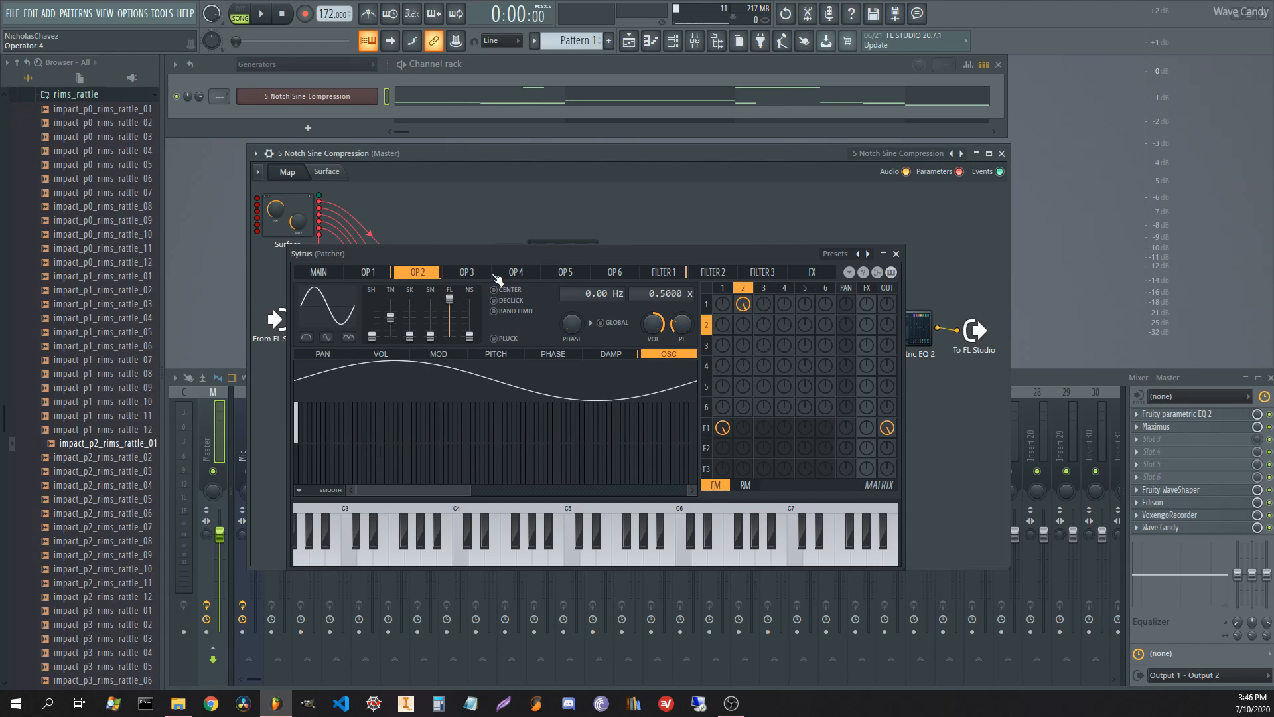
mouse_move(466, 295)
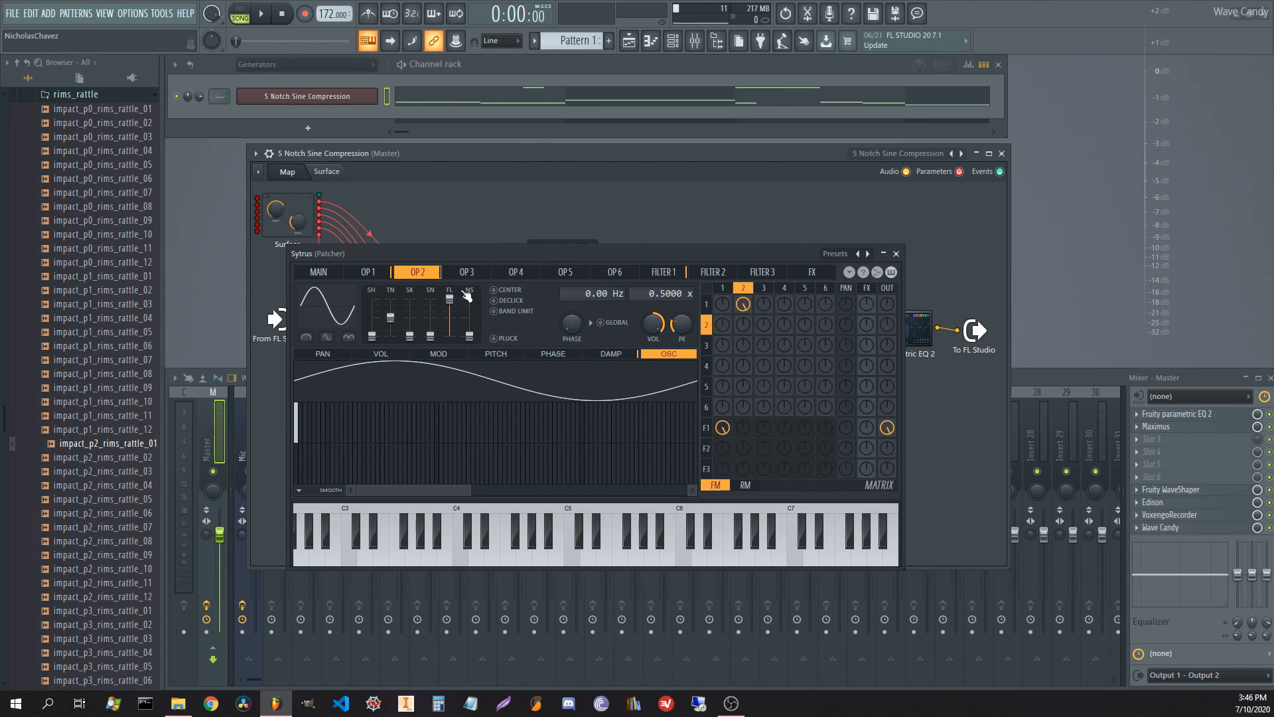
left_click(367, 272)
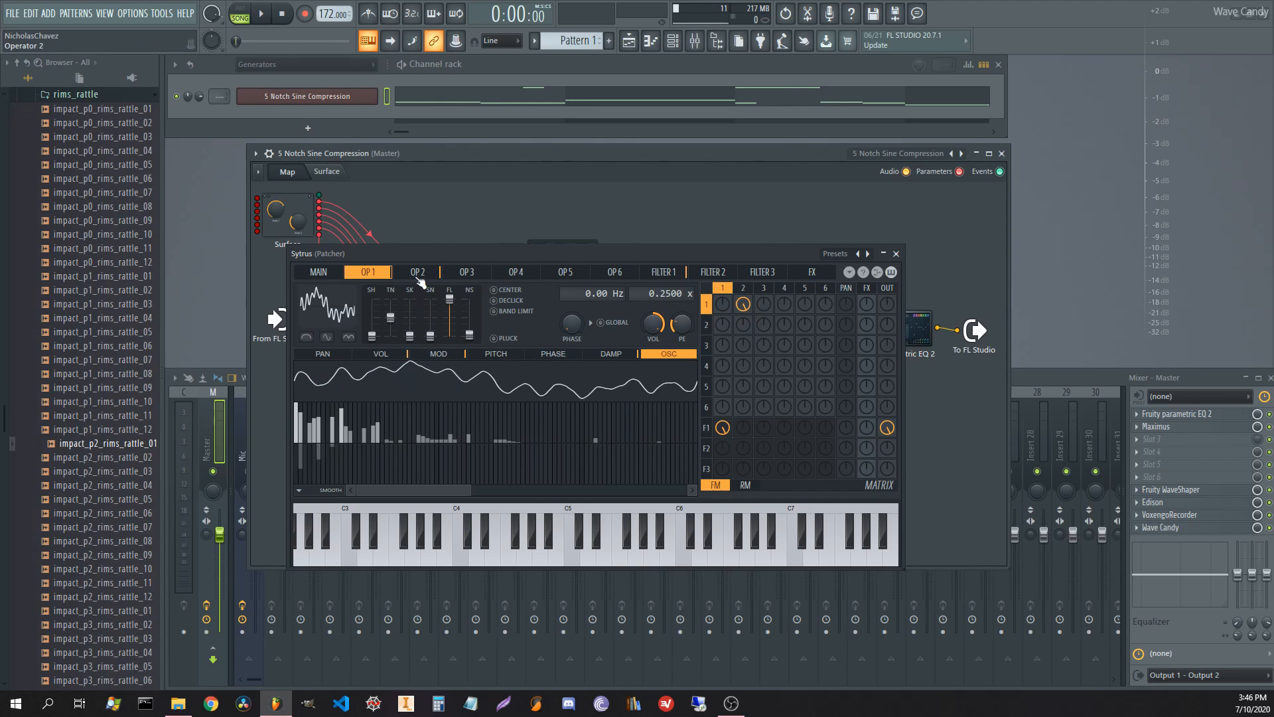
Shape operator 1's MOD X curve and set Sytrus's Modulation X amount to about 15%.
left_click(437, 352)
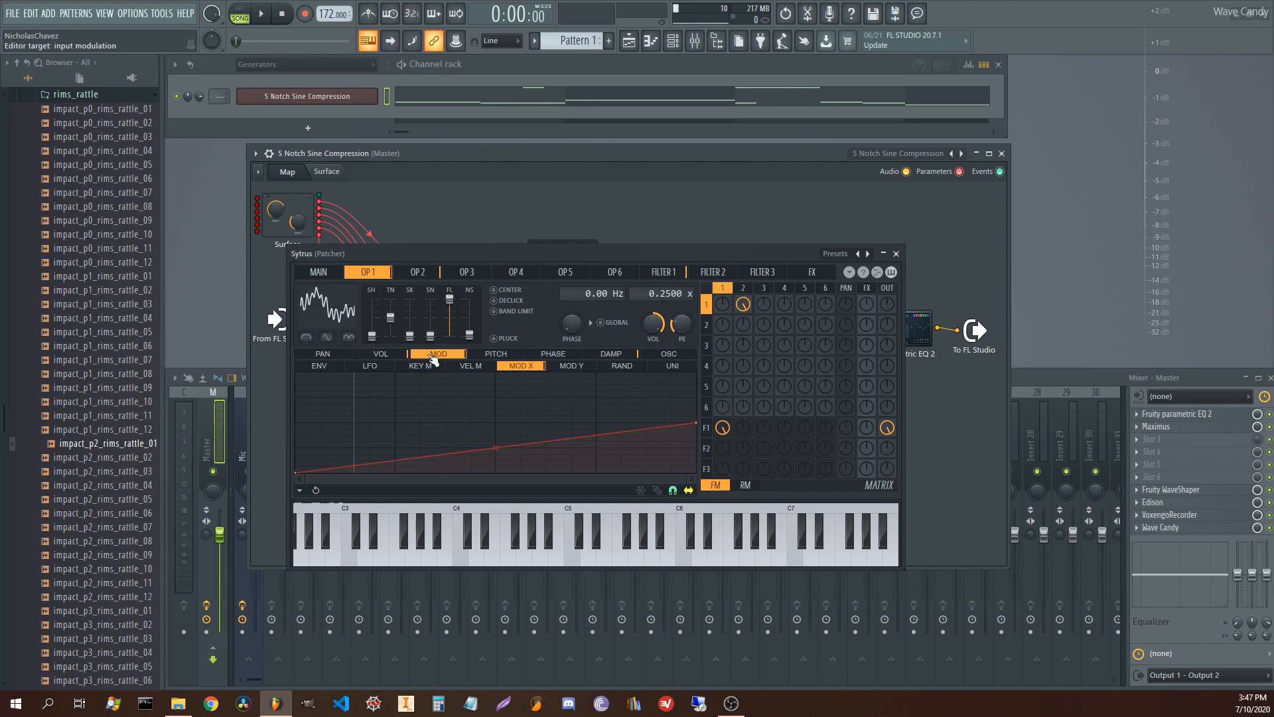
left_click(437, 353)
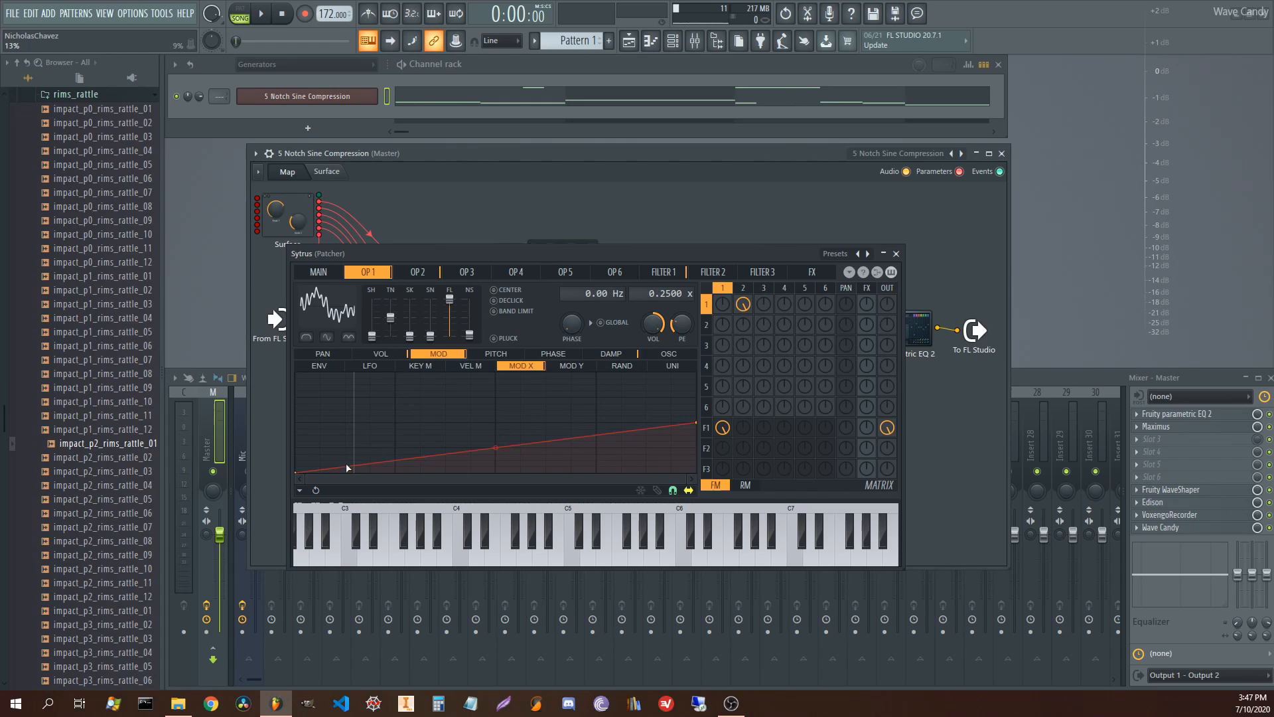
left_click(318, 272)
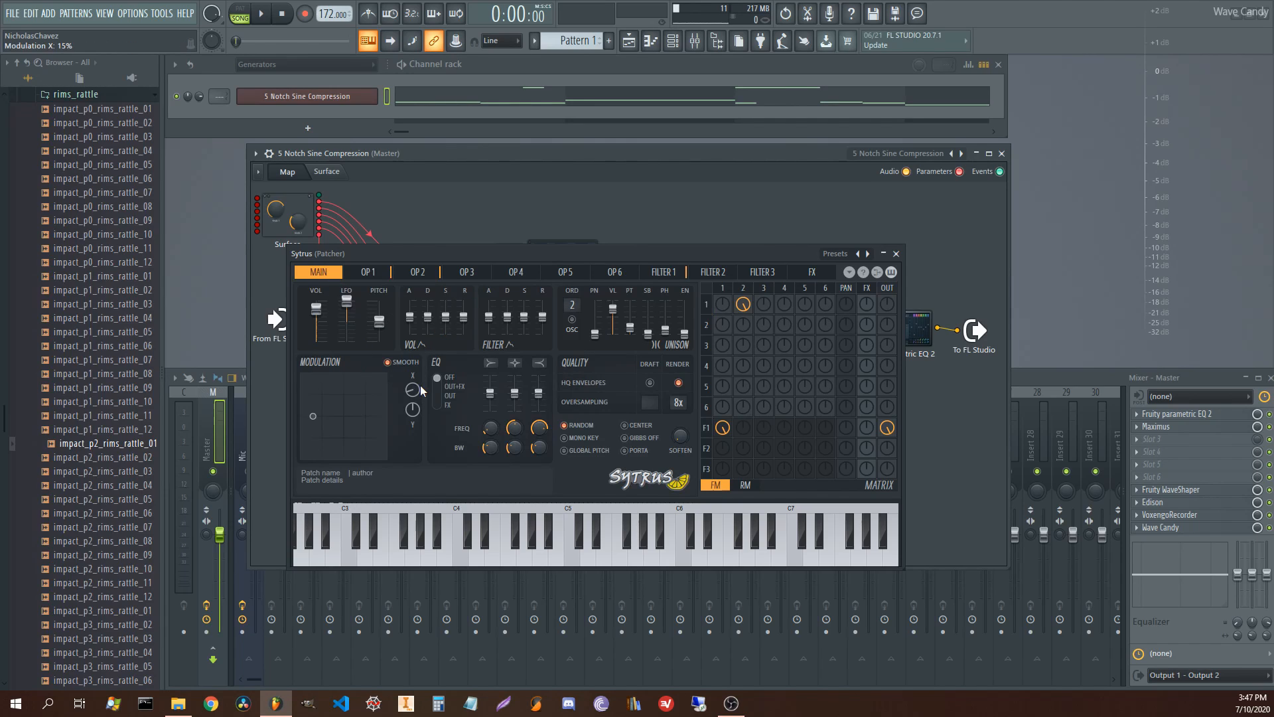
left_click(367, 272)
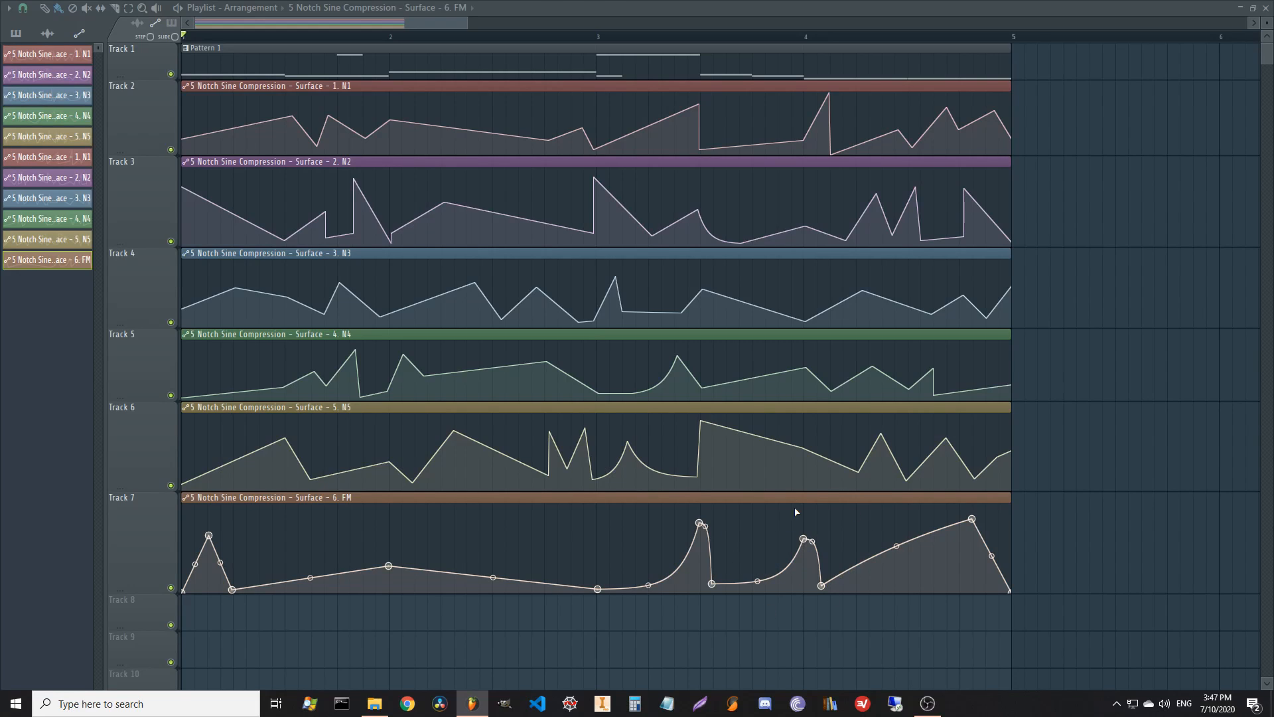
mouse_move(860, 565)
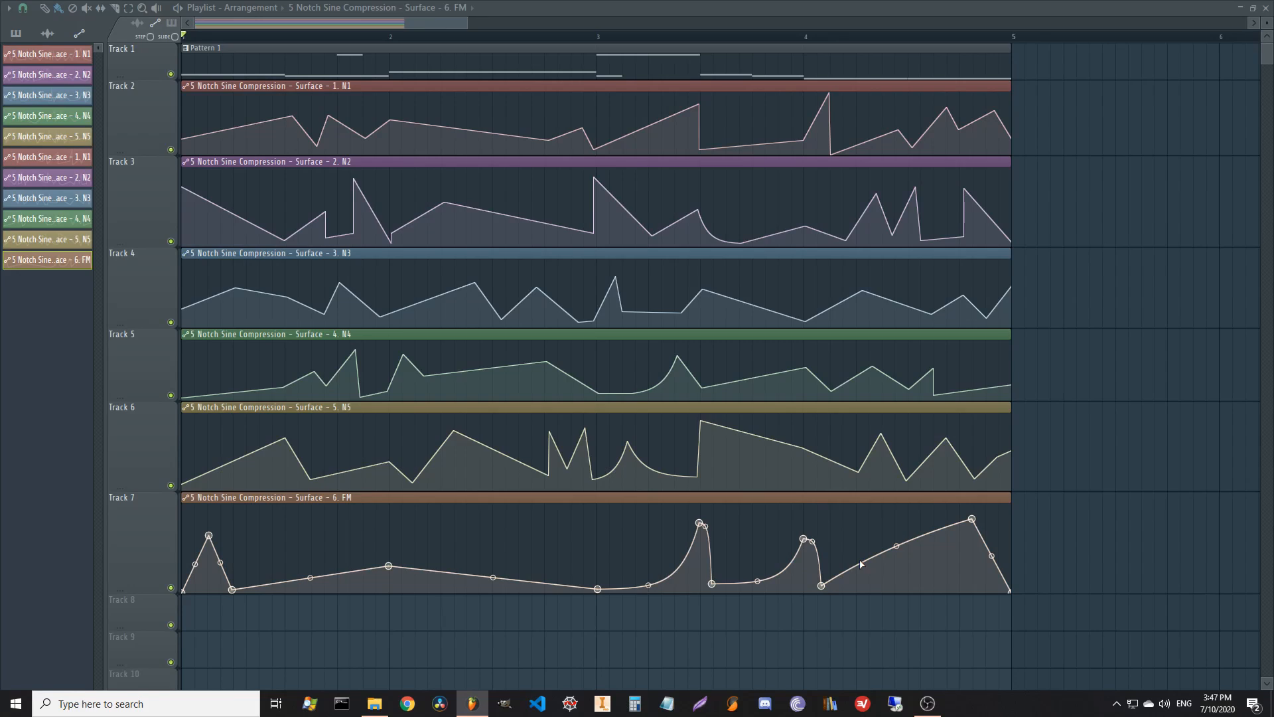
mouse_move(841, 554)
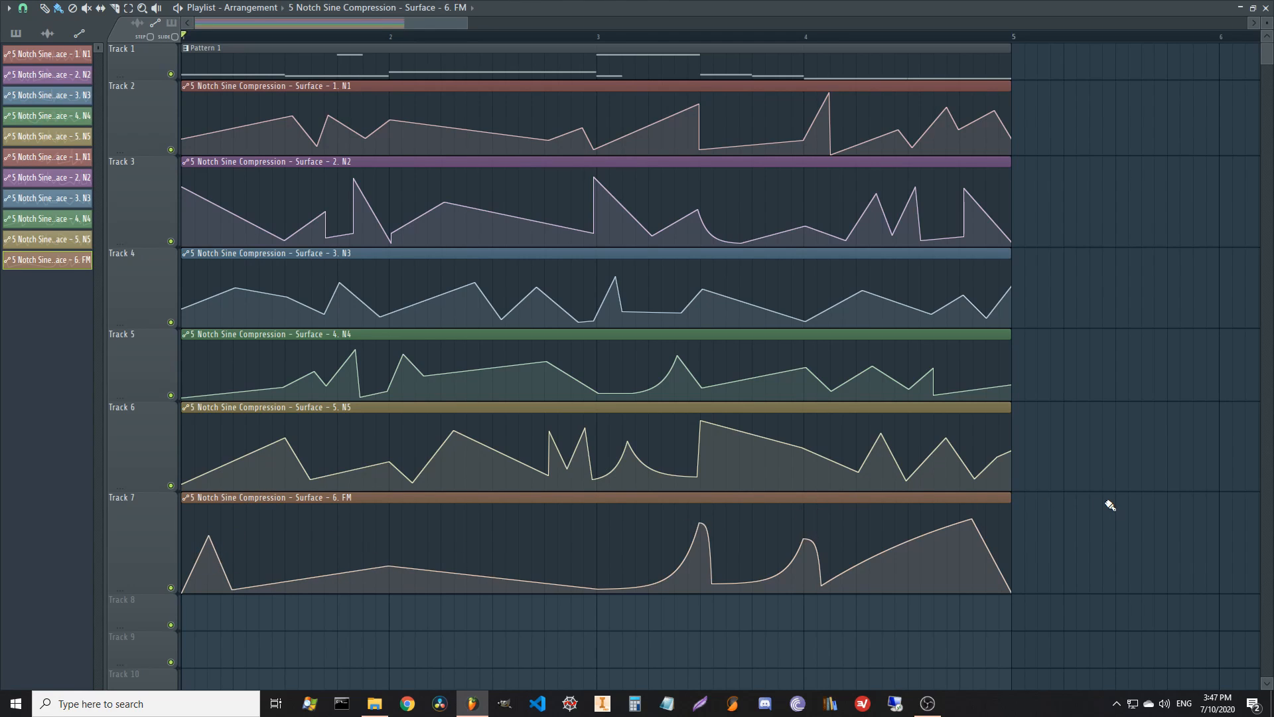
Show the Playlist with the FM automation clip on Track 7.
left_click(252, 36)
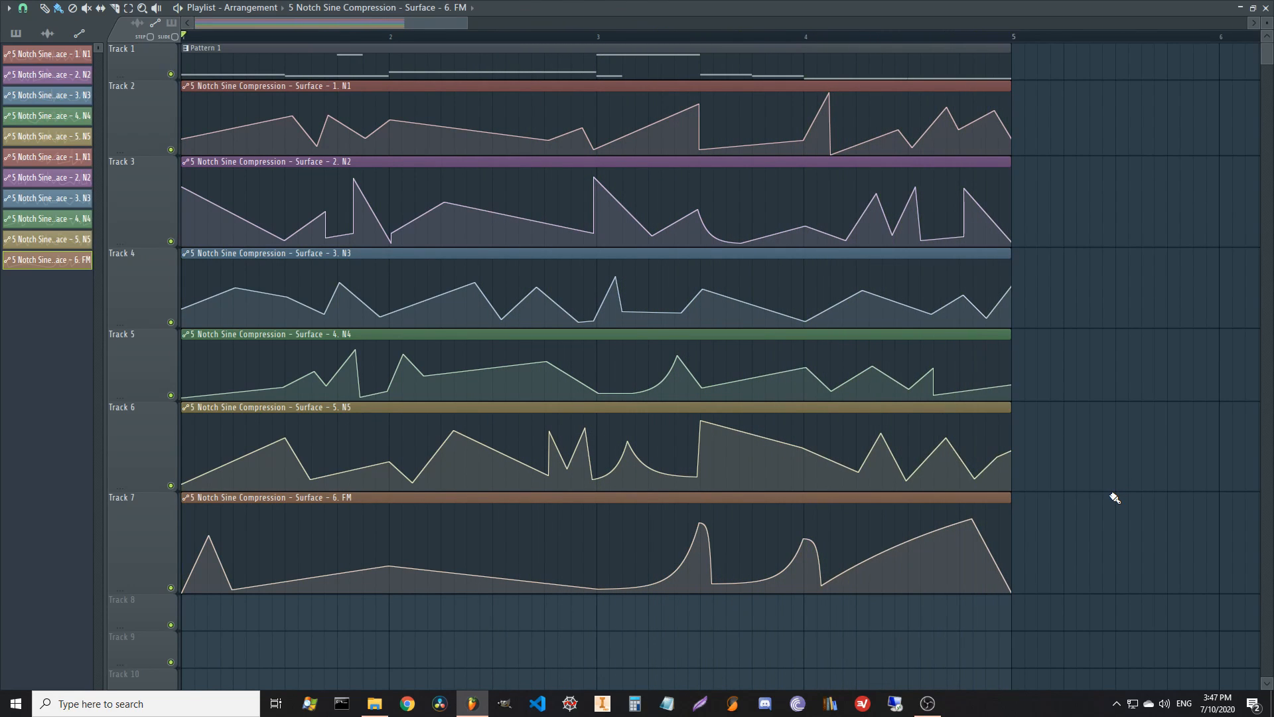
mouse_move(1057, 460)
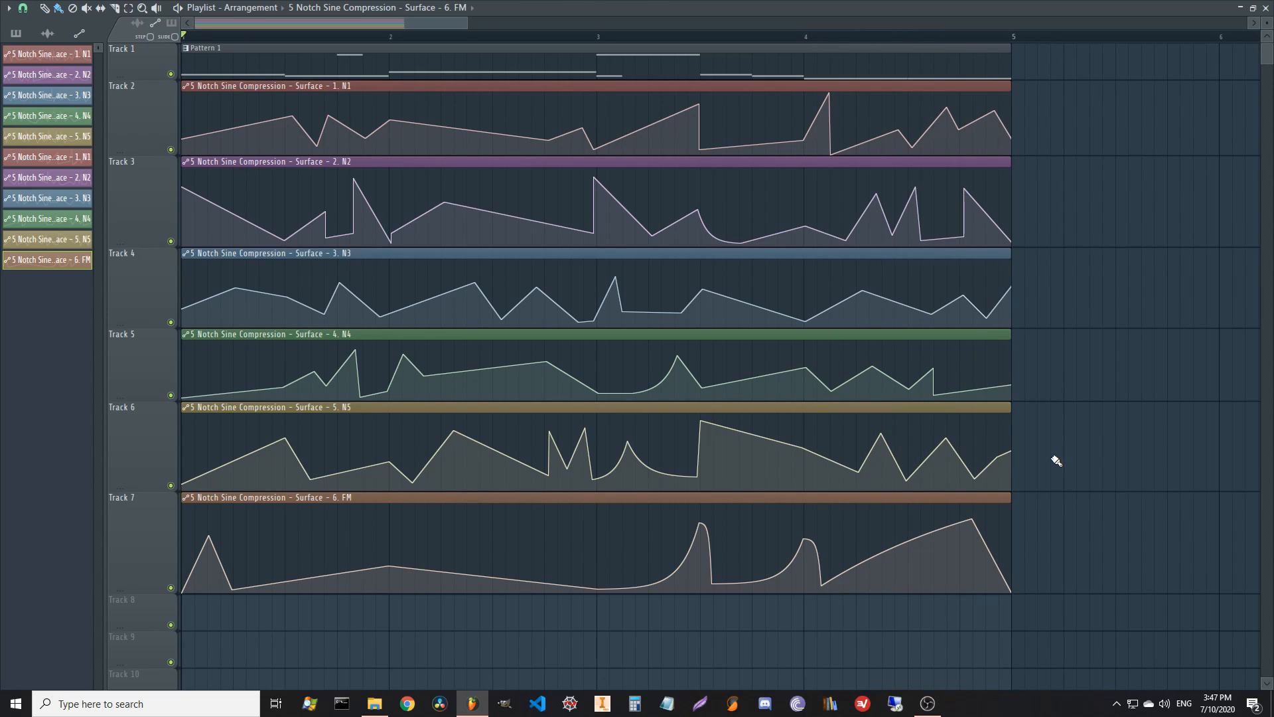
mouse_move(1263, 391)
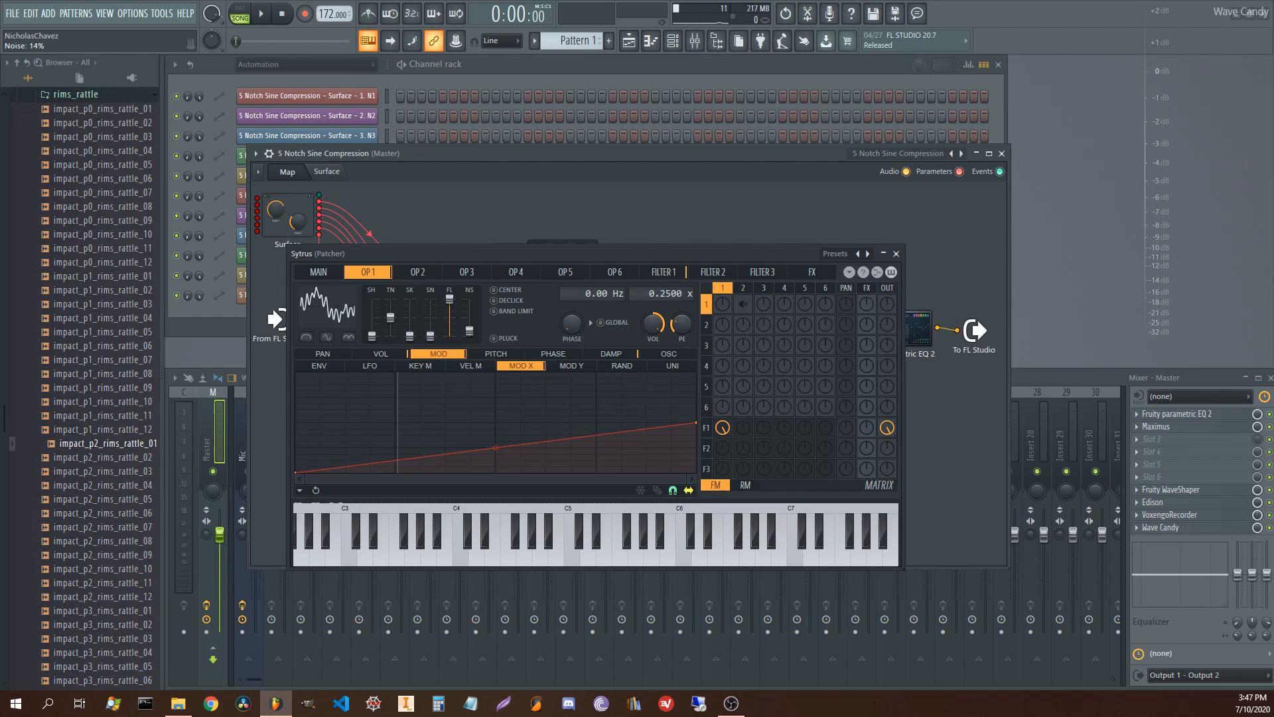
Fine-tune operator 1's NS noise slider and raise the operator 2-to-1 FM amount.
left_click(261, 14)
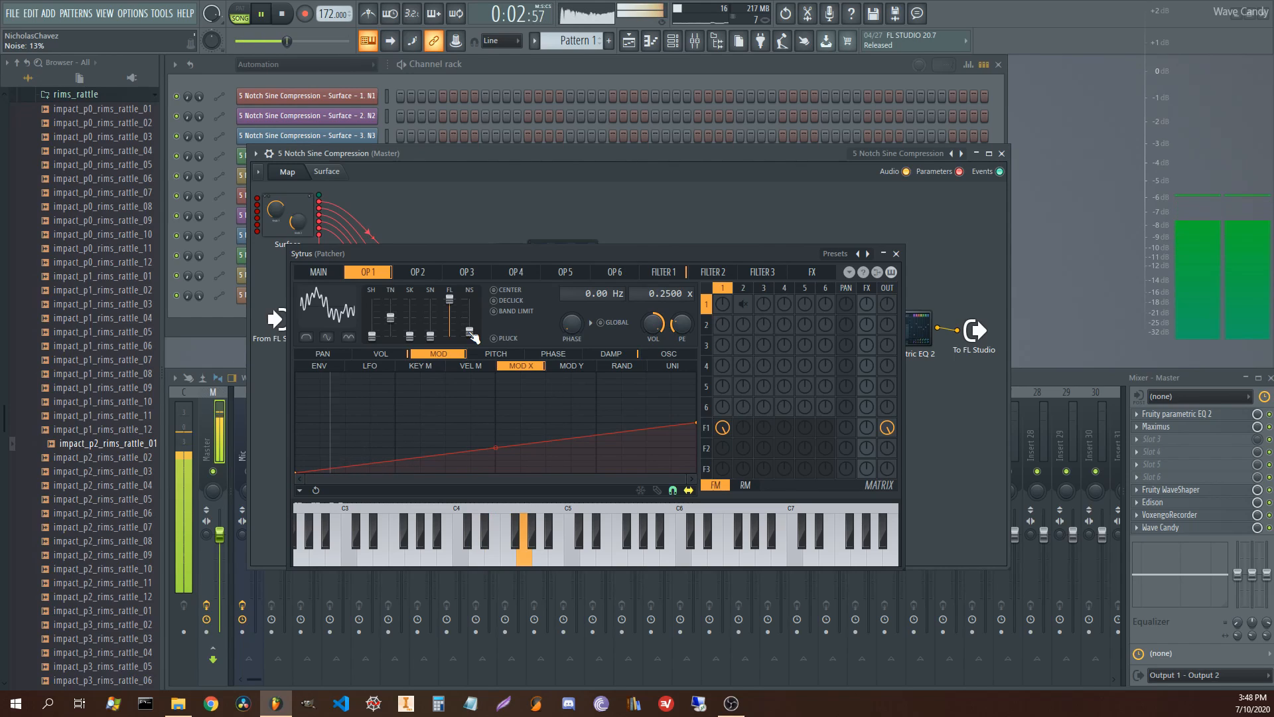
left_click(281, 14)
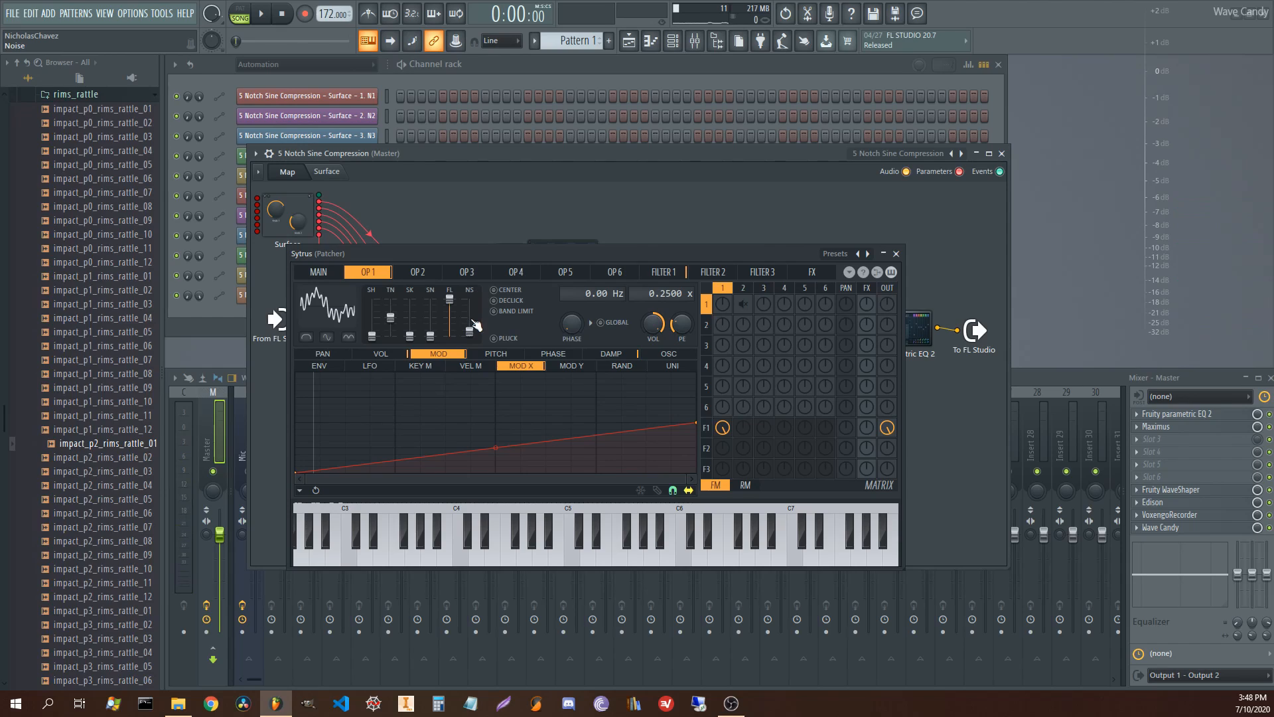
mouse_move(471, 332)
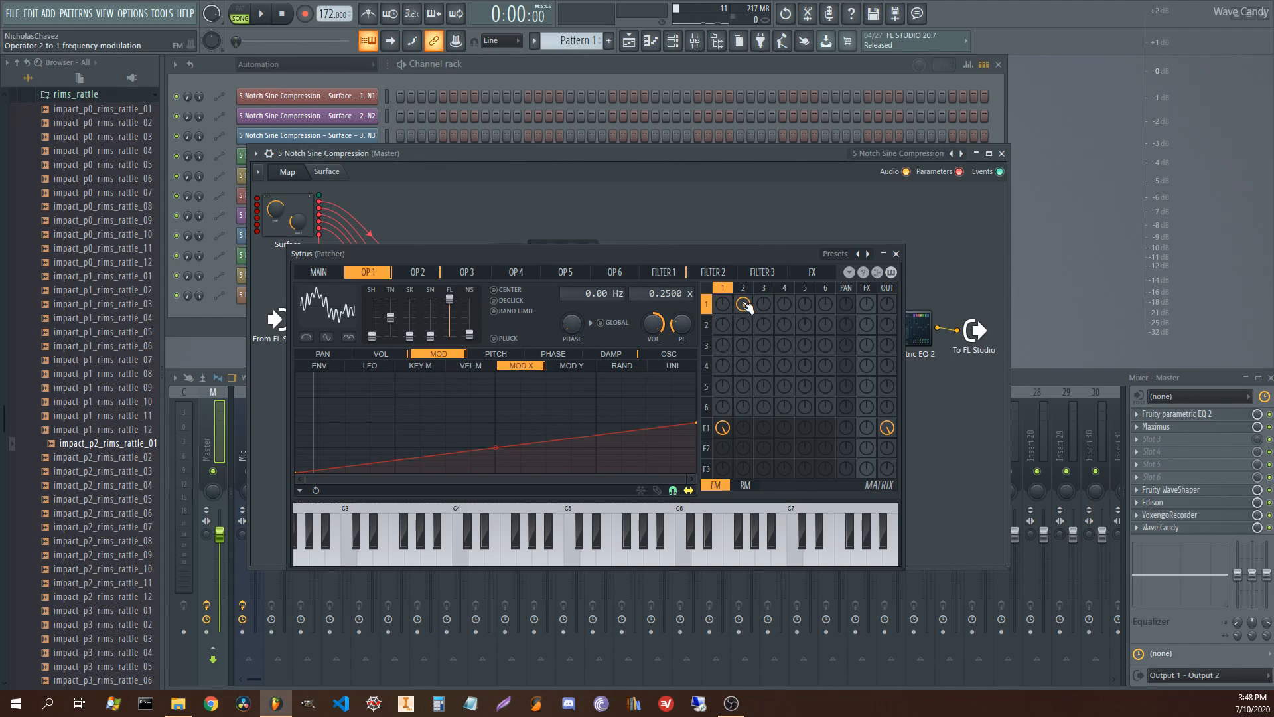
left_click(259, 14)
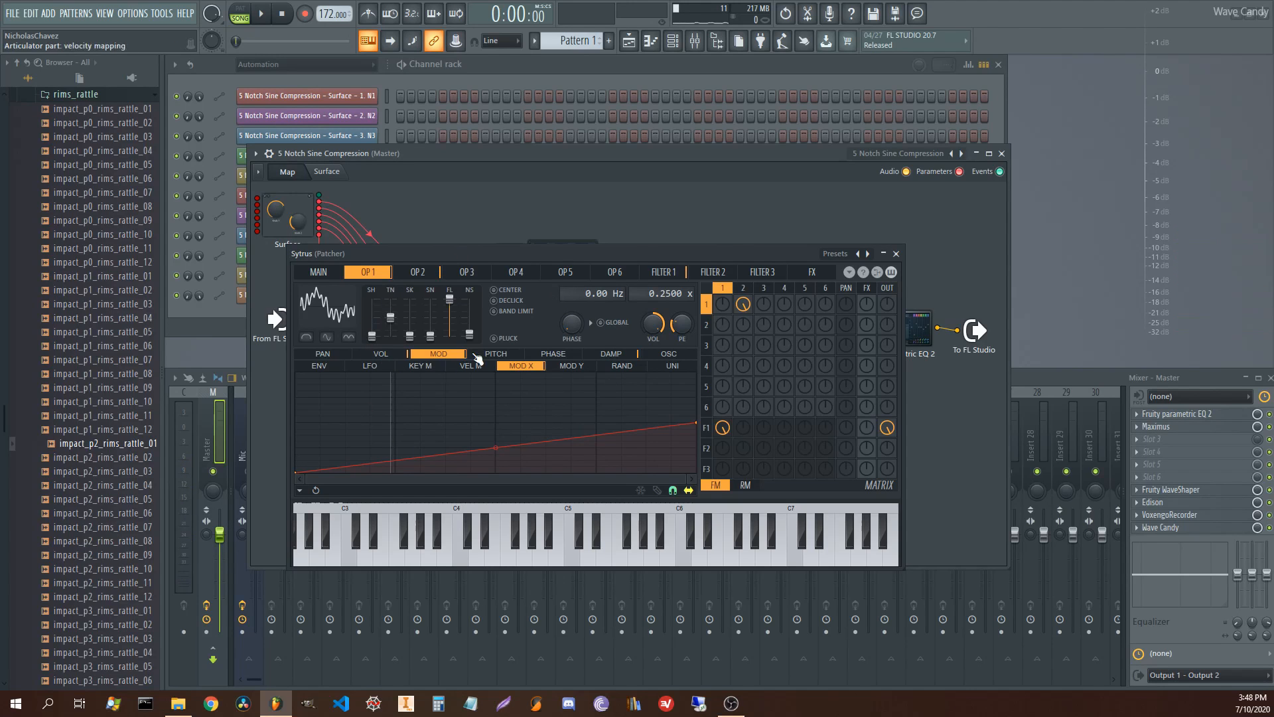
mouse_move(362, 337)
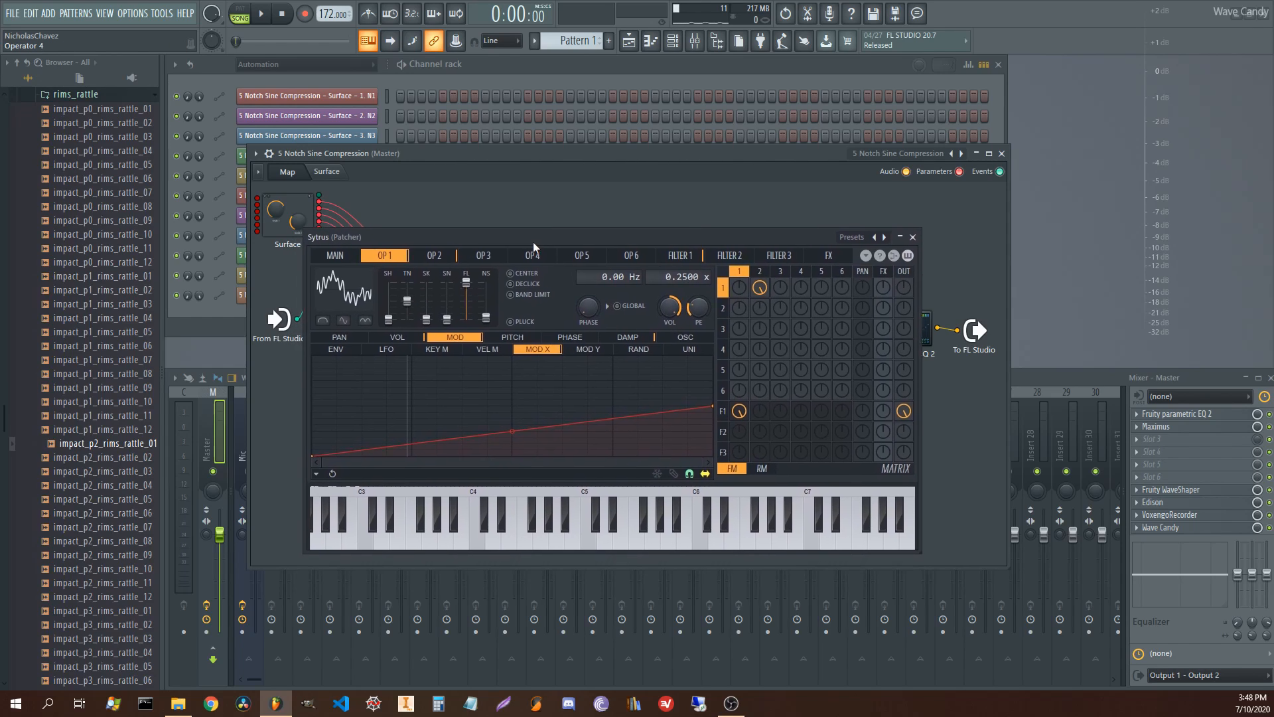
Glance at Sytrus operator 2's settings, then close Sytrus to return to the Patcher map.
left_click_drag(535, 237, 536, 228)
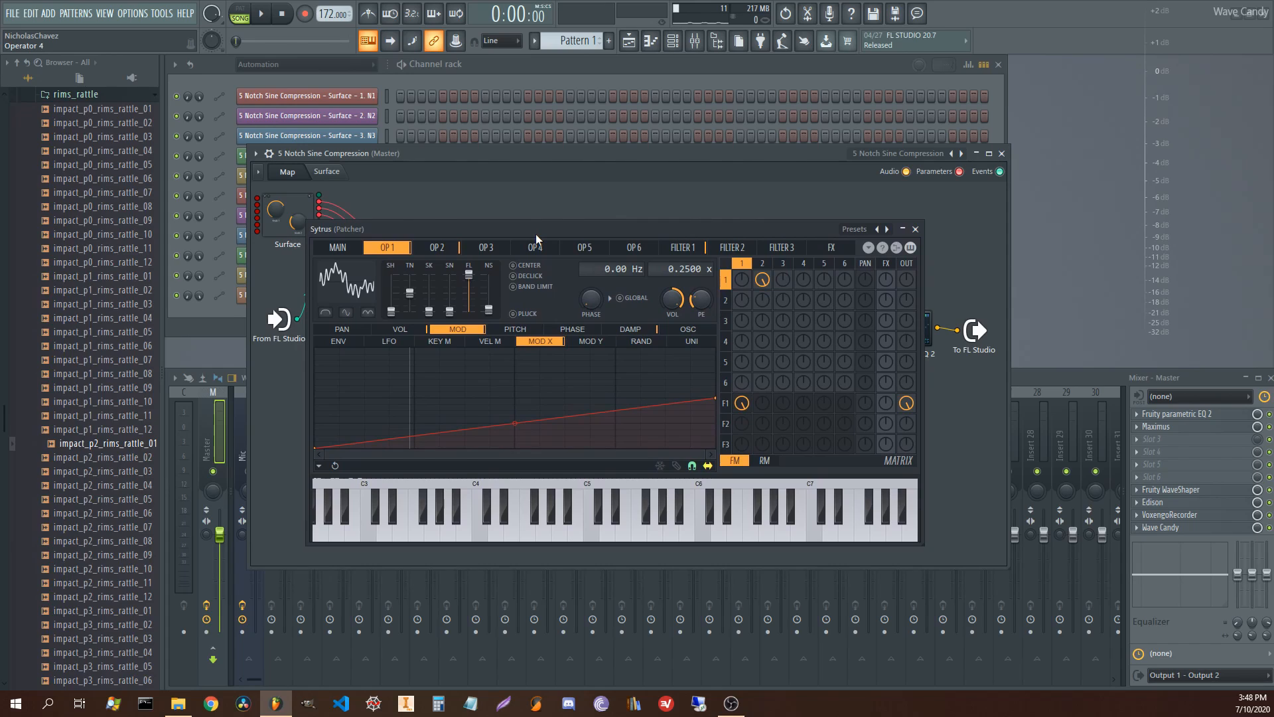
mouse_move(544, 248)
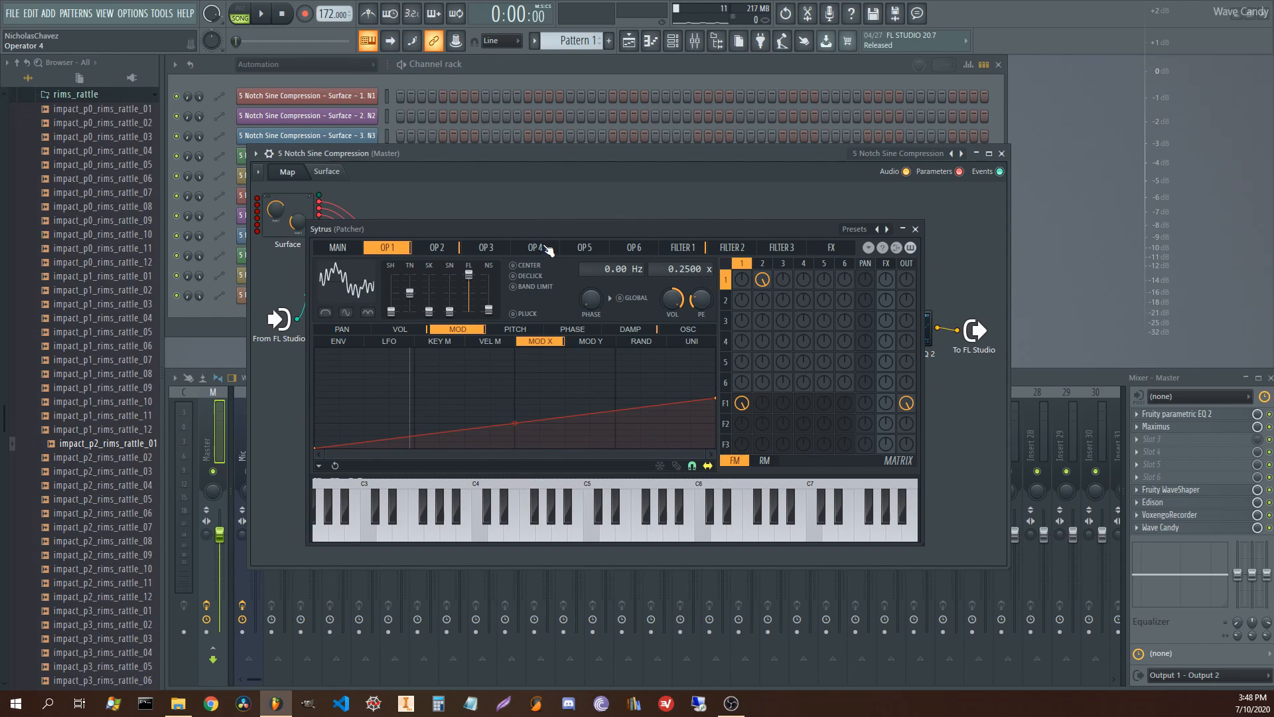
mouse_move(563, 341)
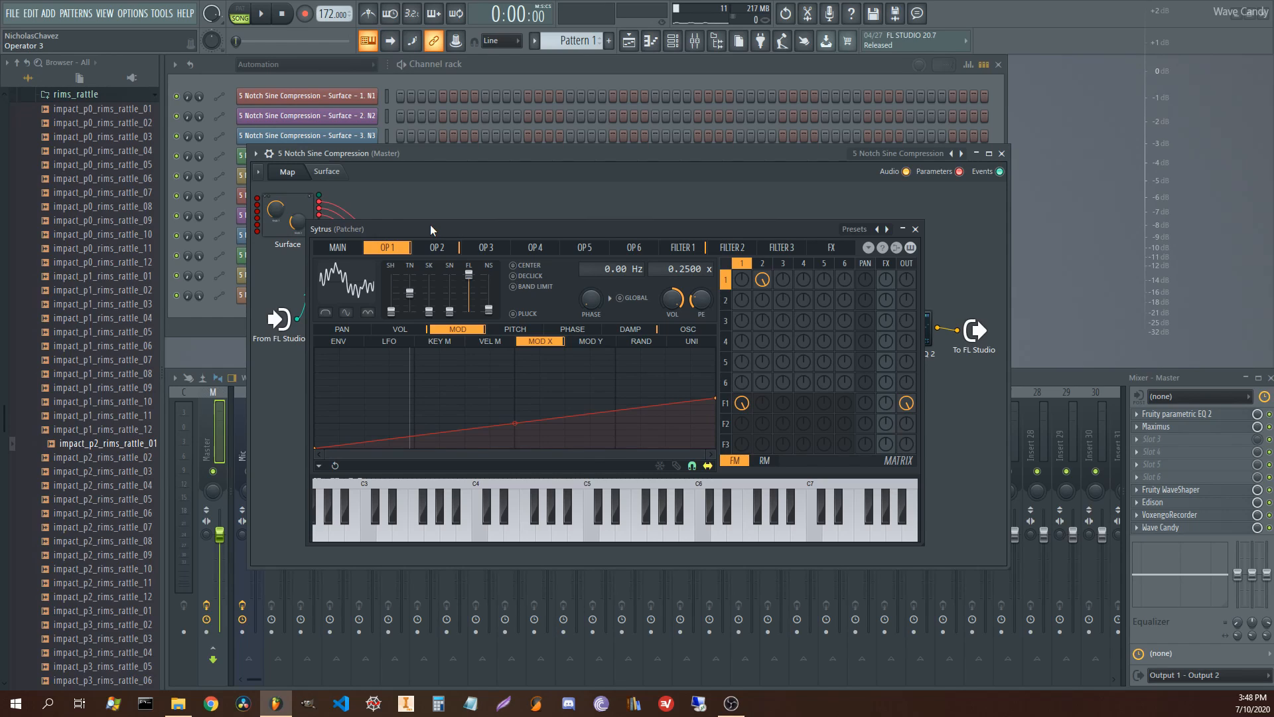
mouse_move(349, 239)
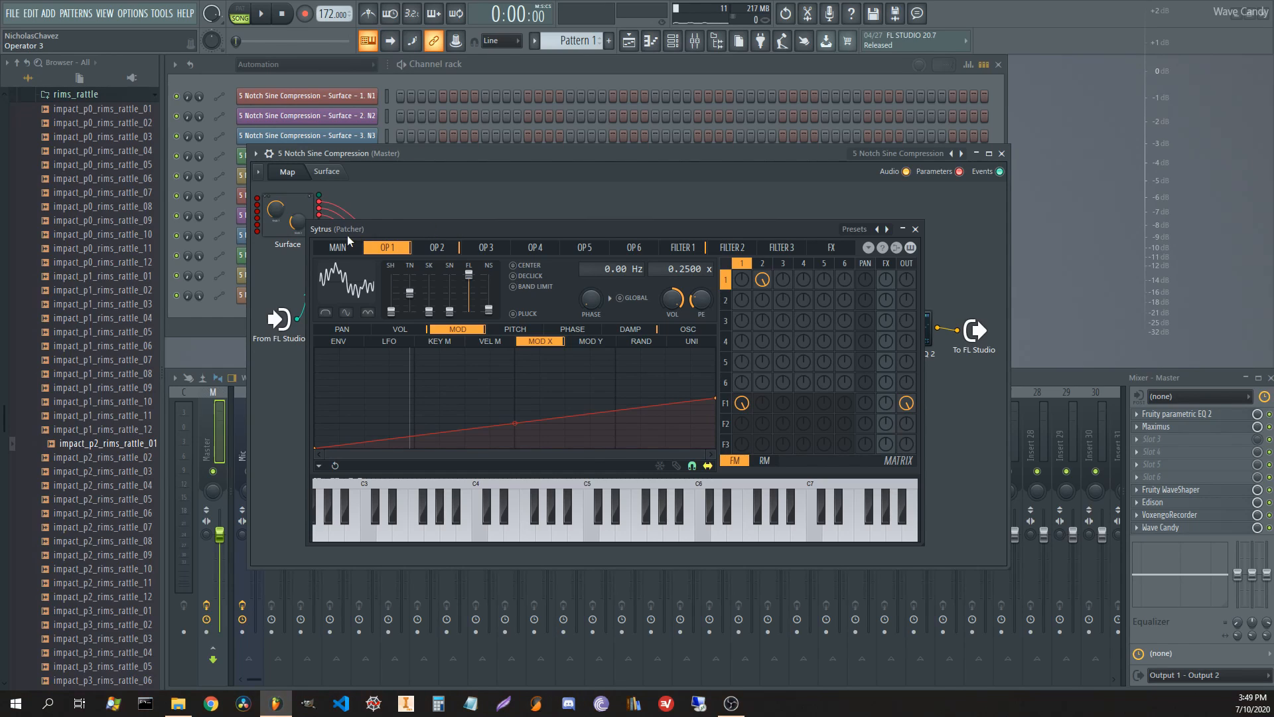
left_click(436, 247)
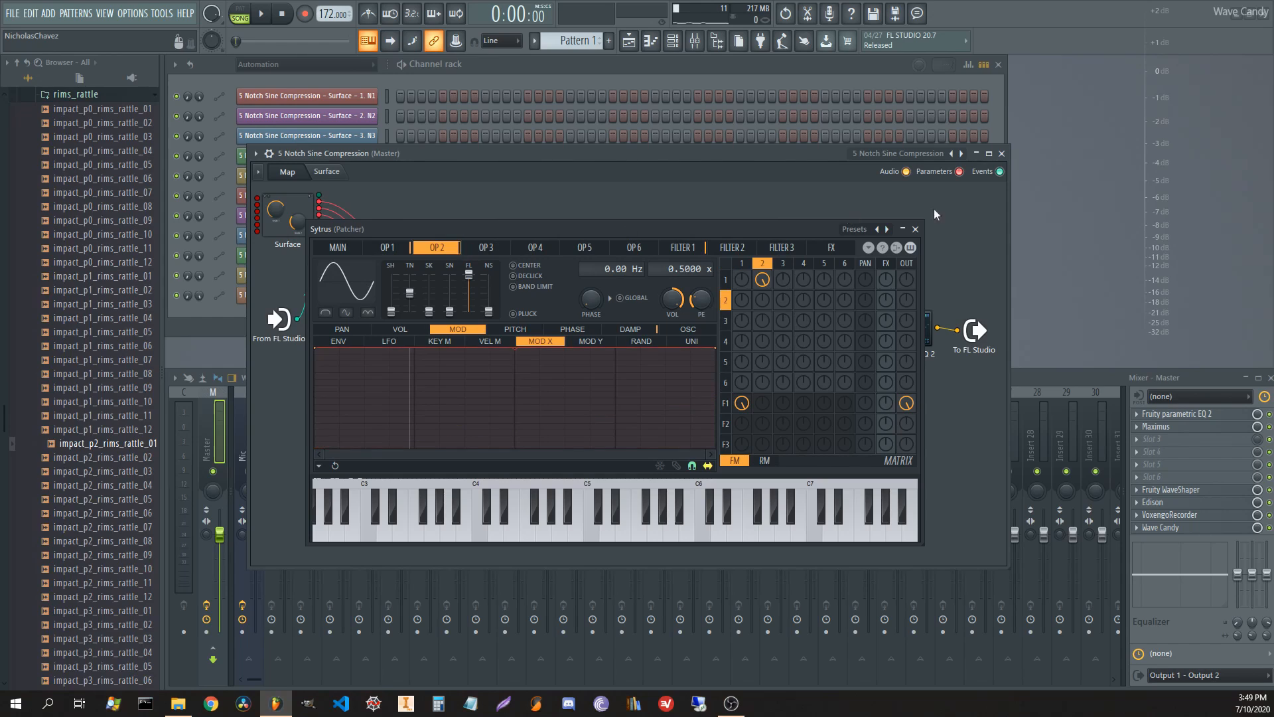
left_click(916, 229)
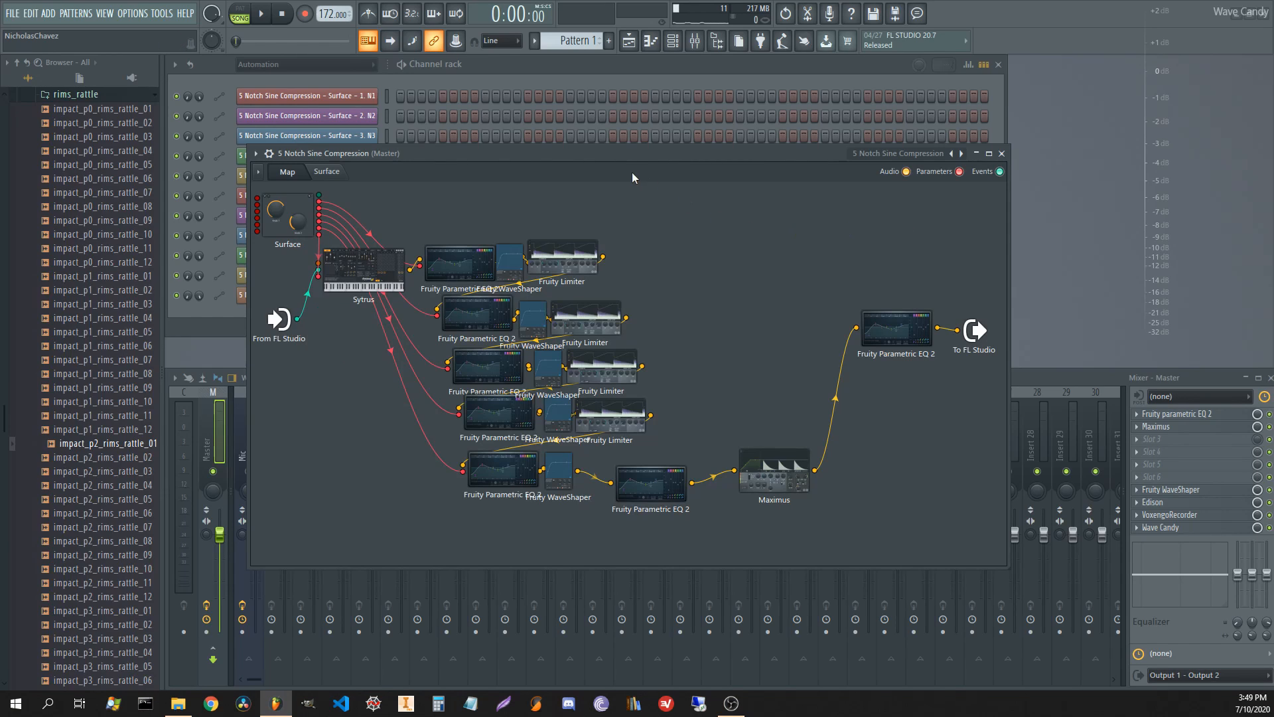
mouse_move(358, 289)
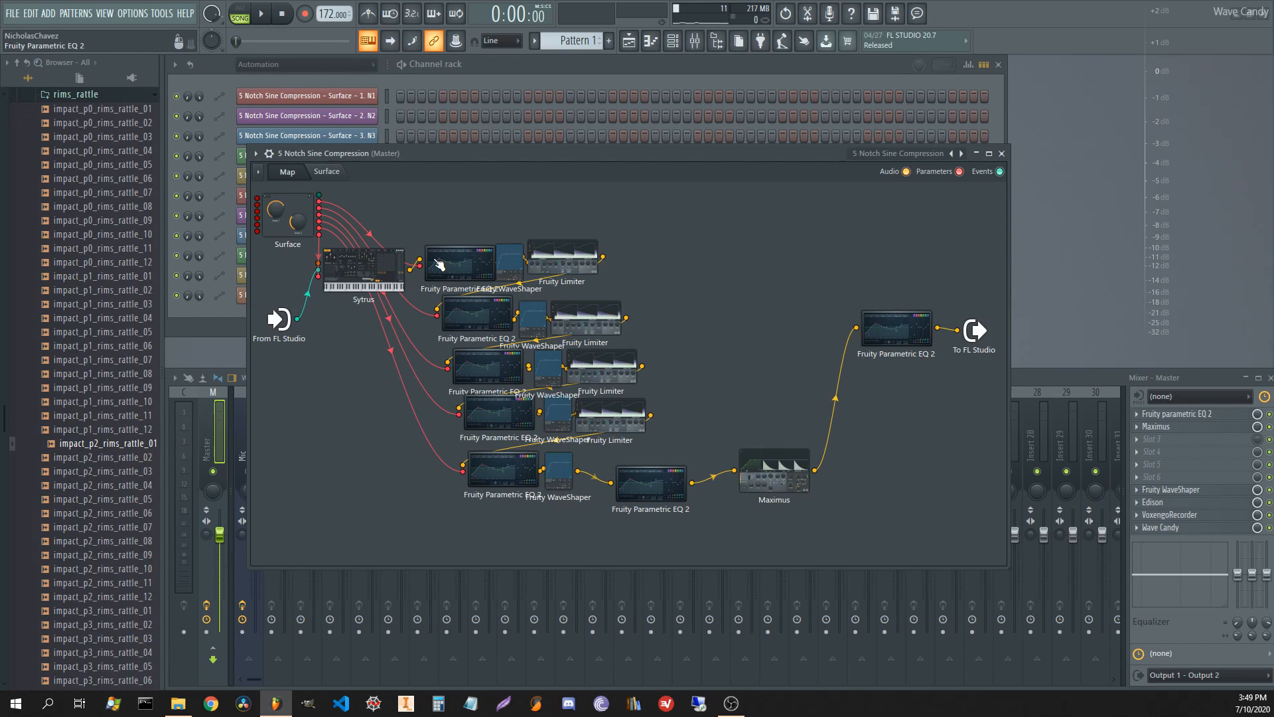
mouse_move(456, 269)
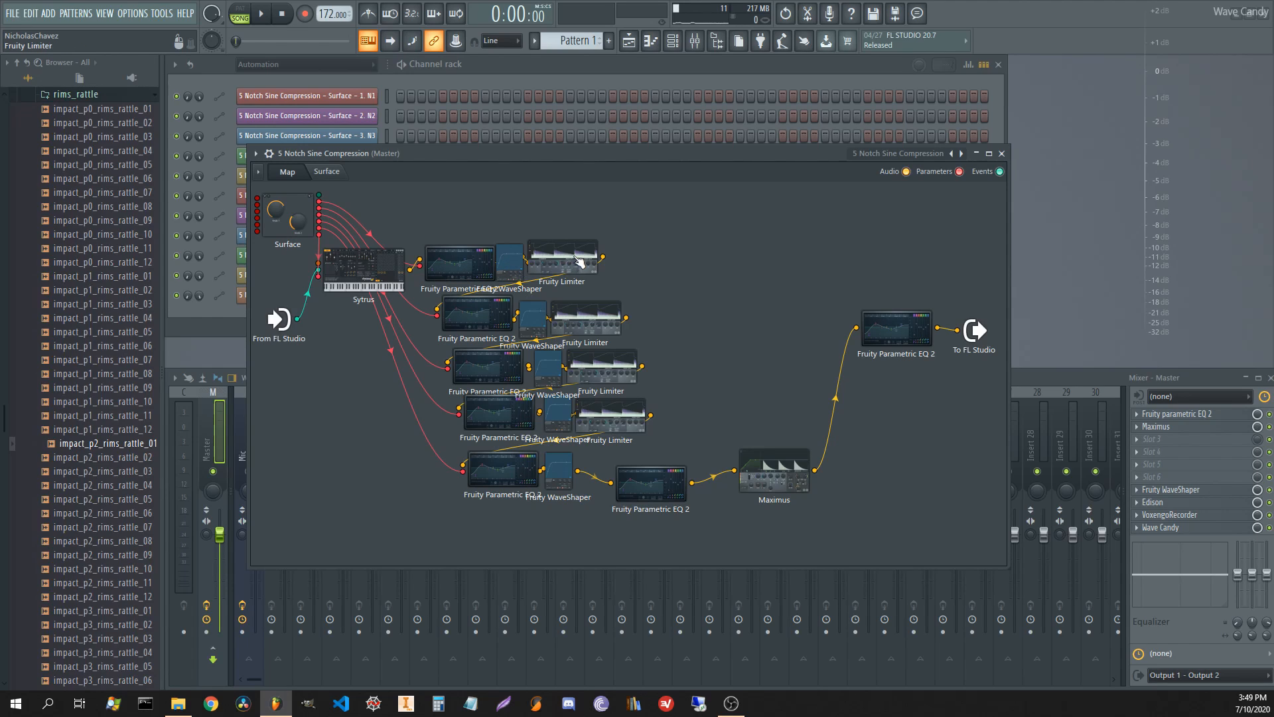
mouse_move(573, 370)
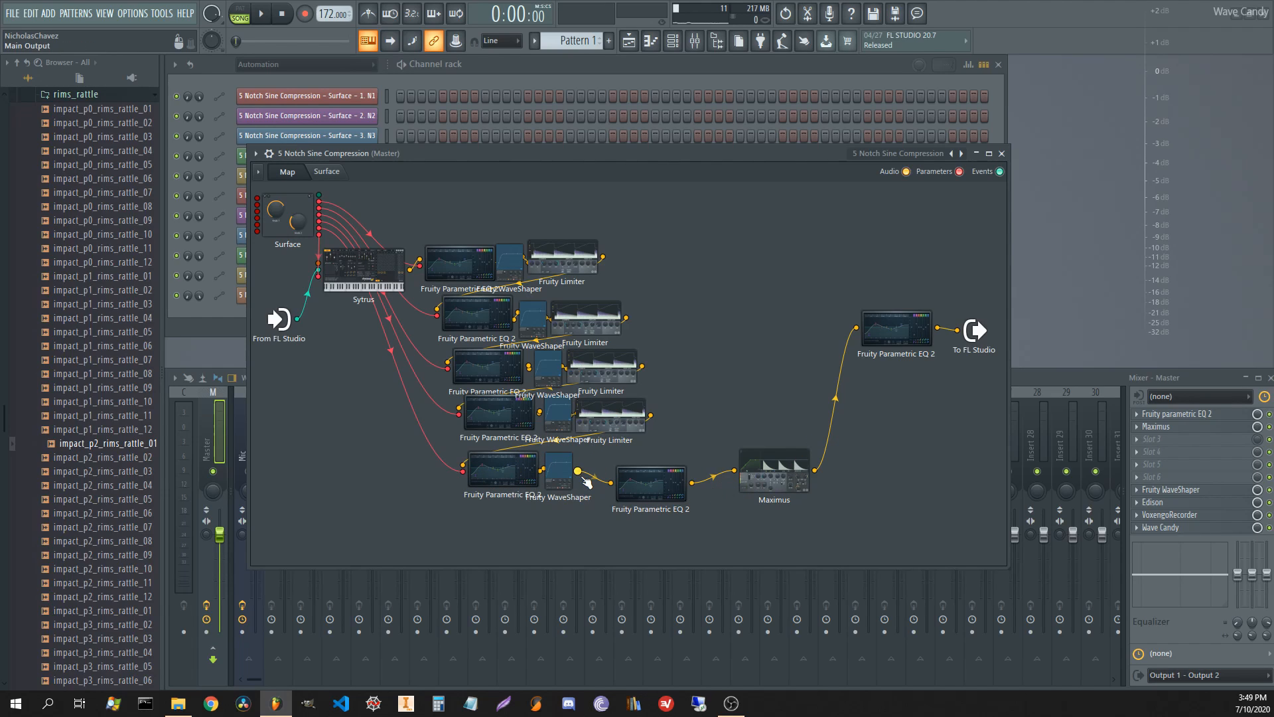
mouse_move(644, 518)
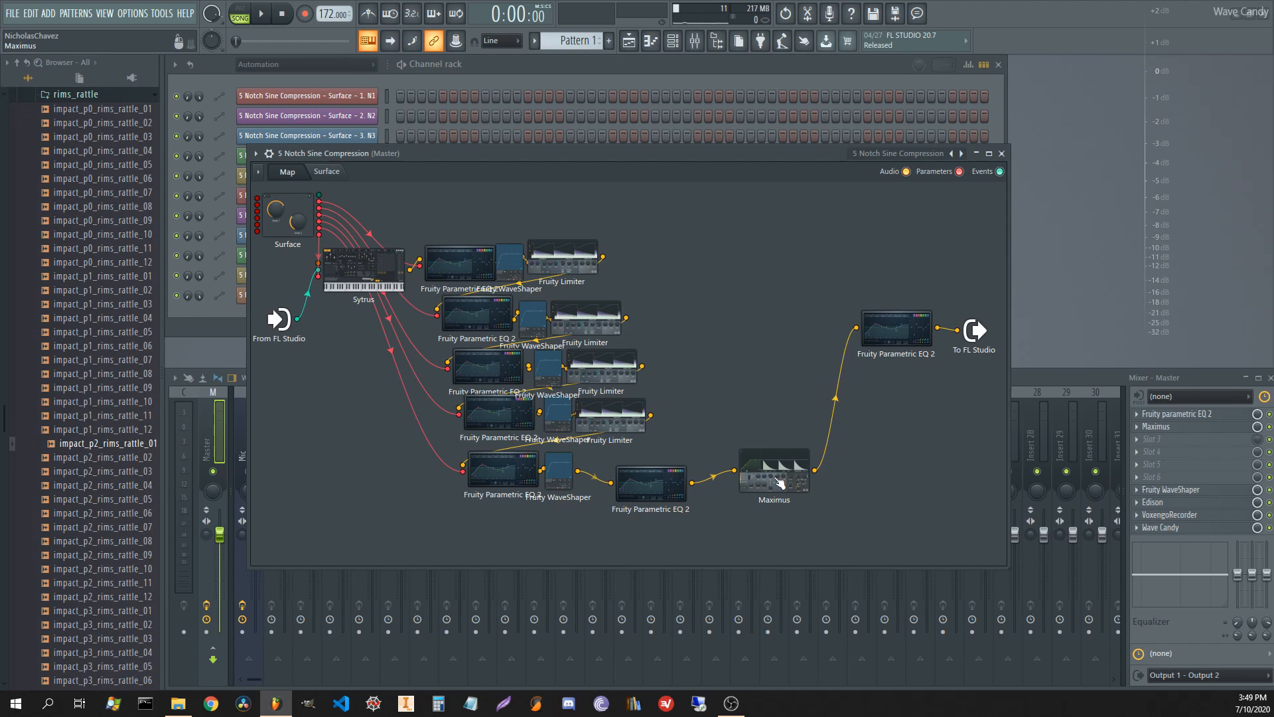
mouse_move(558, 269)
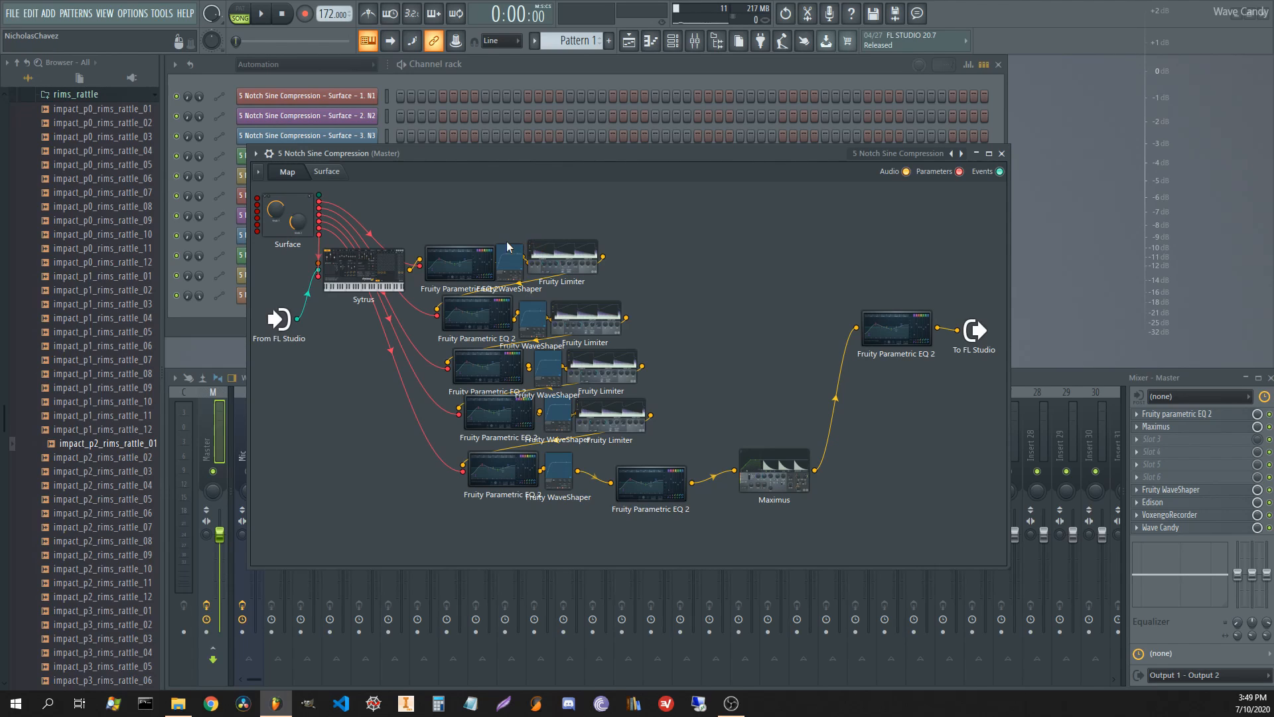
mouse_move(405, 268)
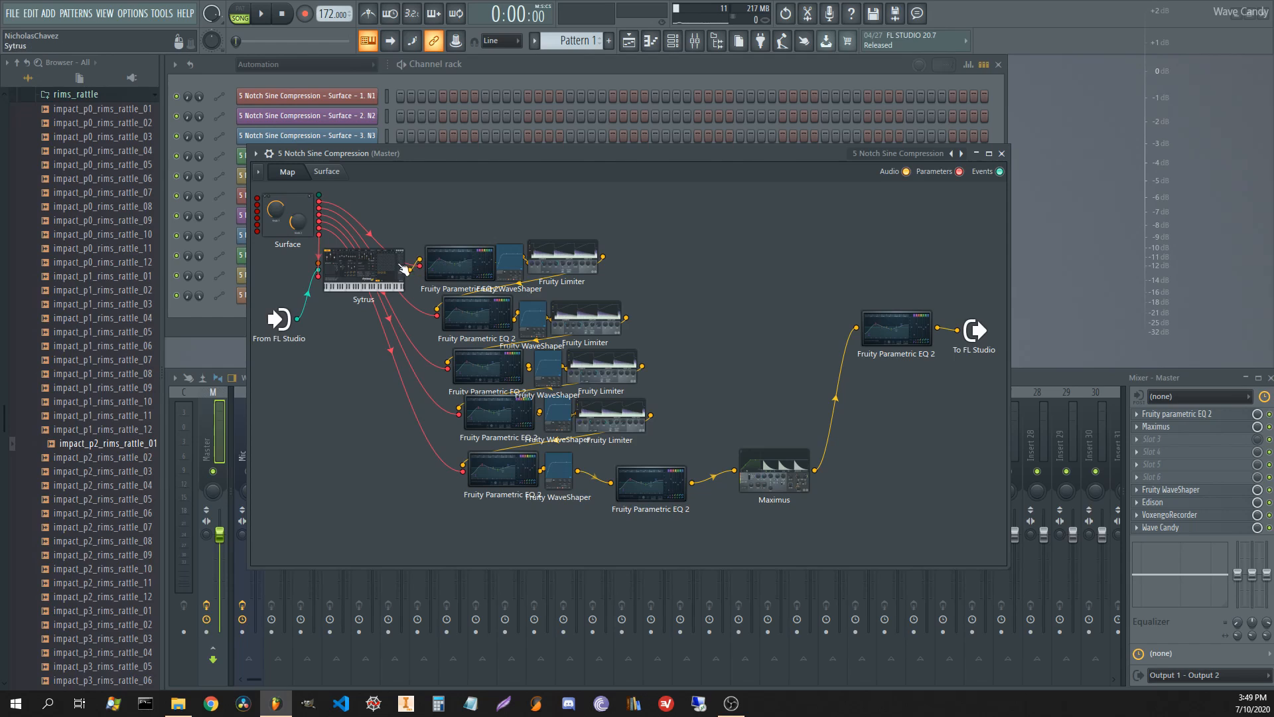
mouse_move(372, 269)
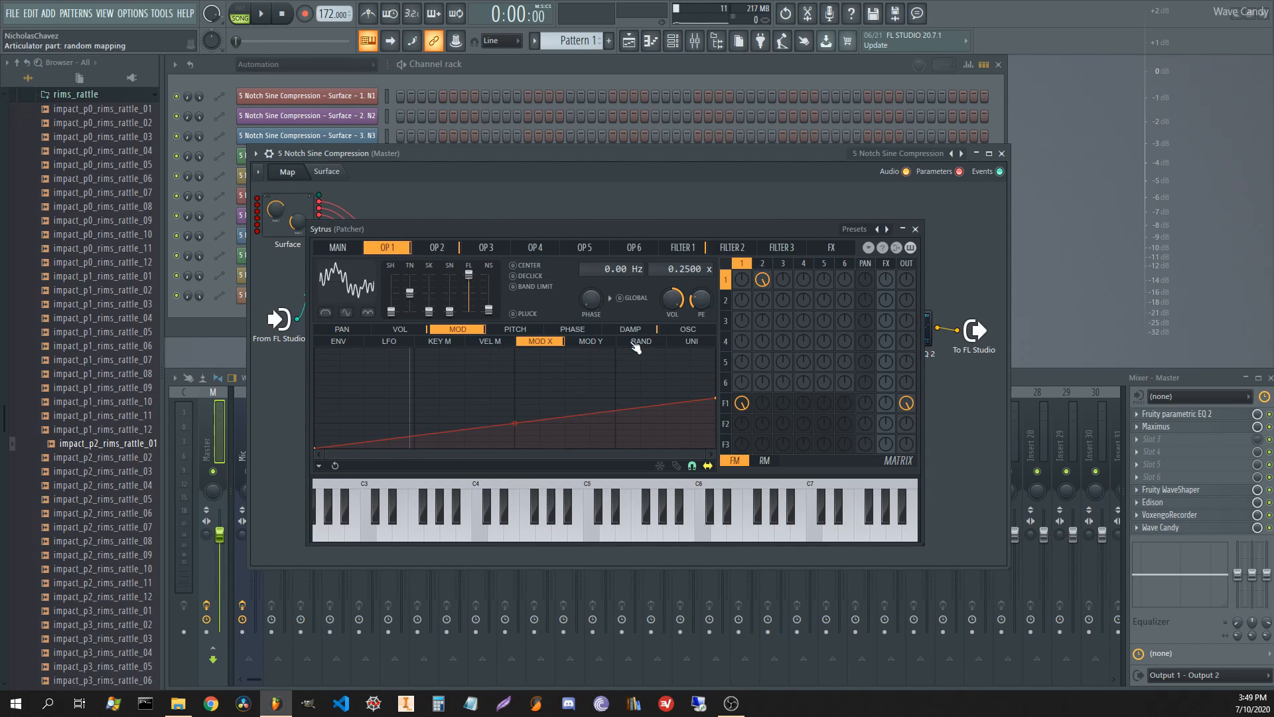
left_click(687, 329)
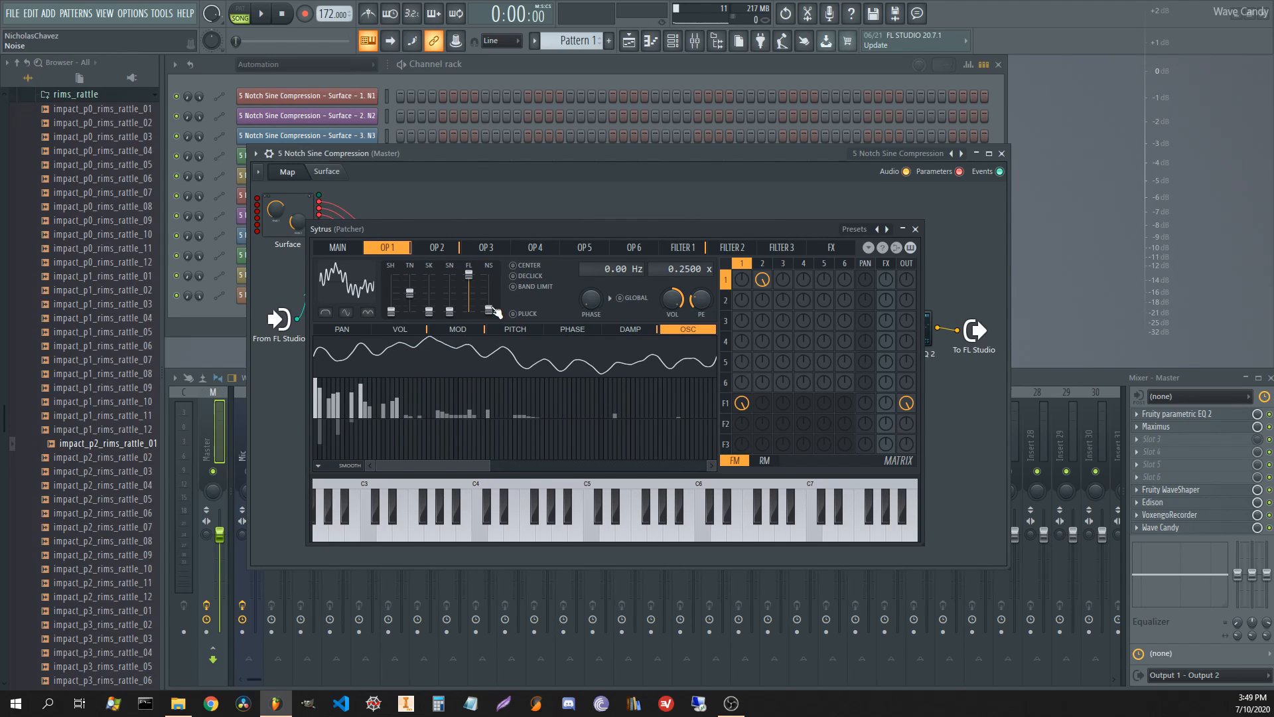
mouse_move(768, 283)
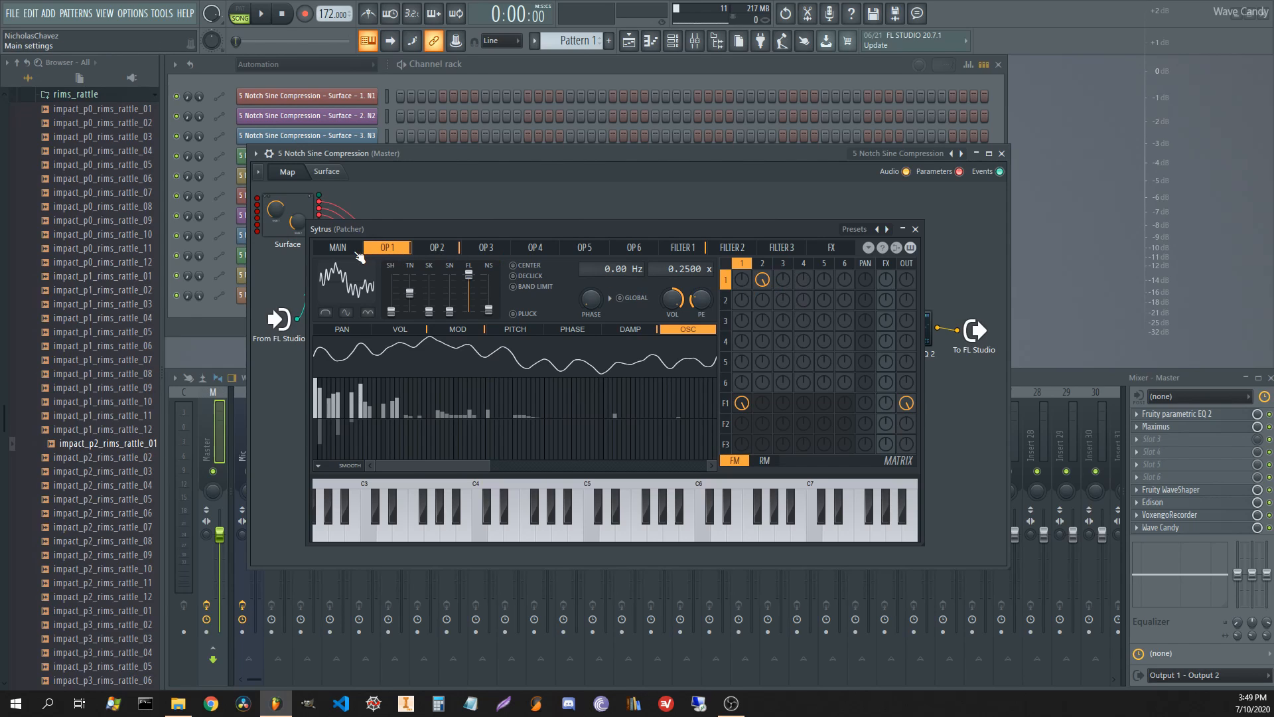
left_click(915, 229)
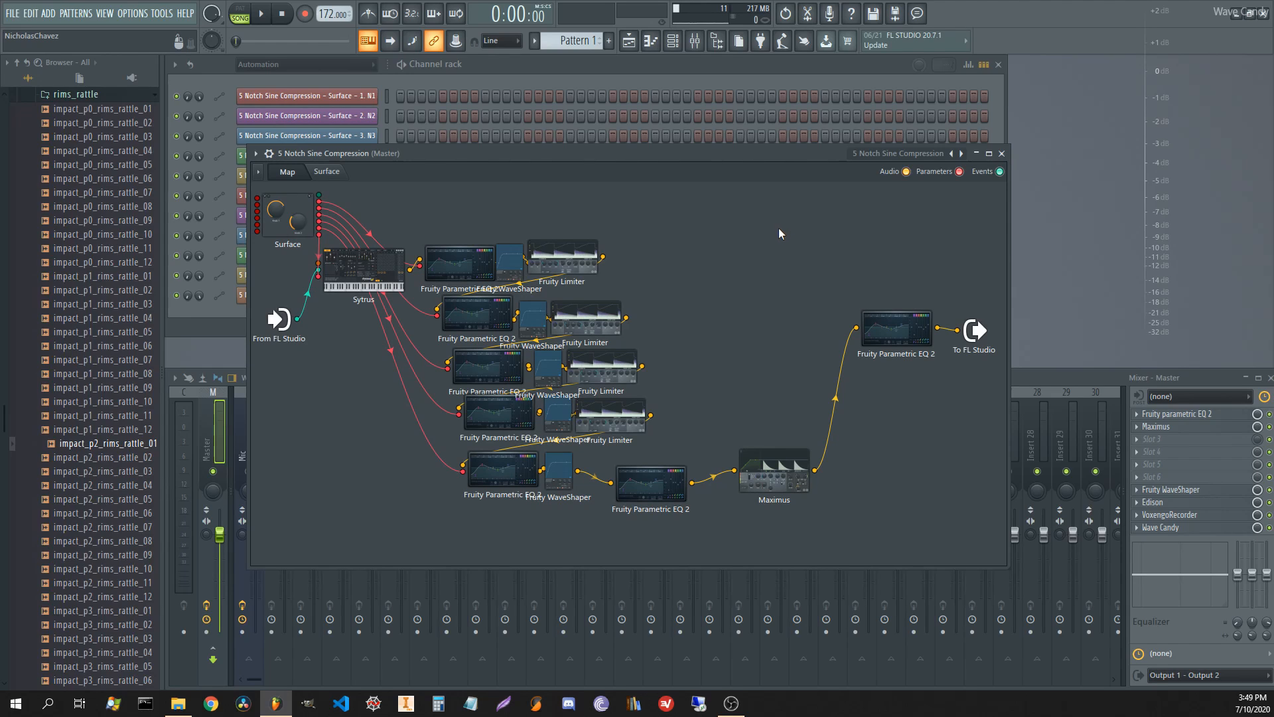
mouse_move(766, 228)
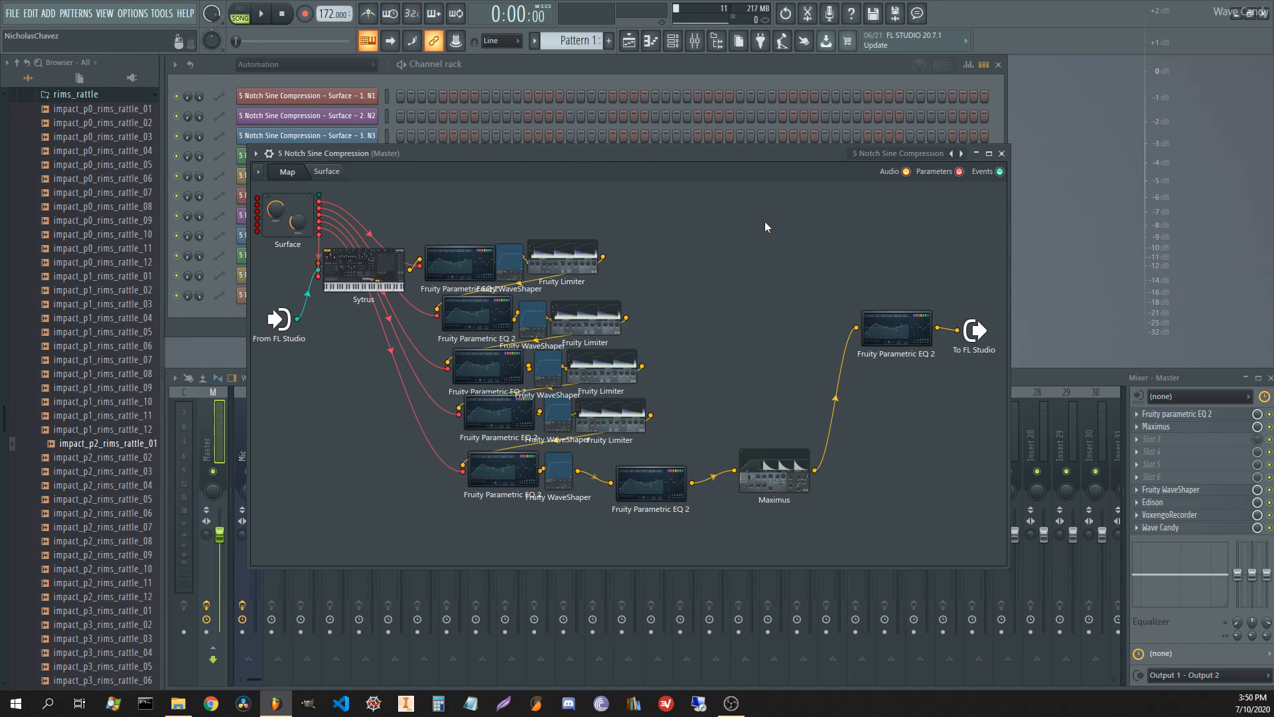
mouse_move(746, 224)
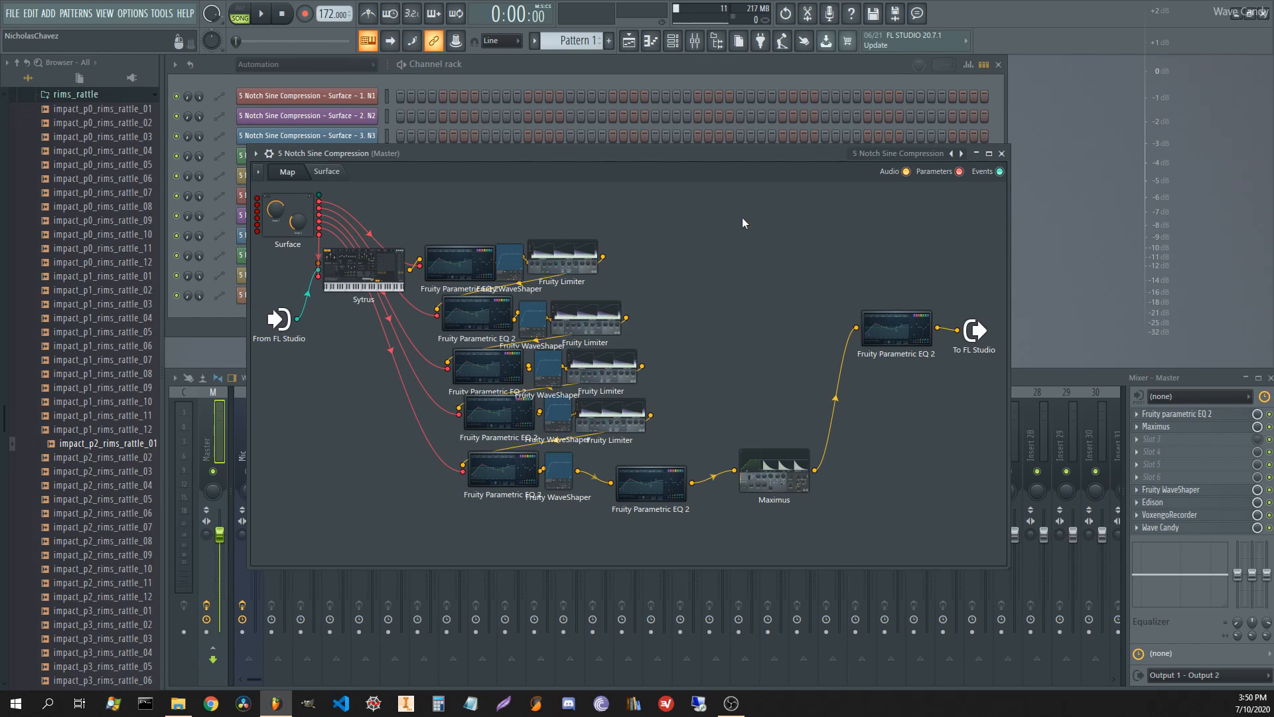
mouse_move(734, 223)
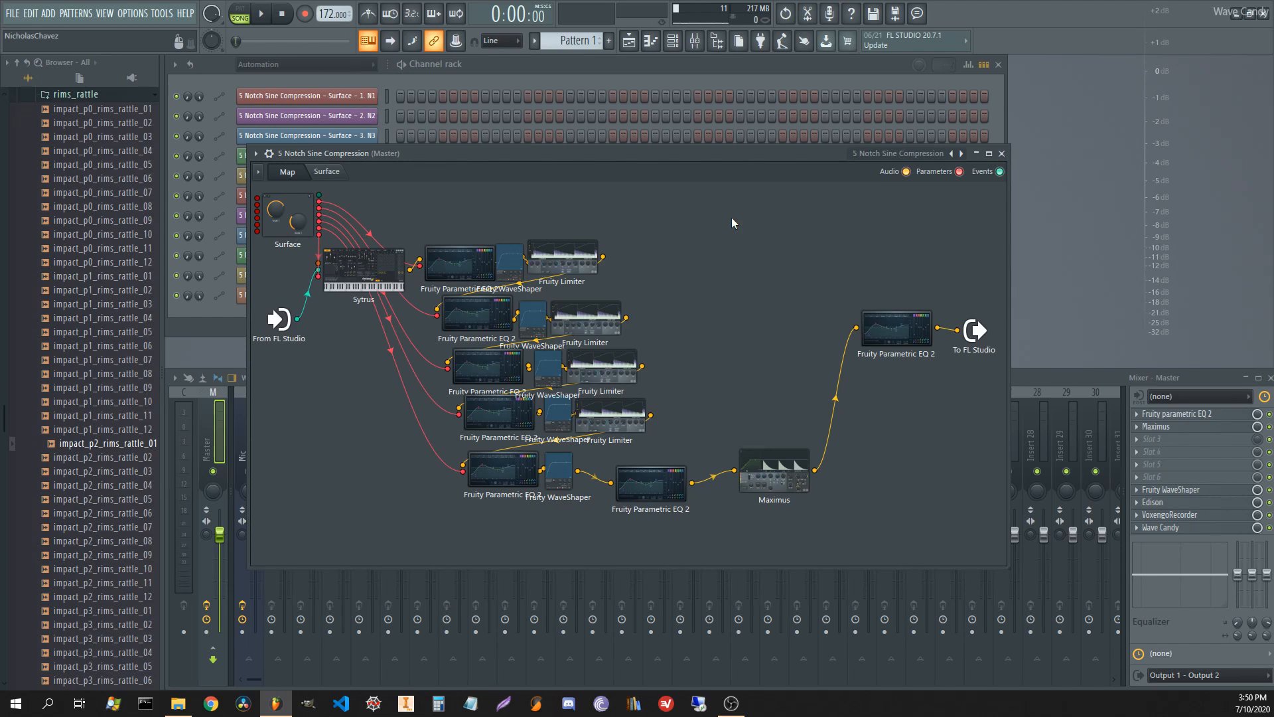
mouse_move(718, 231)
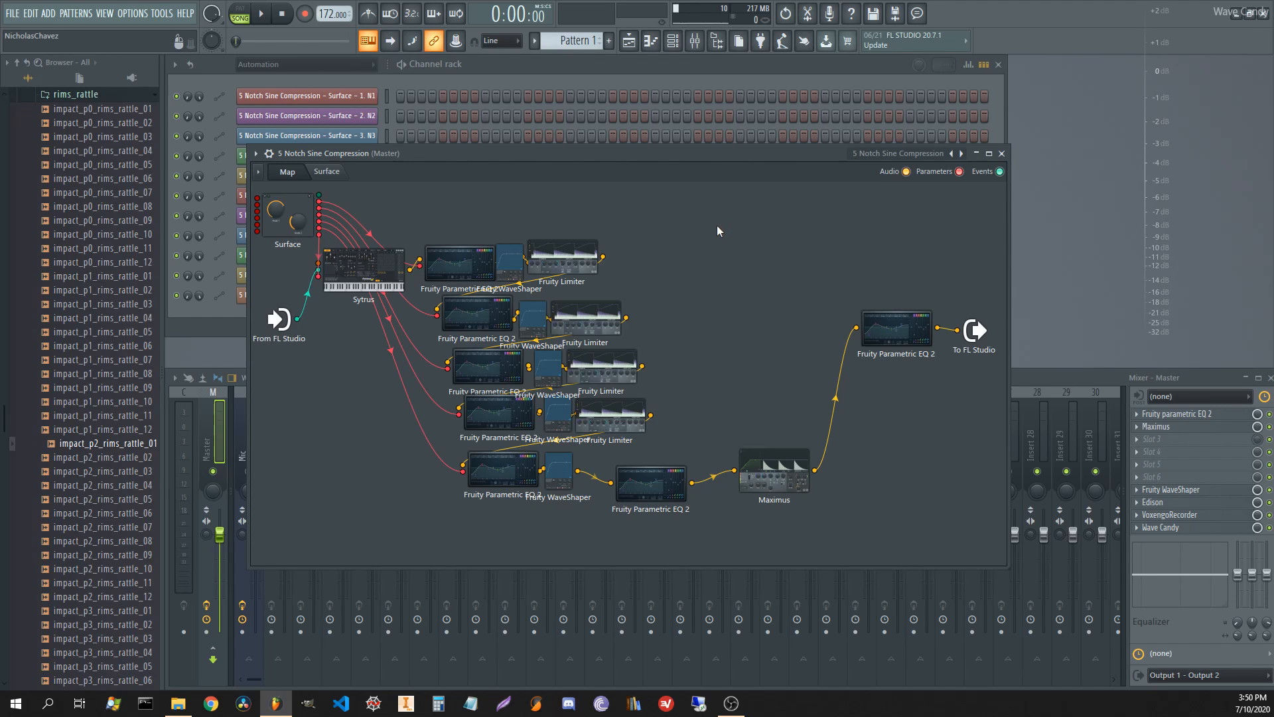
mouse_move(414, 399)
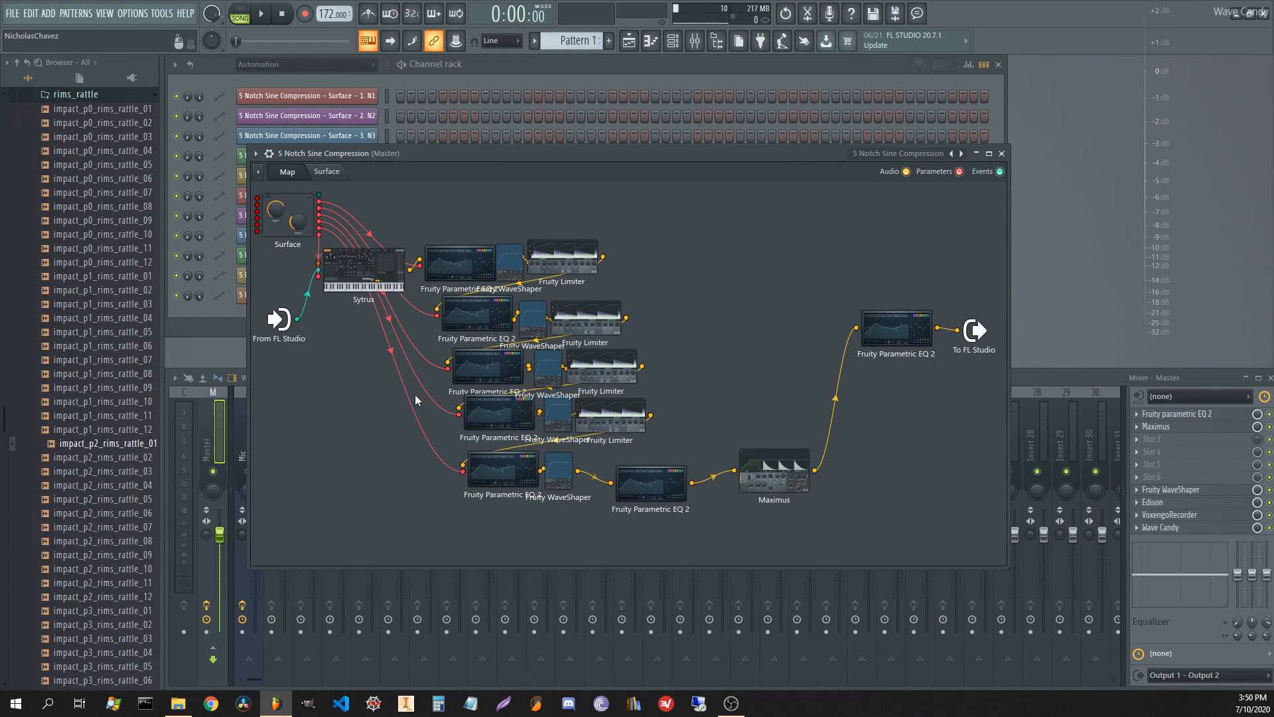